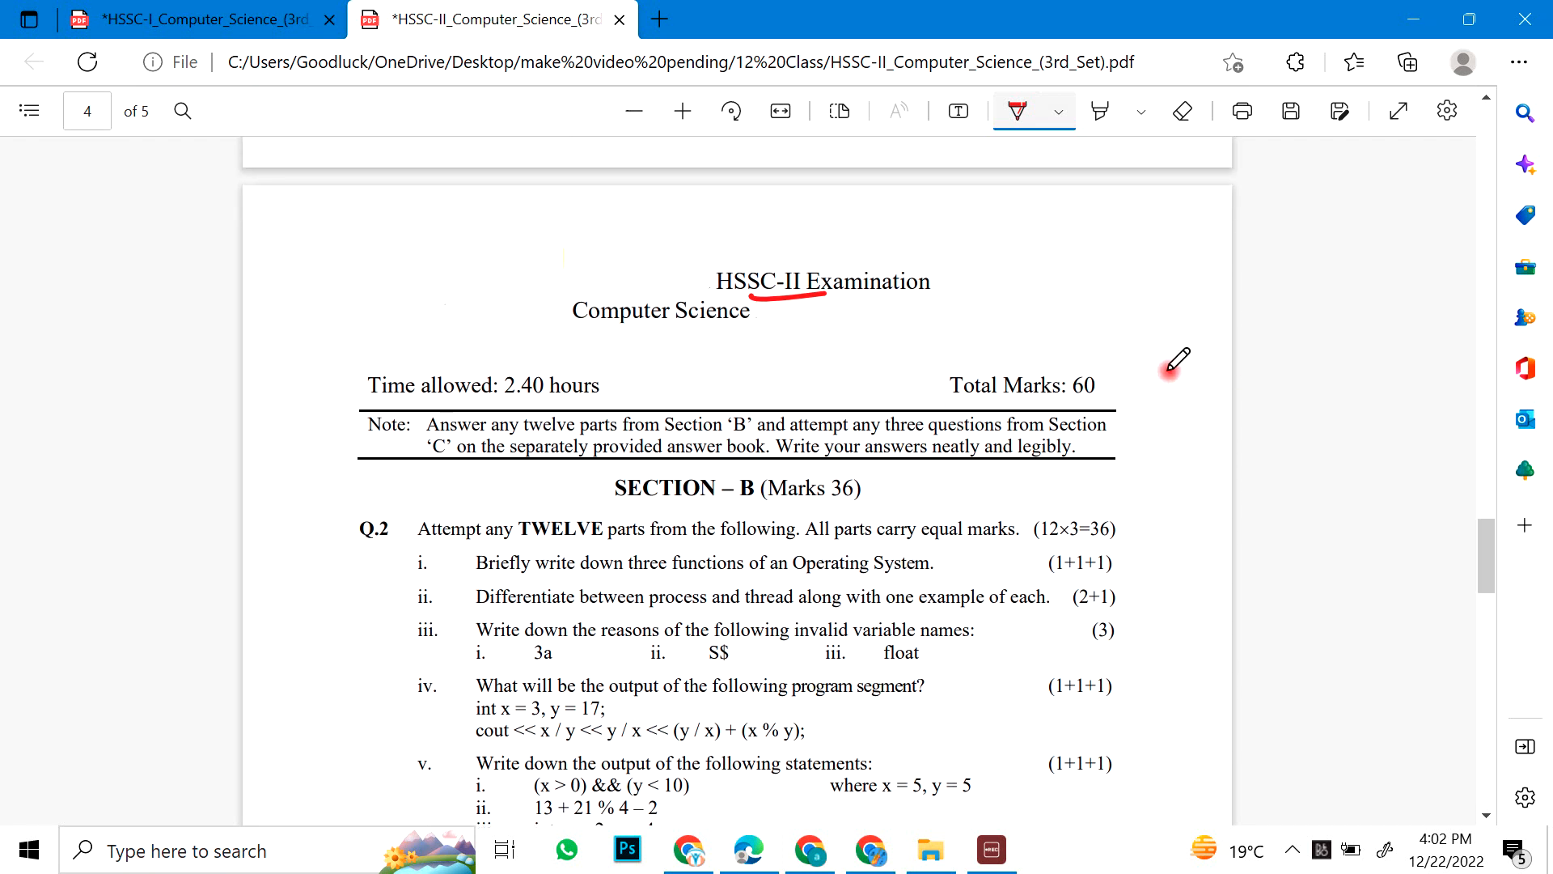
# Step: Tick Q.2 parts ii to iv in red while scrolling down the page
pyautogui.scroll(-3)
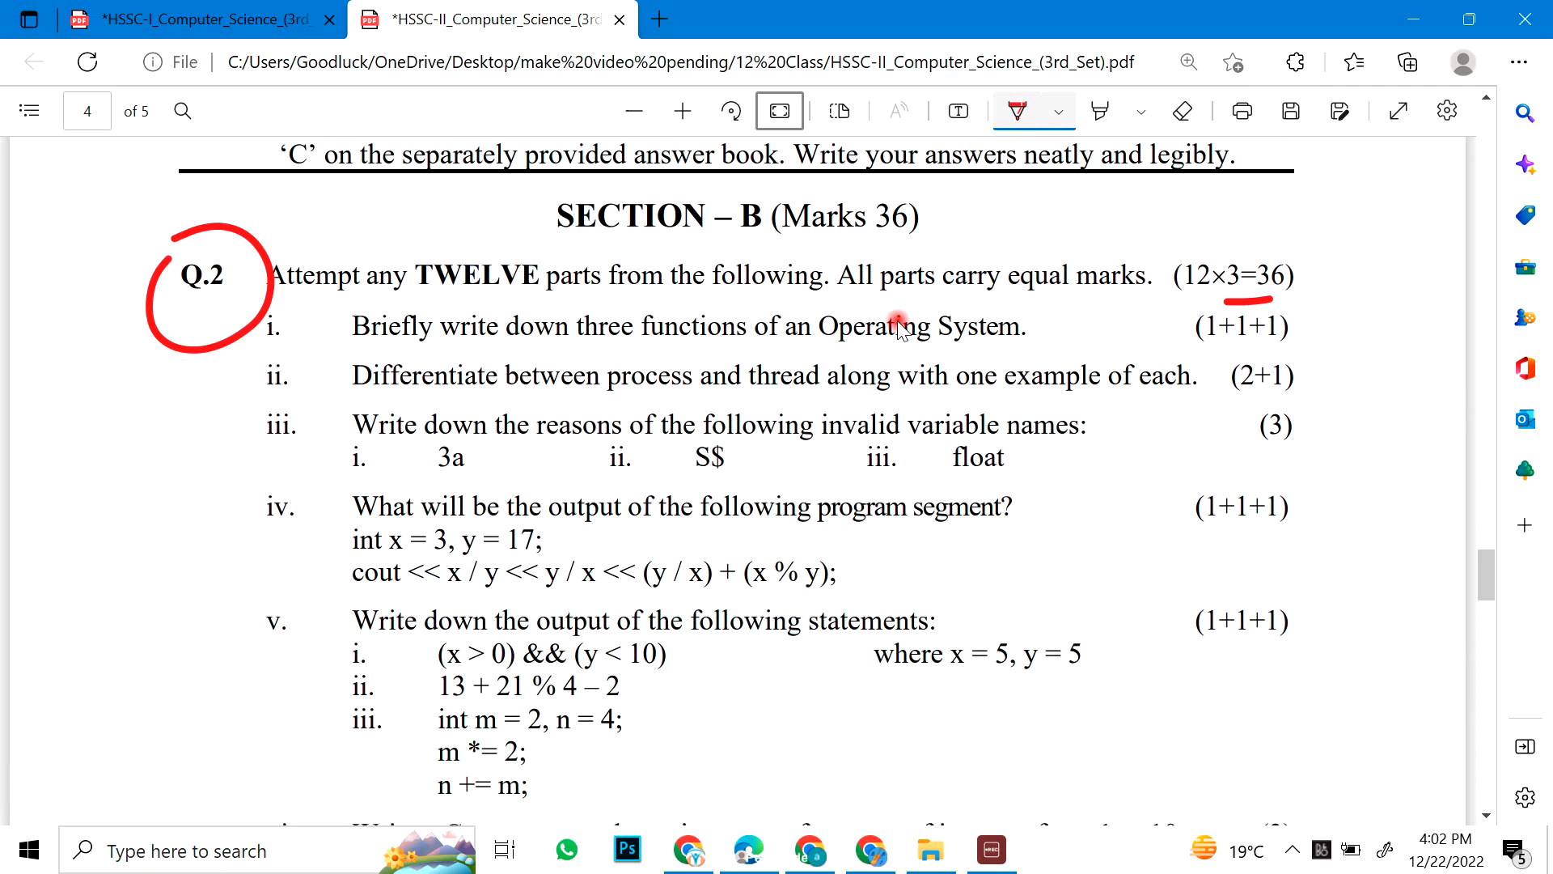
pyautogui.moveTo(1199, 381); pyautogui.dragTo(1223, 373)
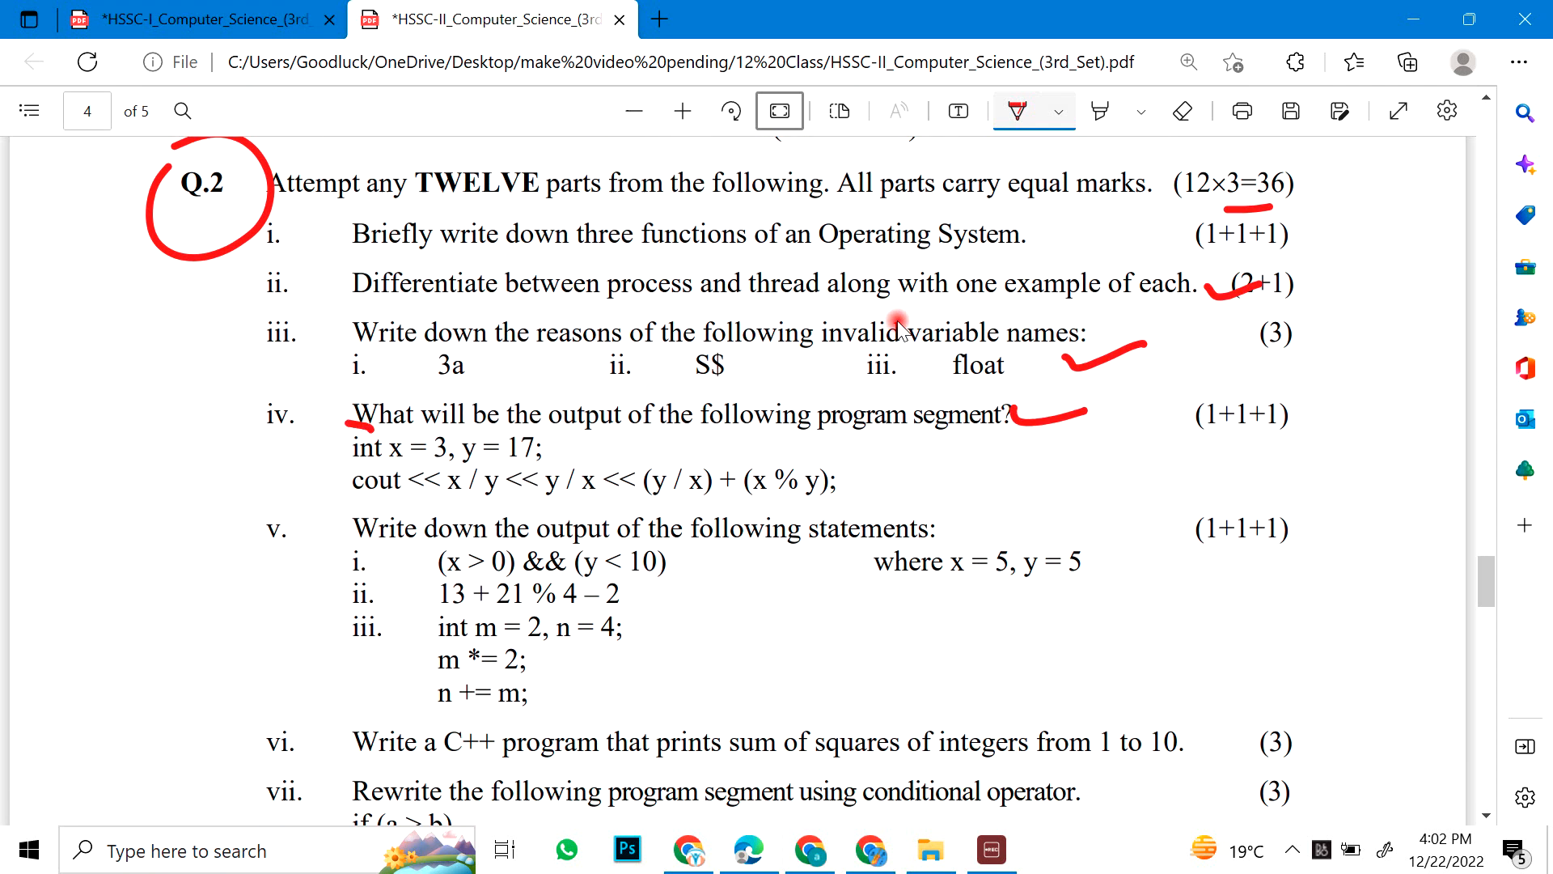
pyautogui.scroll(-3)
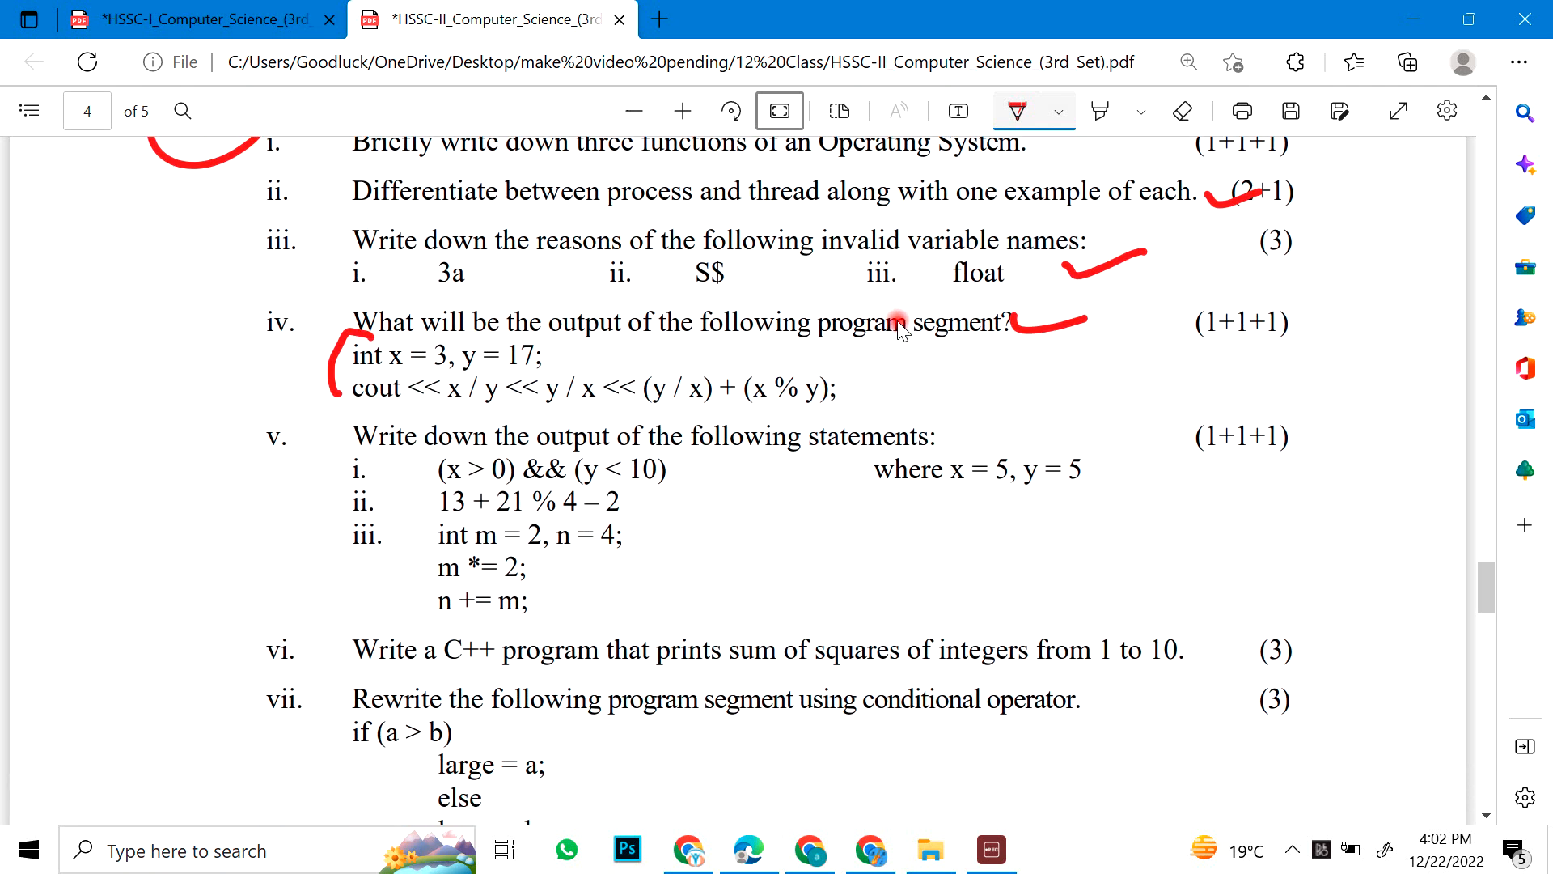
pyautogui.scroll(-3)
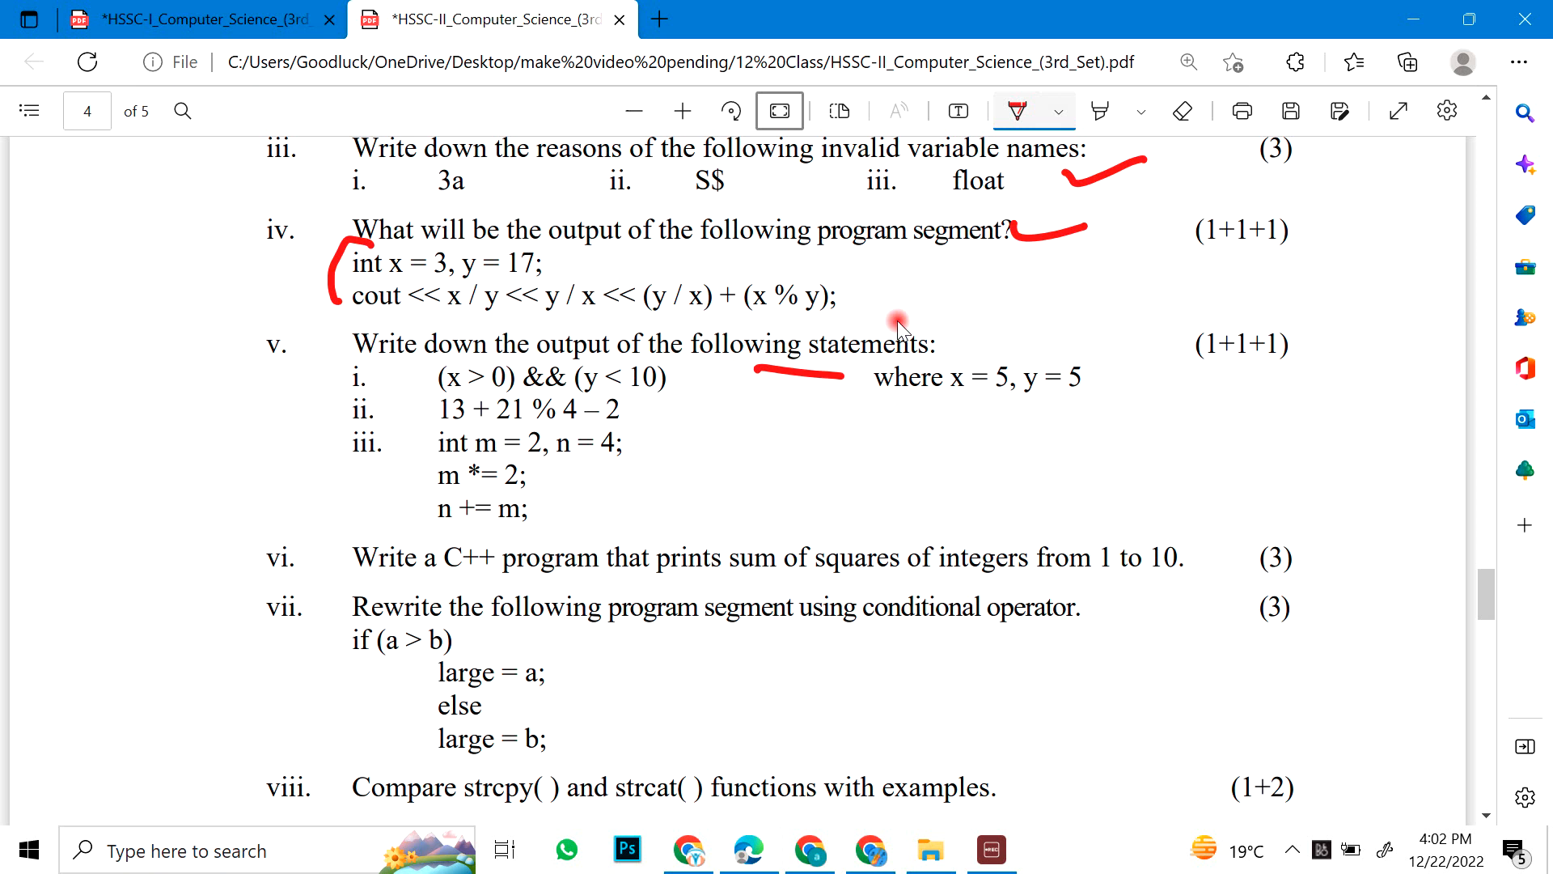
# Step: Underline 'from 1 to 10' in Q.2 part vi in red
pyautogui.moveTo(1043, 579); pyautogui.dragTo(1194, 580)
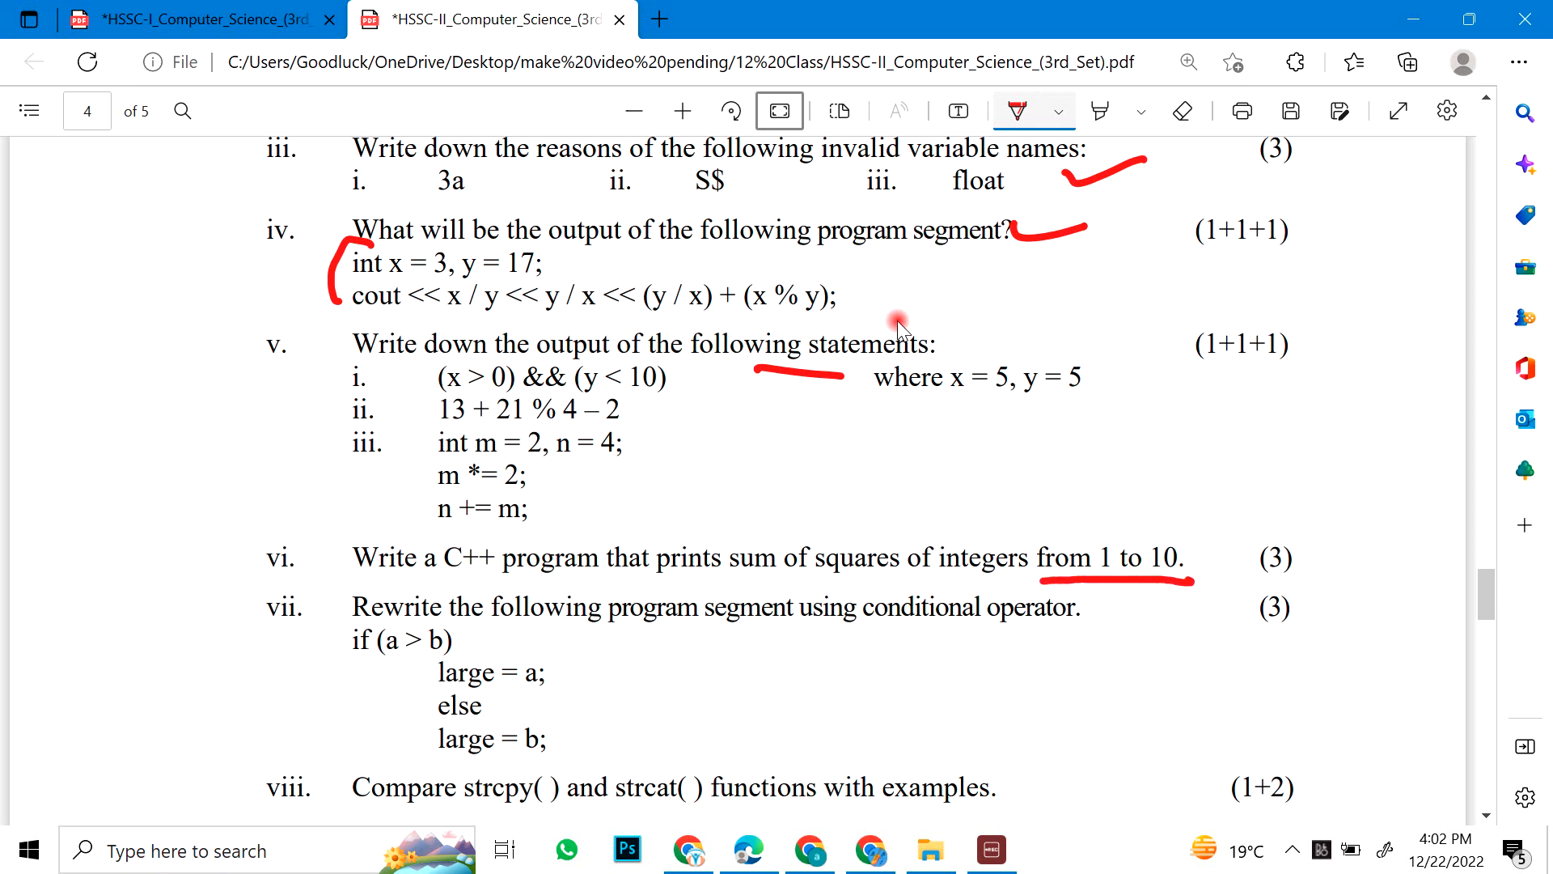
pyautogui.scroll(-3)
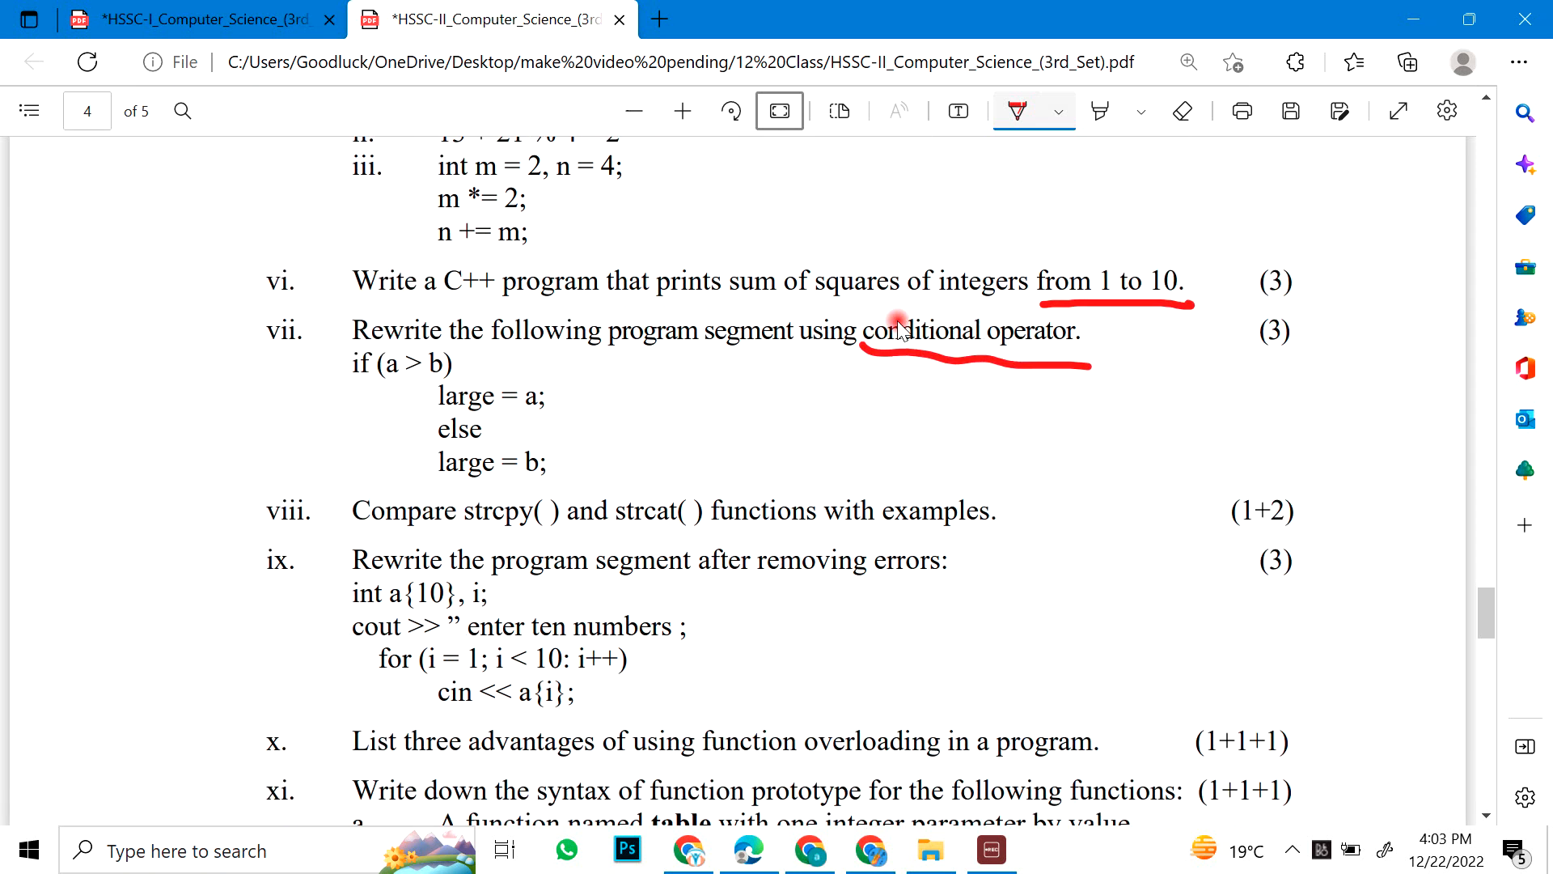
# Step: Underline 'with examples' in part viii, bracket part ix, and tick parts x and xi with items b and c
pyautogui.scroll(-3)
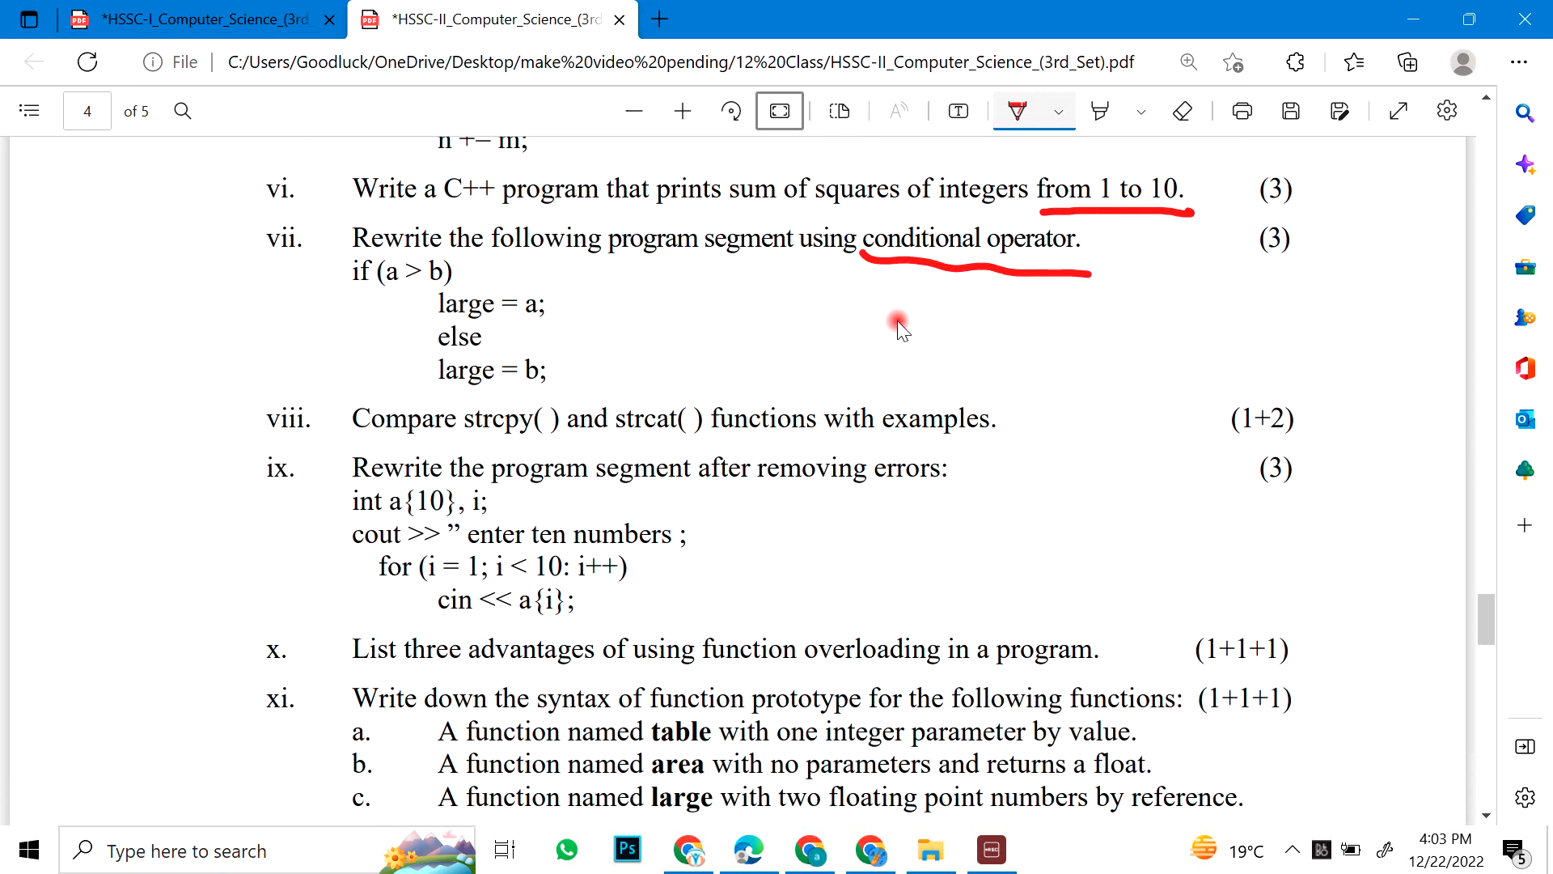
pyautogui.moveTo(841, 447); pyautogui.dragTo(990, 458)
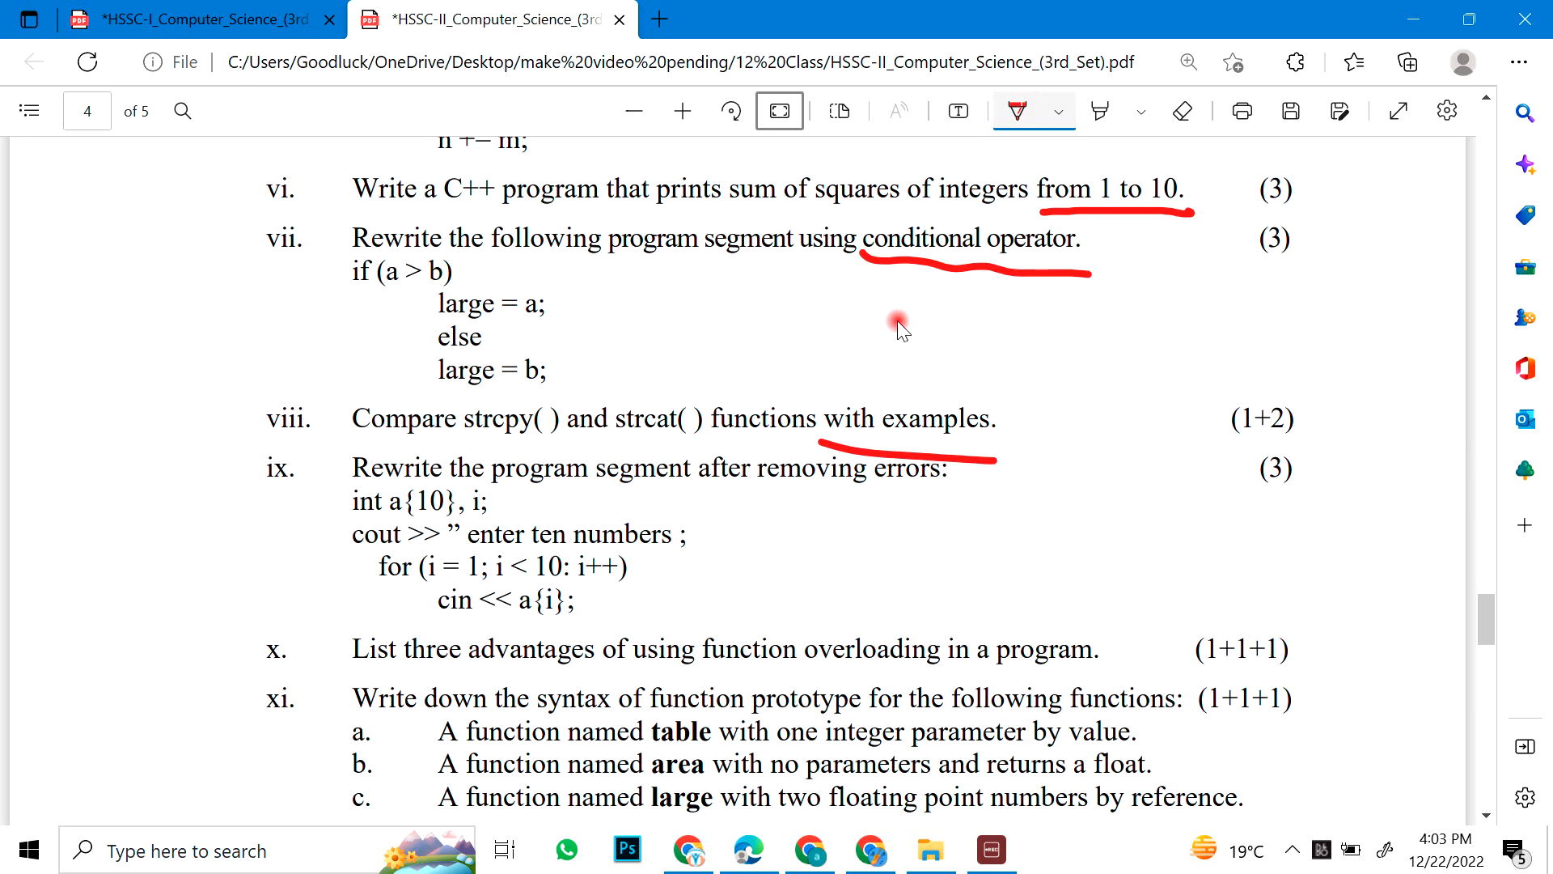
pyautogui.moveTo(355, 441); pyautogui.dragTo(309, 565)
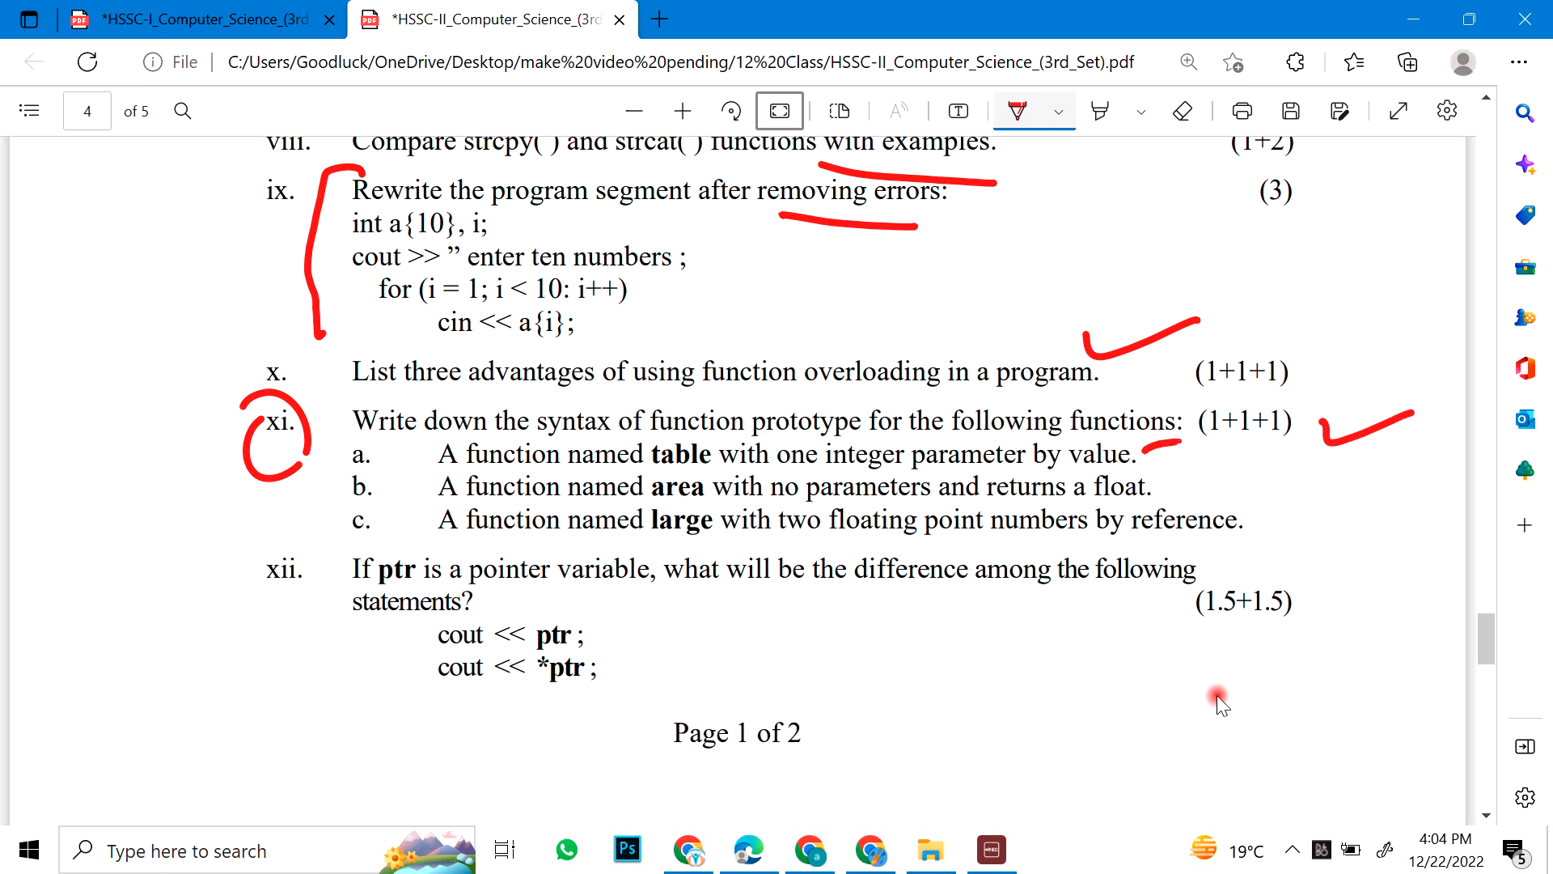
pyautogui.moveTo(1149, 456); pyautogui.dragTo(1358, 510)
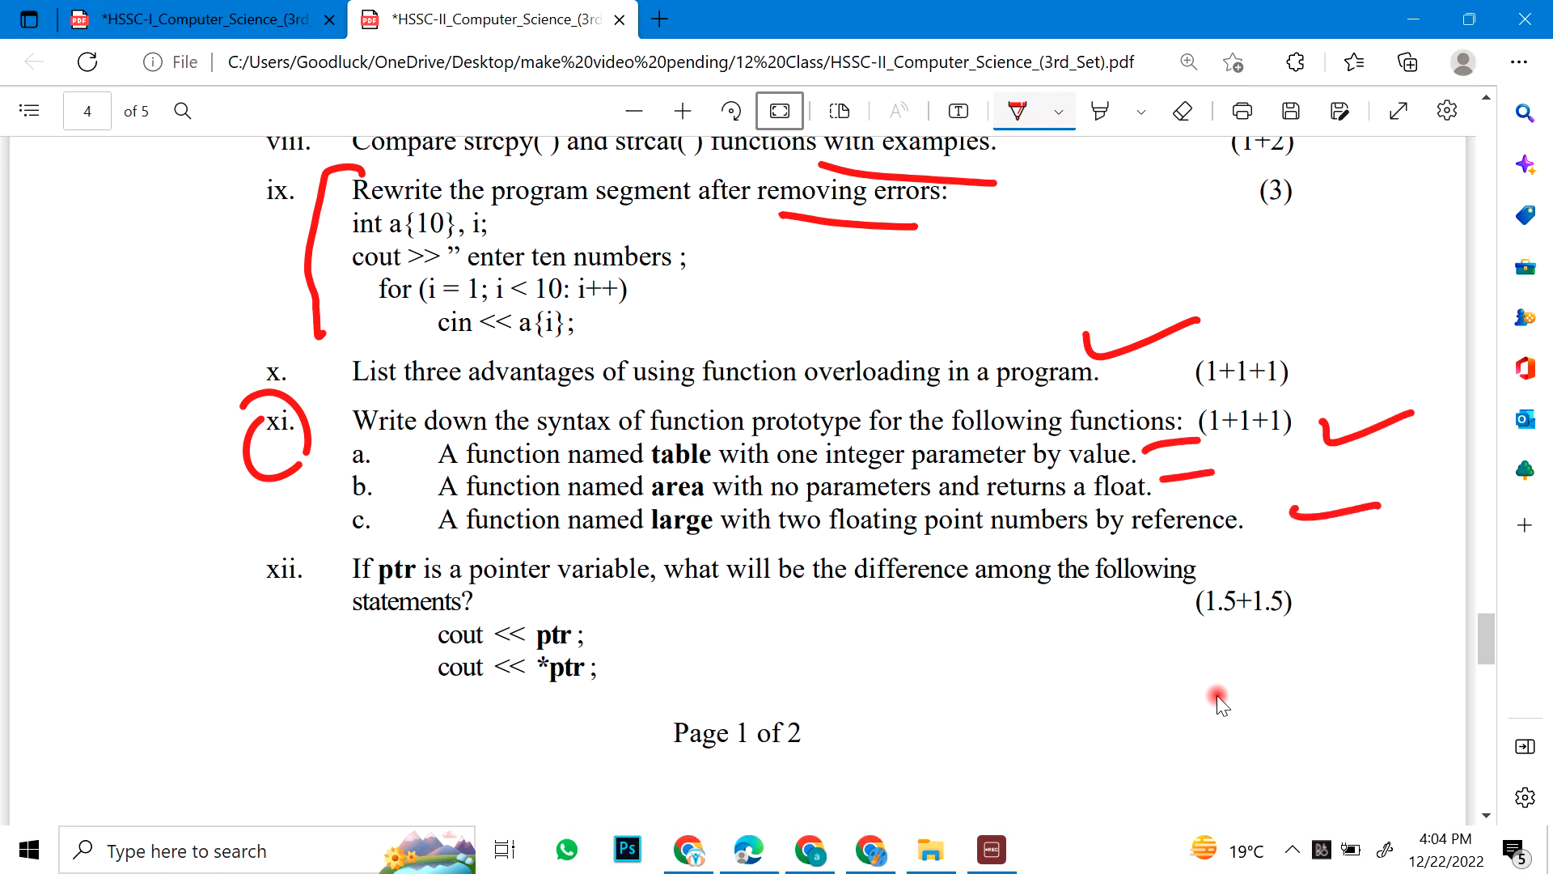
# Step: Circle part xii in red and mark its pointer statements
pyautogui.scroll(-3)
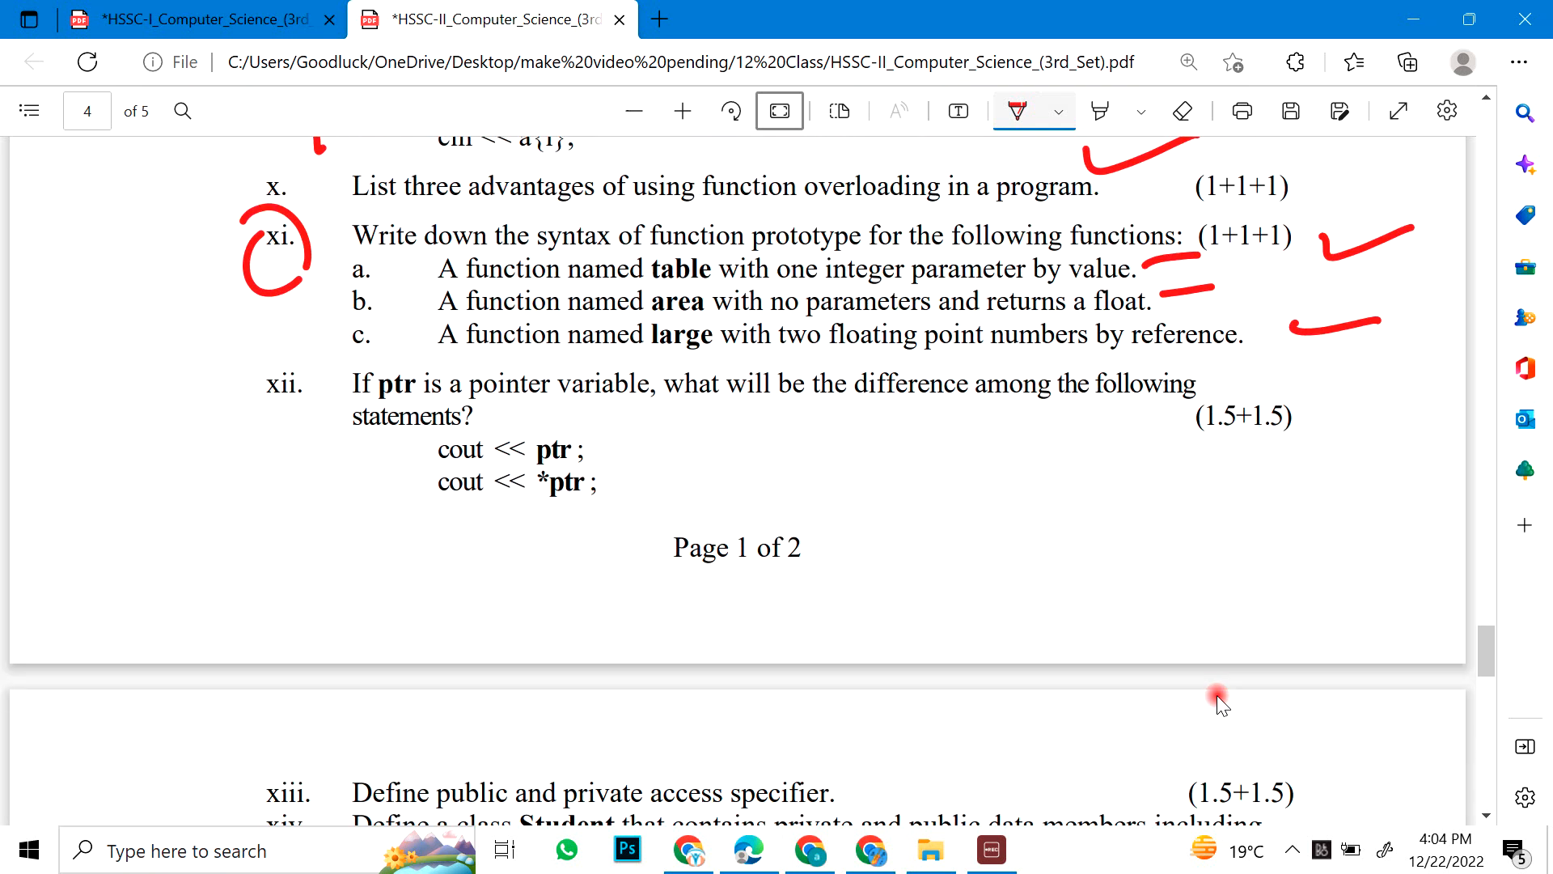
pyautogui.moveTo(298, 336); pyautogui.dragTo(277, 452)
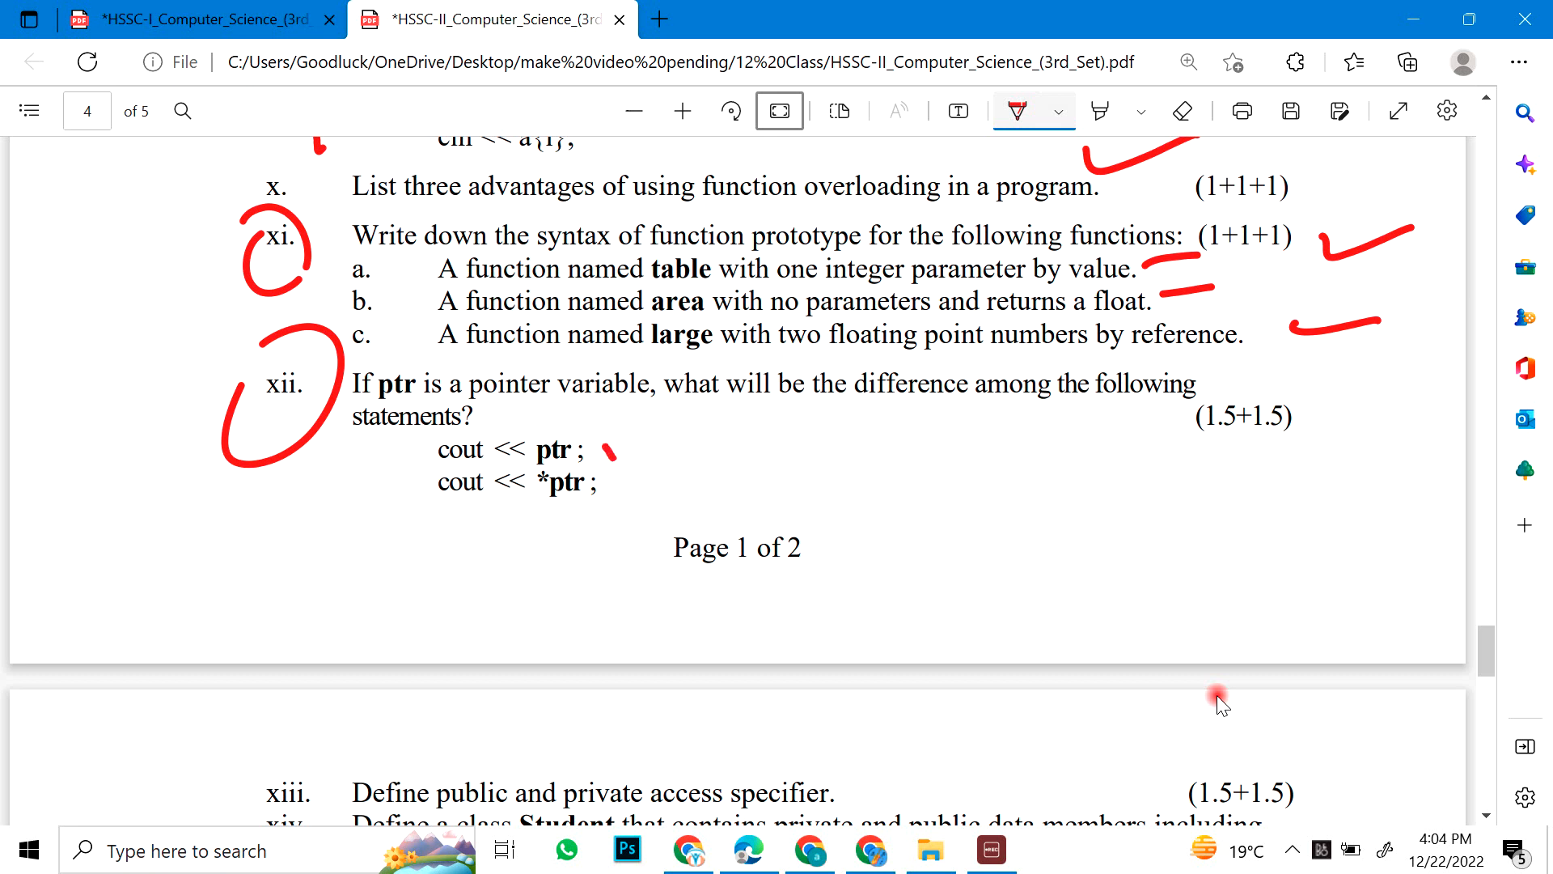
pyautogui.moveTo(610, 457); pyautogui.dragTo(682, 440)
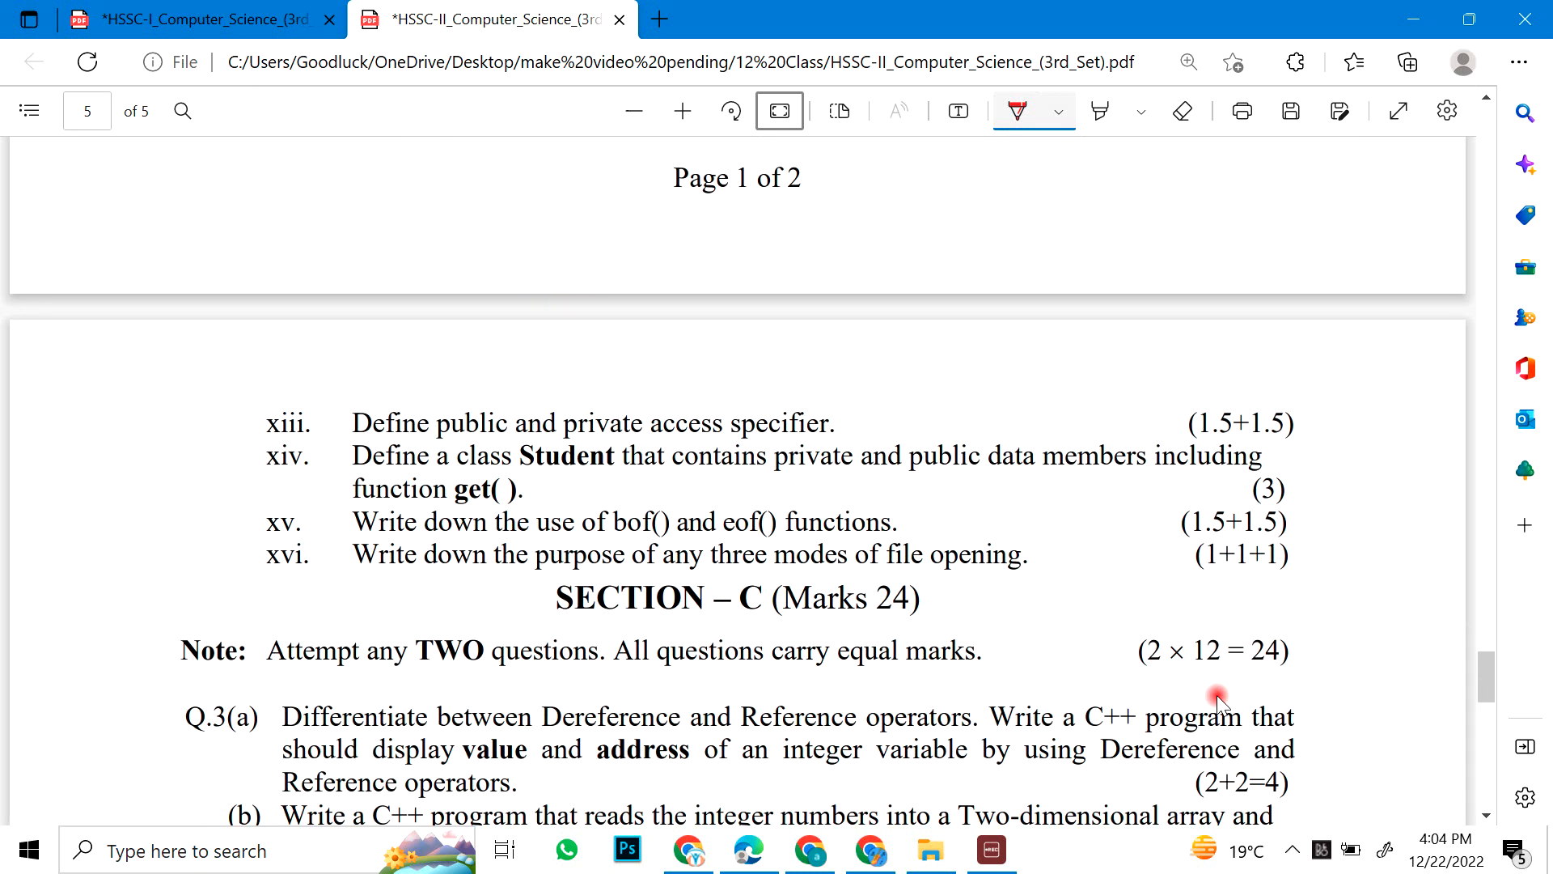
# Step: Tick parts xiii–xvi, underline 'members including' and the Student class, and their marks
pyautogui.moveTo(842, 411); pyautogui.dragTo(951, 382)
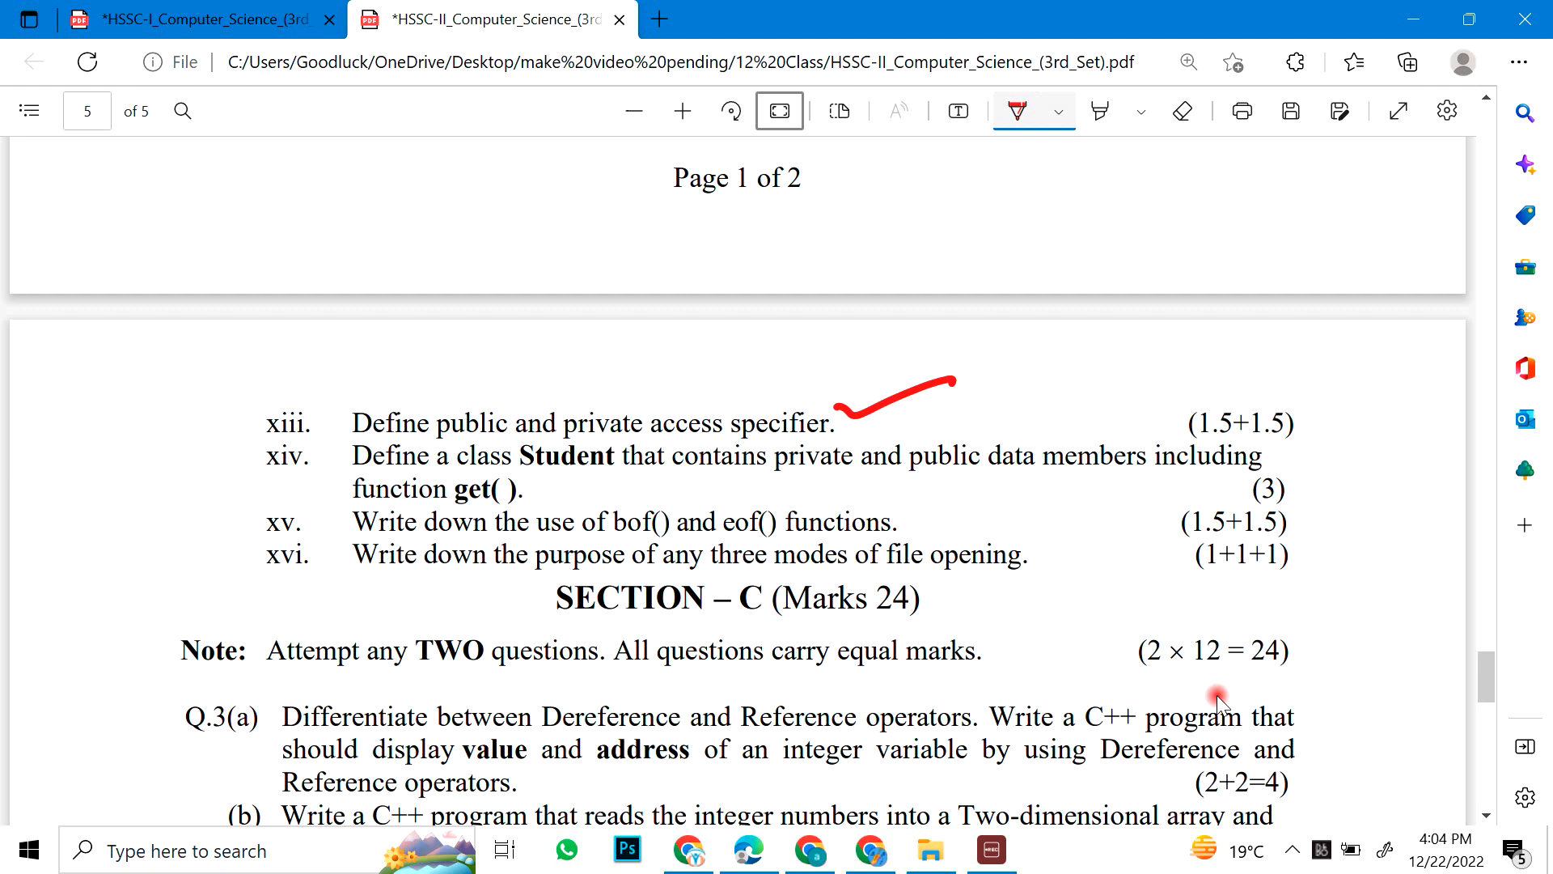
pyautogui.moveTo(1088, 484); pyautogui.dragTo(1188, 483)
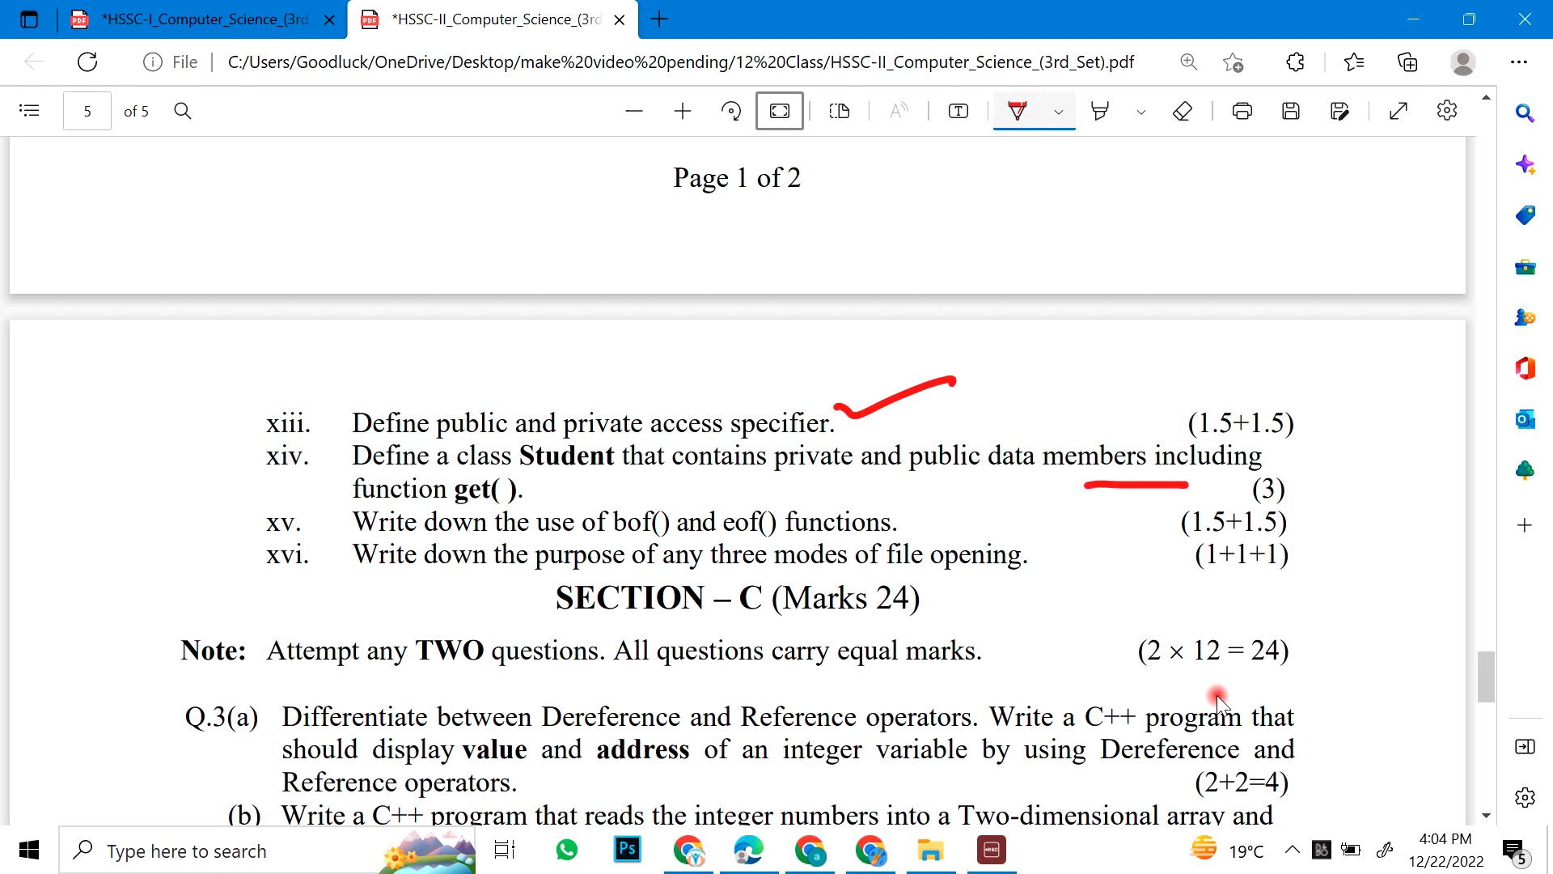
pyautogui.moveTo(531, 495); pyautogui.dragTo(629, 456)
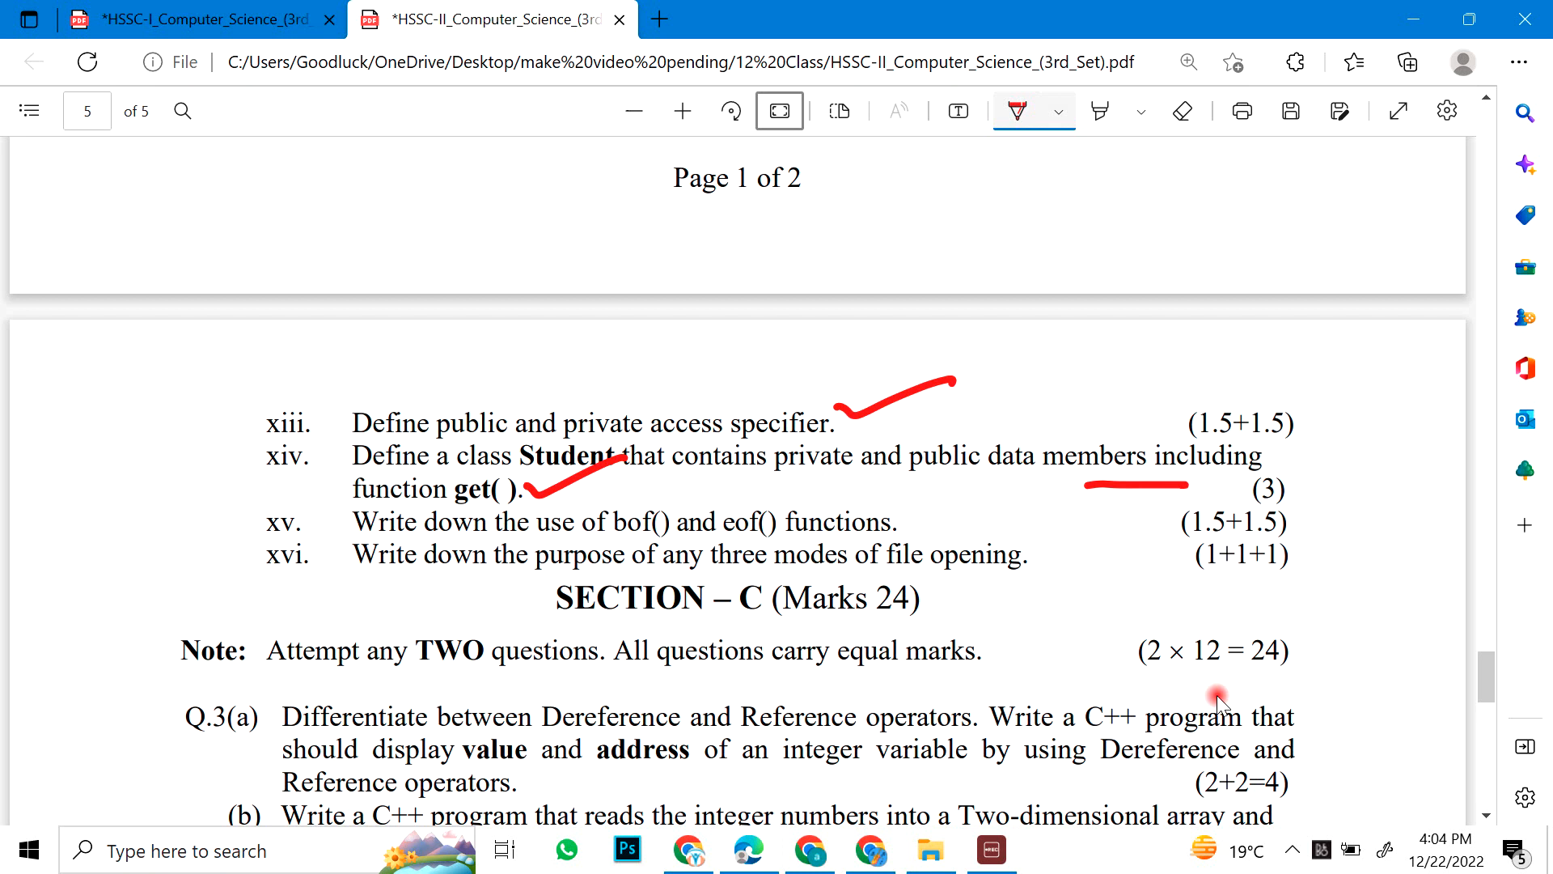
pyautogui.moveTo(942, 536); pyautogui.dragTo(1010, 495)
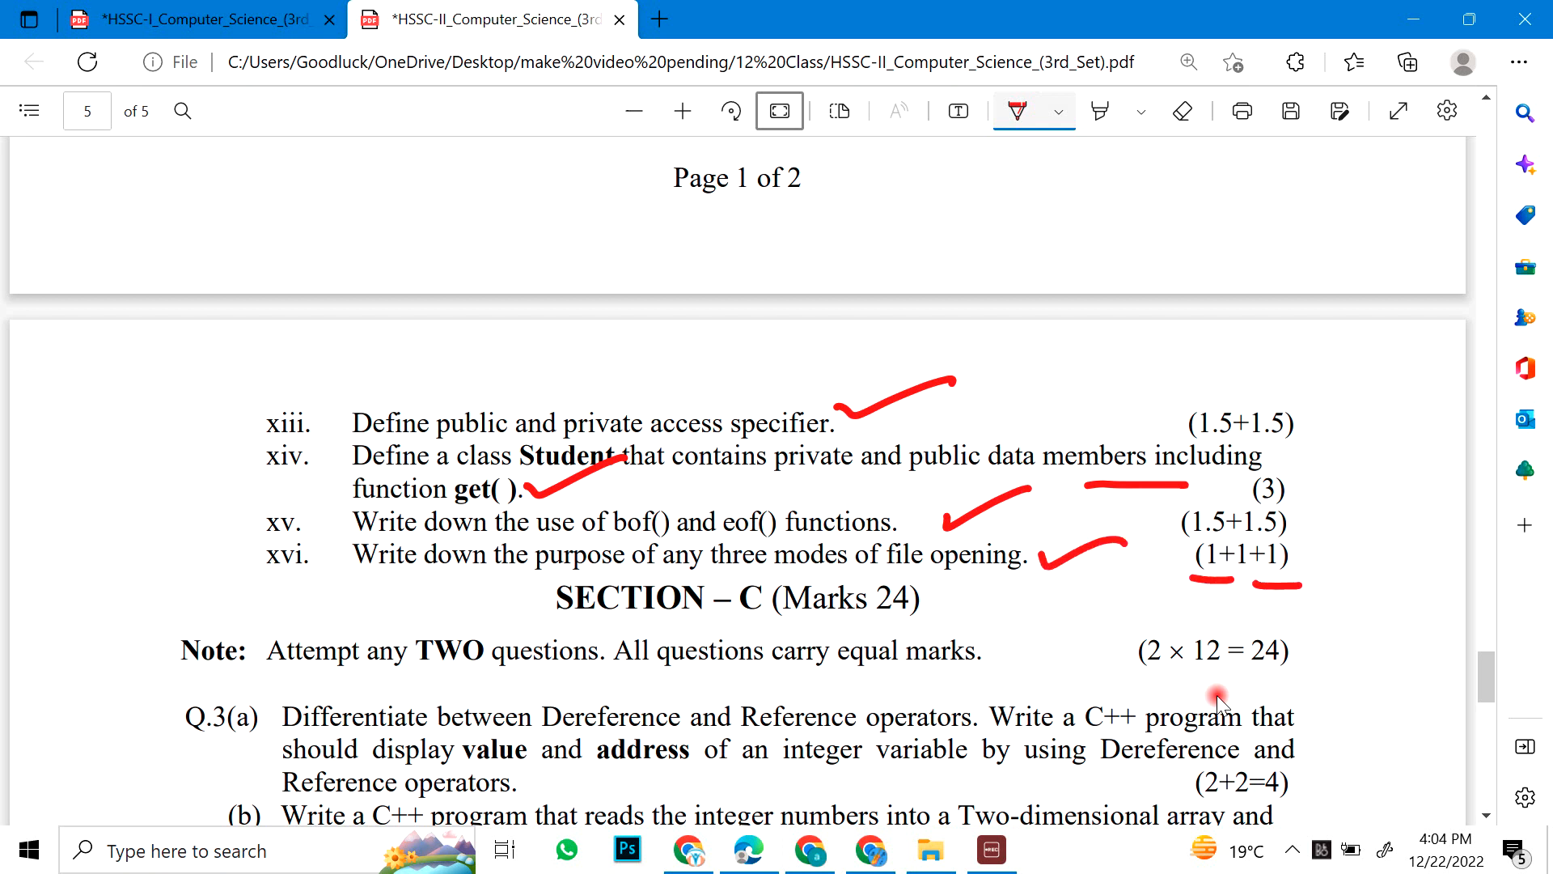
# Step: Underline C, 12 and 24 in the Section C note in red
pyautogui.scroll(-3)
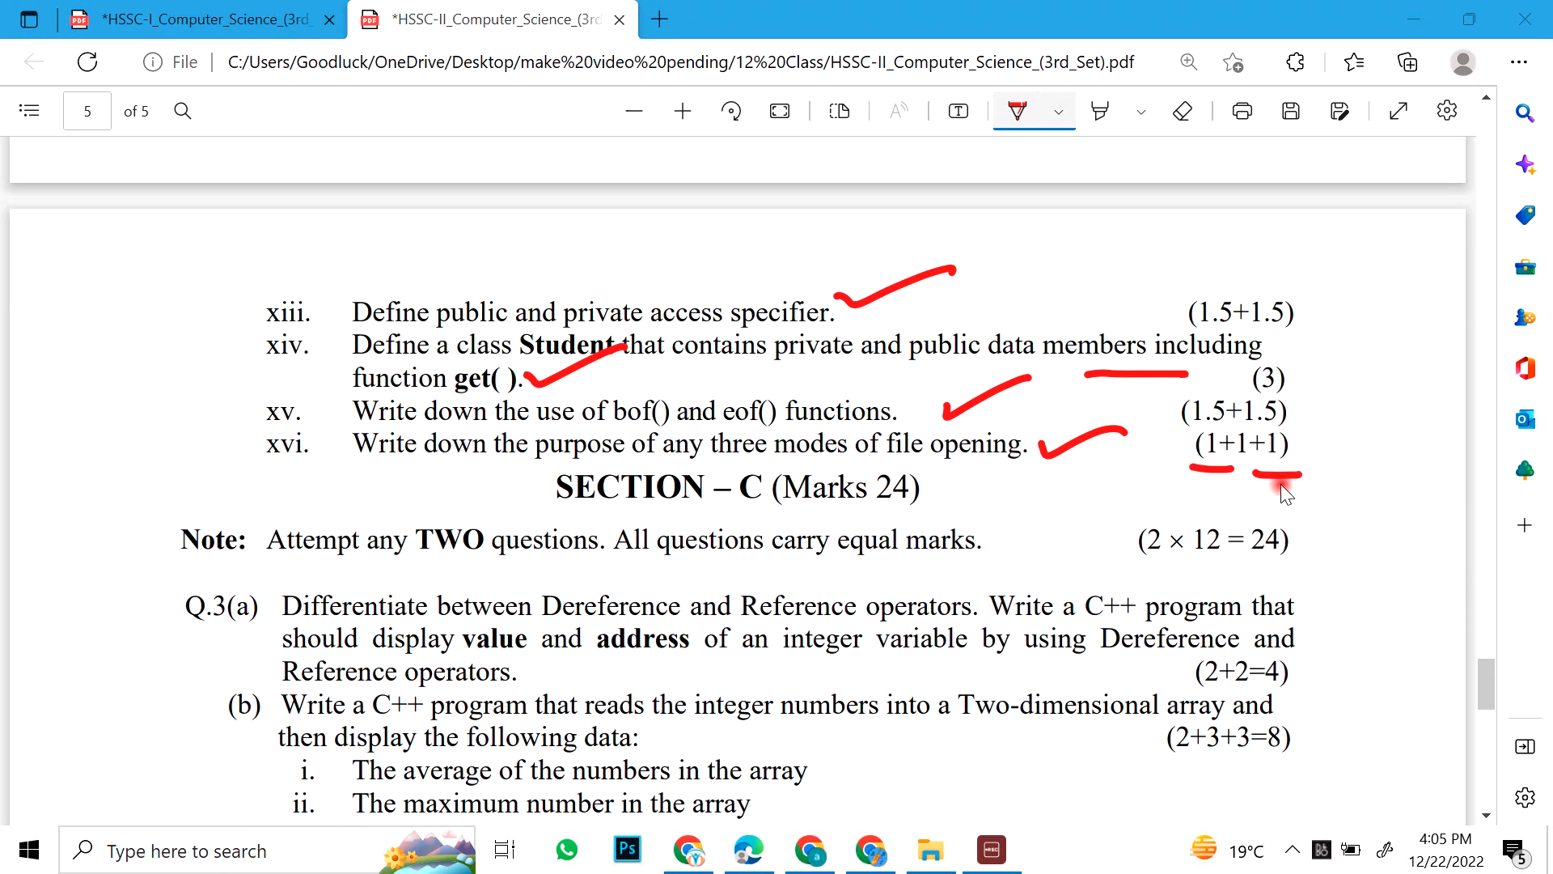
pyautogui.moveTo(1202, 555); pyautogui.dragTo(1293, 561)
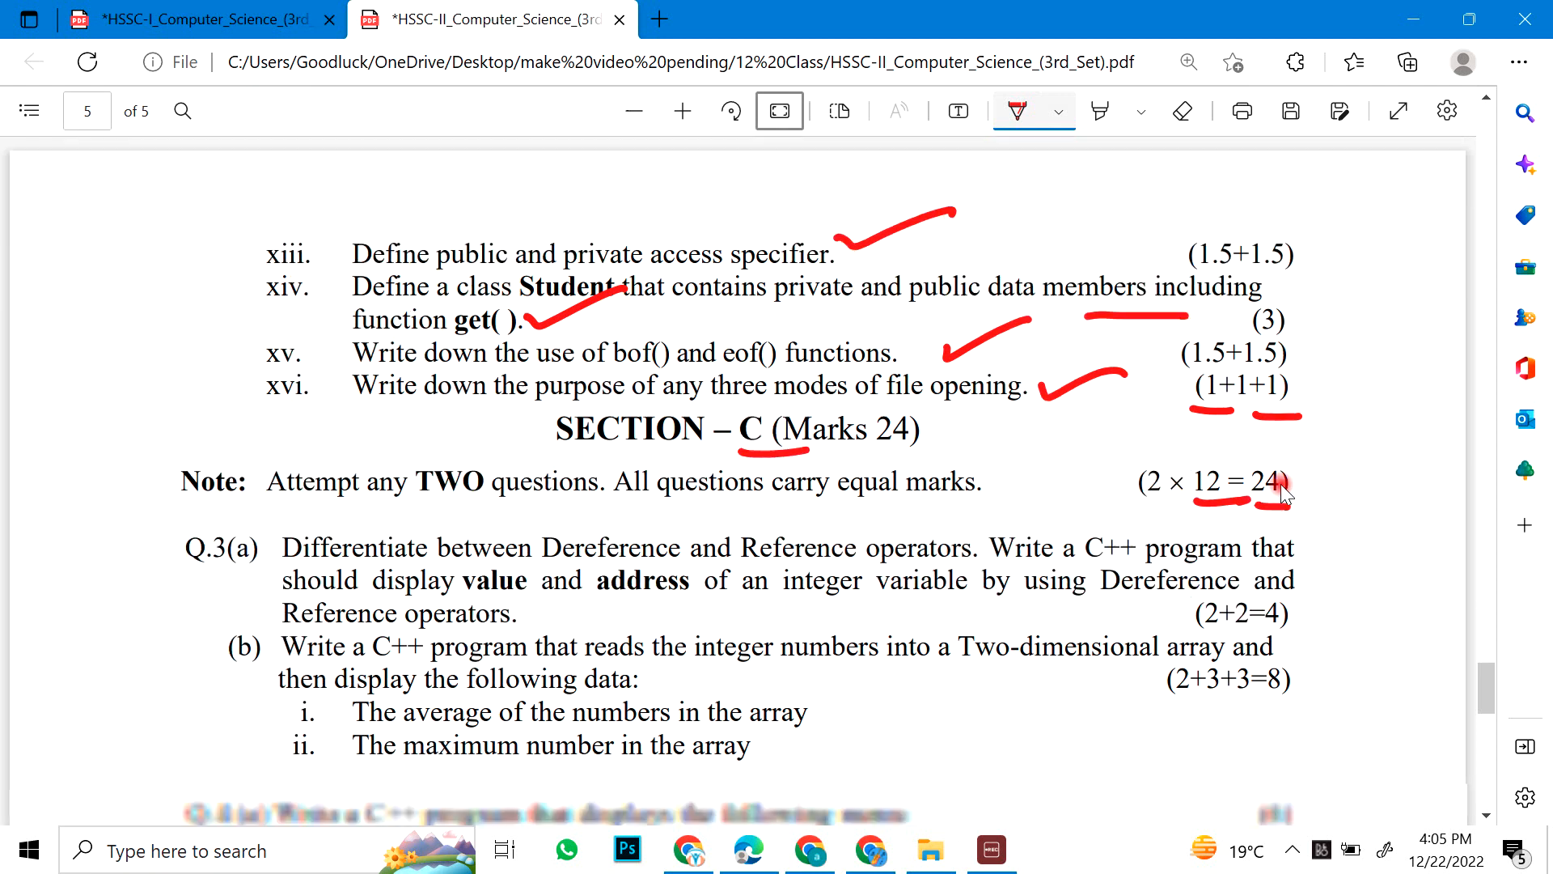
# Step: Scroll down through Section C to review Q.3 parts (a) and (b)
pyautogui.scroll(-3)
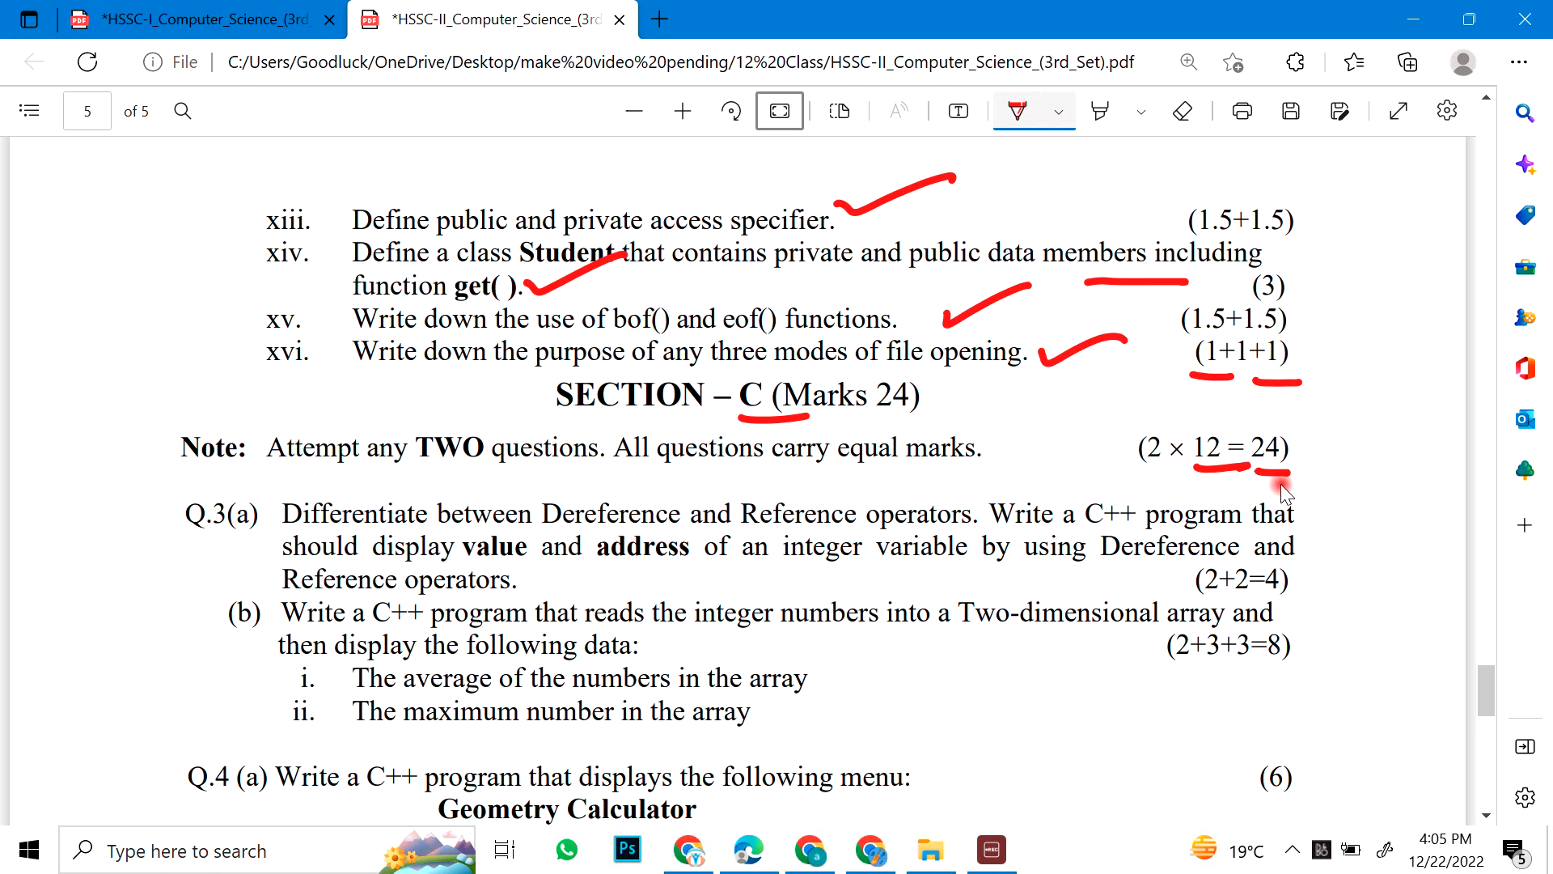
pyautogui.scroll(-3)
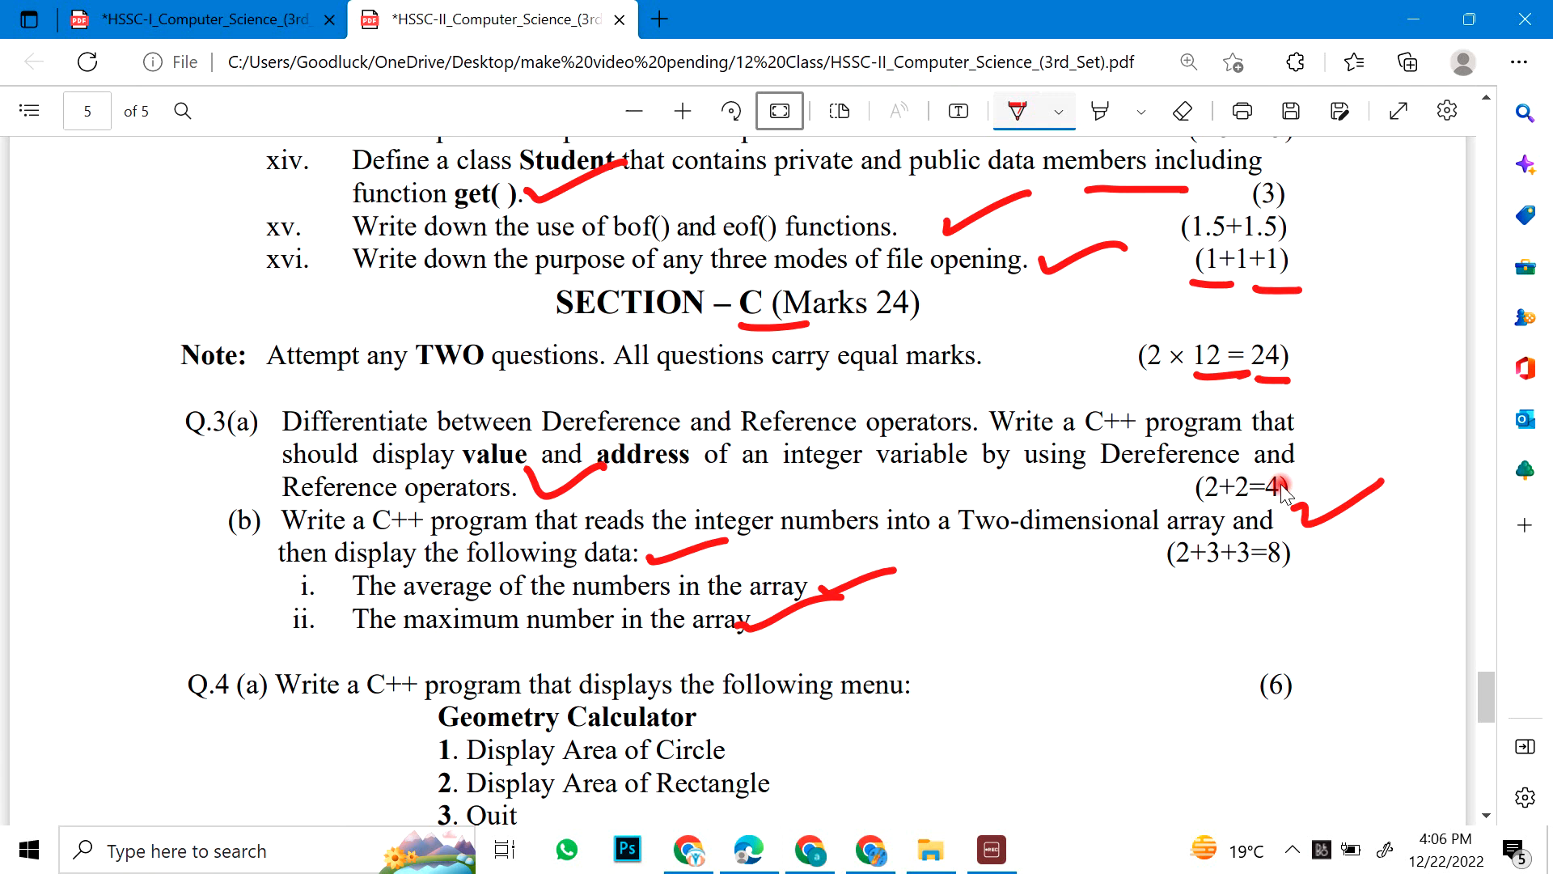
pyautogui.scroll(-3)
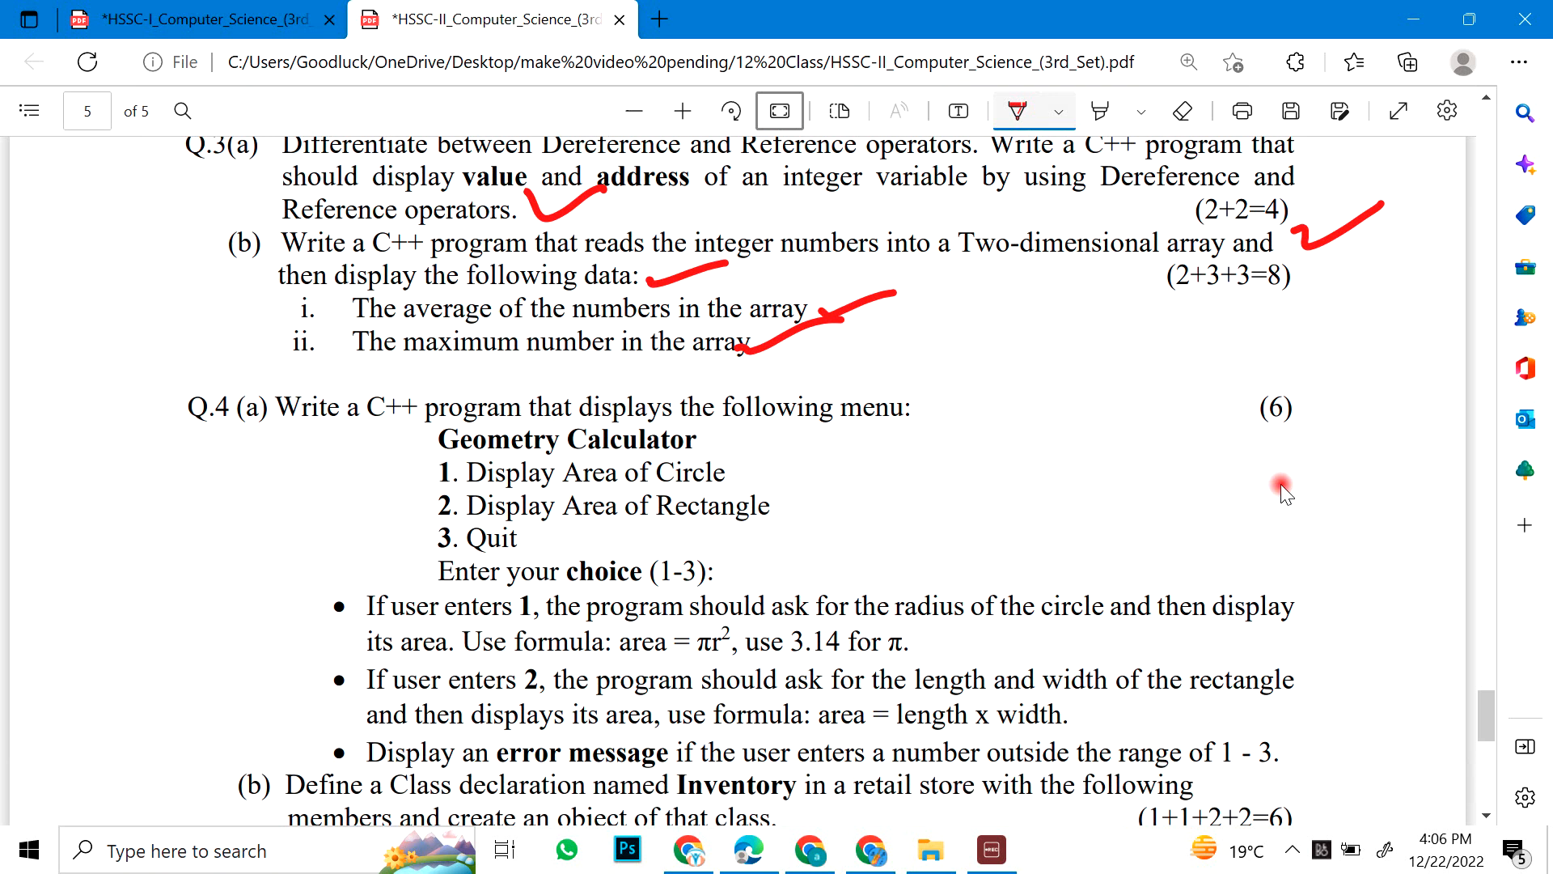
# Step: Mark the Geometry Calculator menu lines, underline the rectangle part and tick range 1 - 3
pyautogui.moveTo(704, 451); pyautogui.dragTo(793, 434)
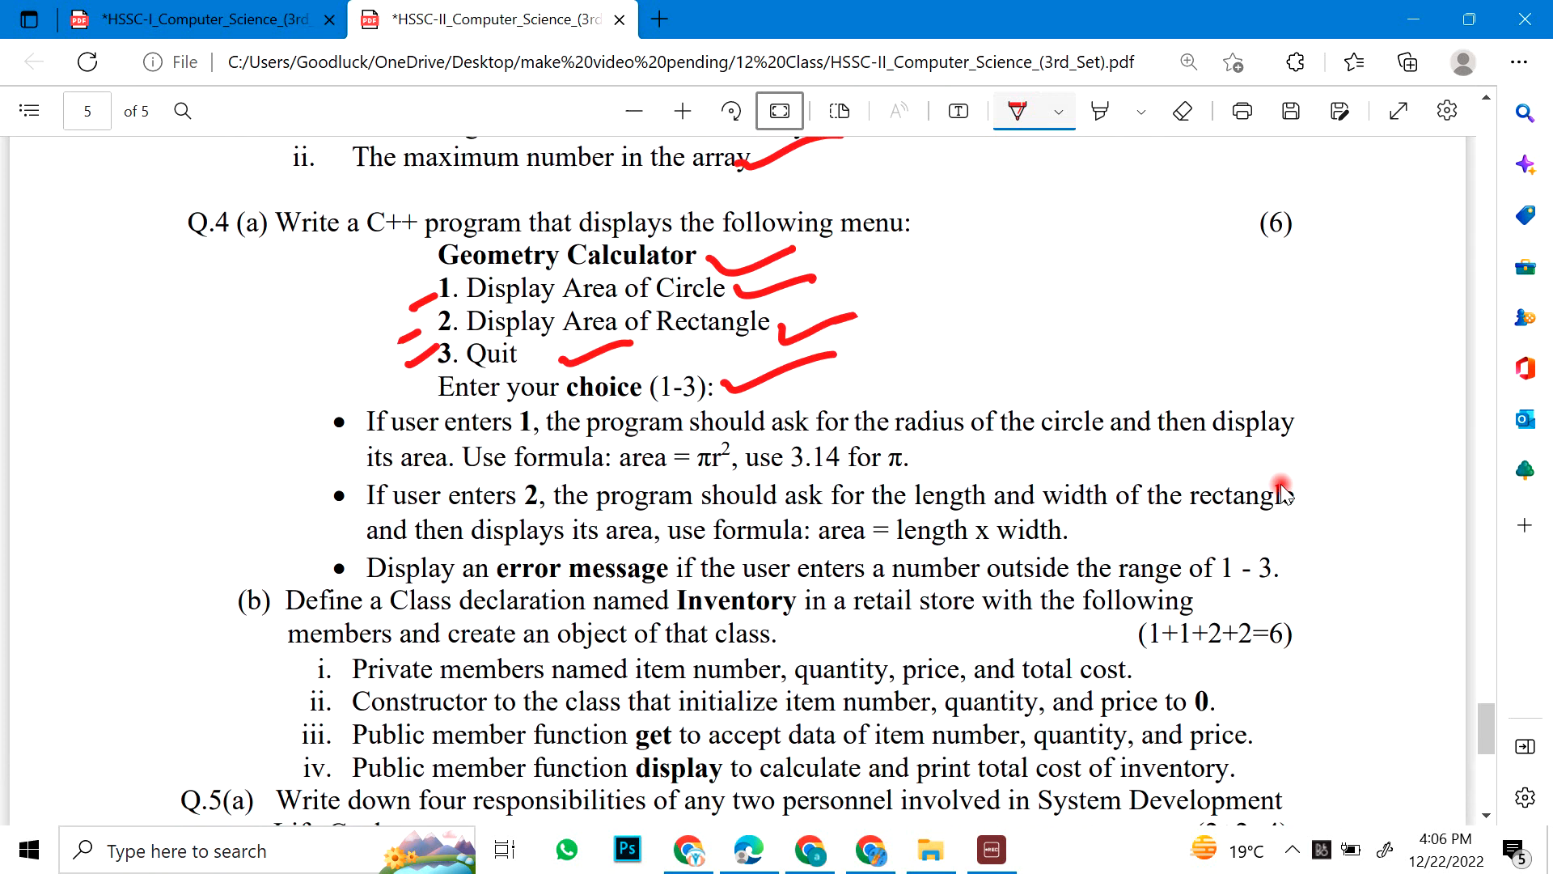
pyautogui.scroll(-3)
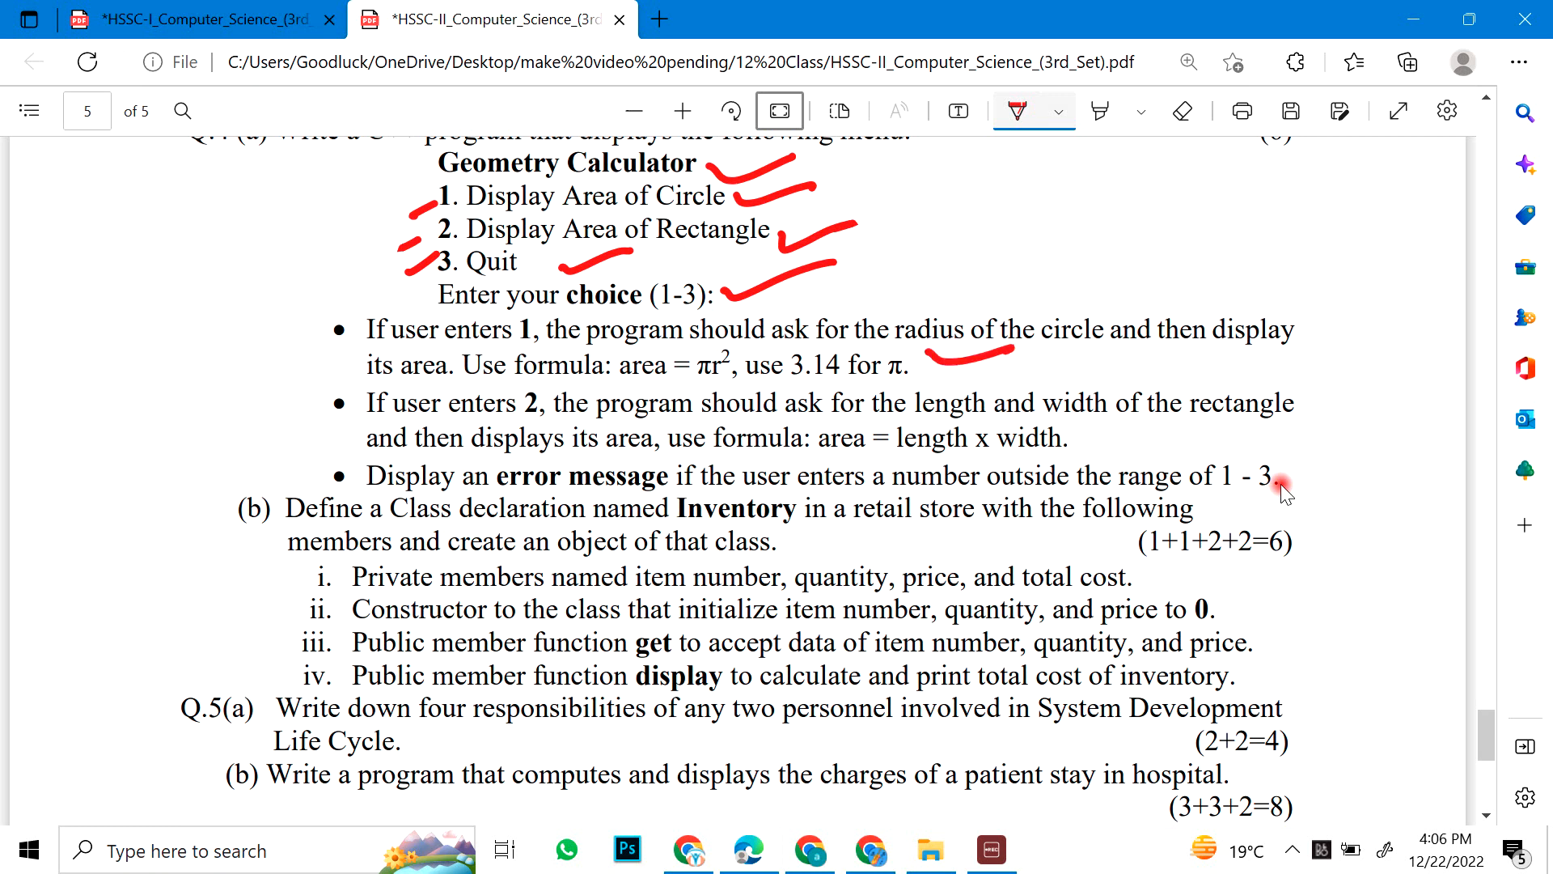
pyautogui.moveTo(1089, 435); pyautogui.dragTo(1214, 411)
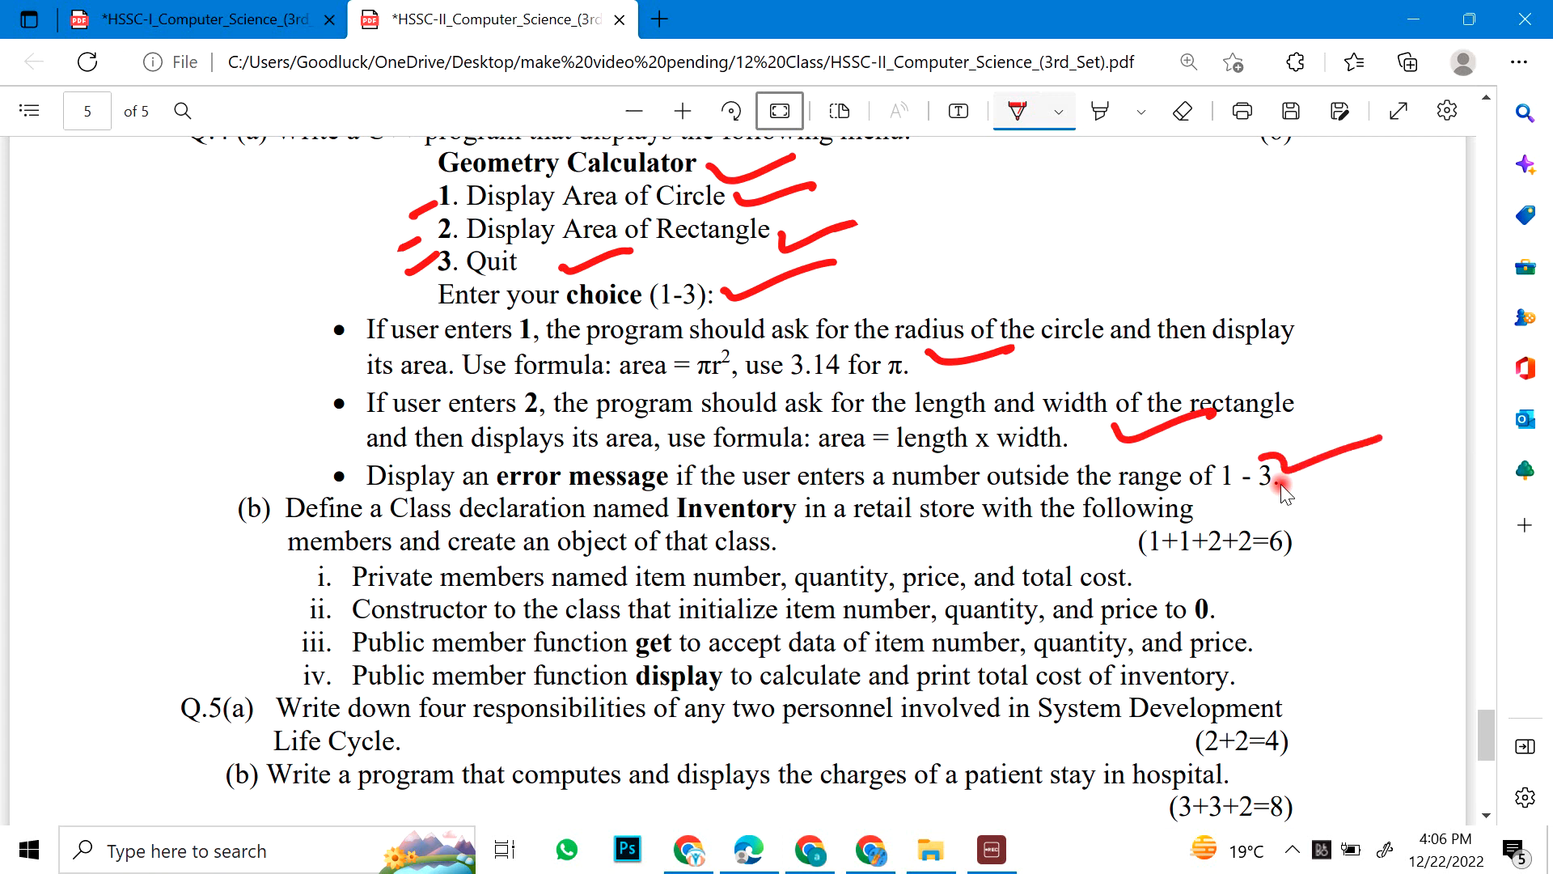
pyautogui.scroll(-3)
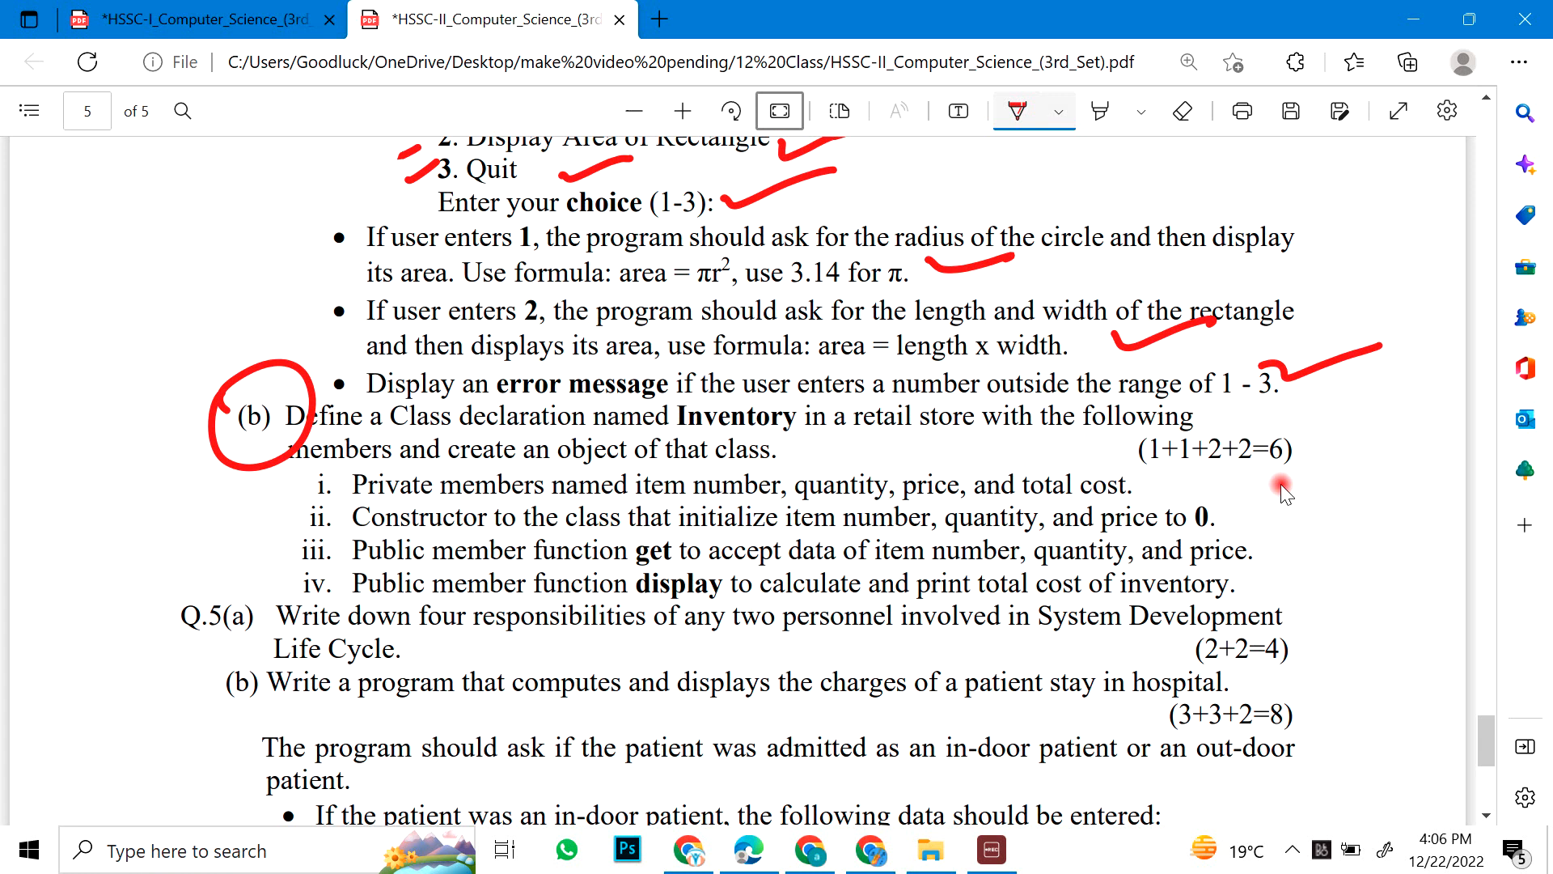
# Step: Underline 'create an object of that class' and tick the get function and sub-item iv of Q.4(b)
pyautogui.moveTo(788, 453); pyautogui.dragTo(877, 443)
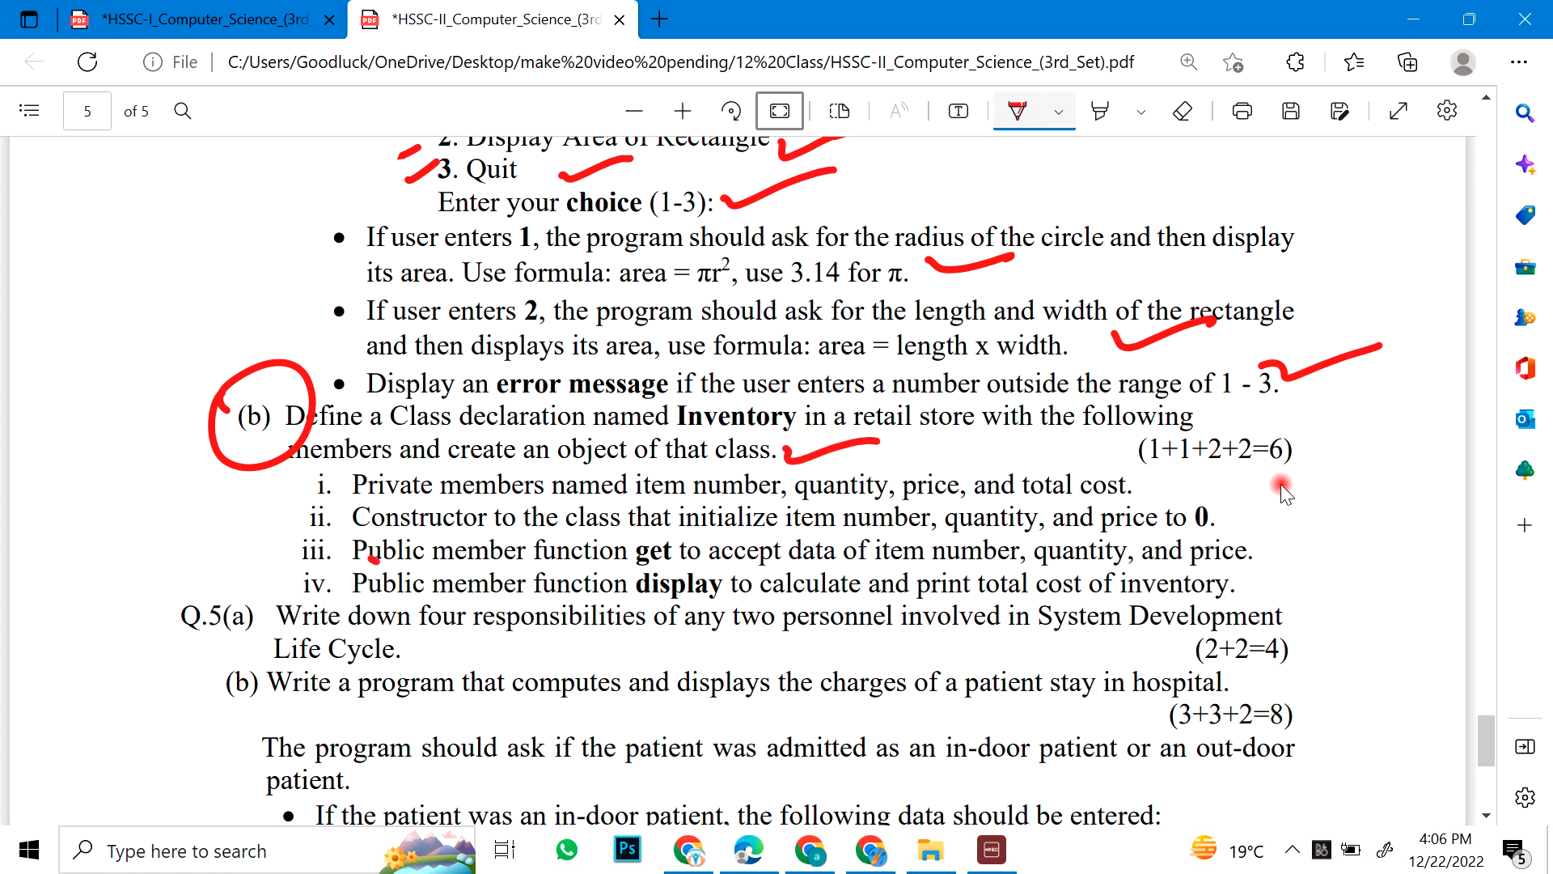
pyautogui.moveTo(297, 485); pyautogui.dragTo(351, 519)
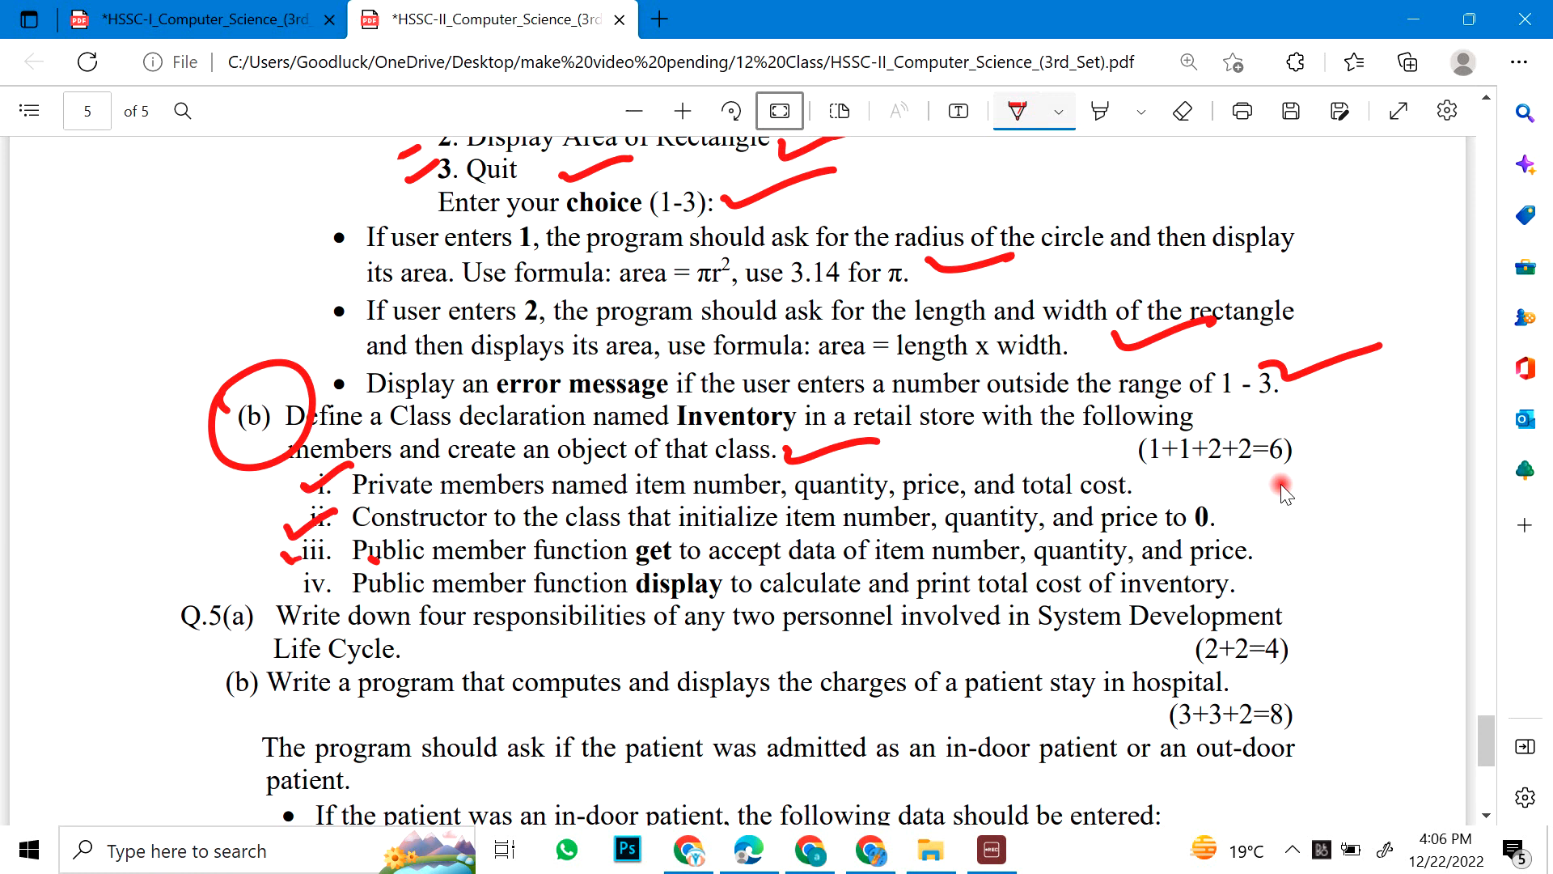
pyautogui.moveTo(282, 541); pyautogui.dragTo(342, 589)
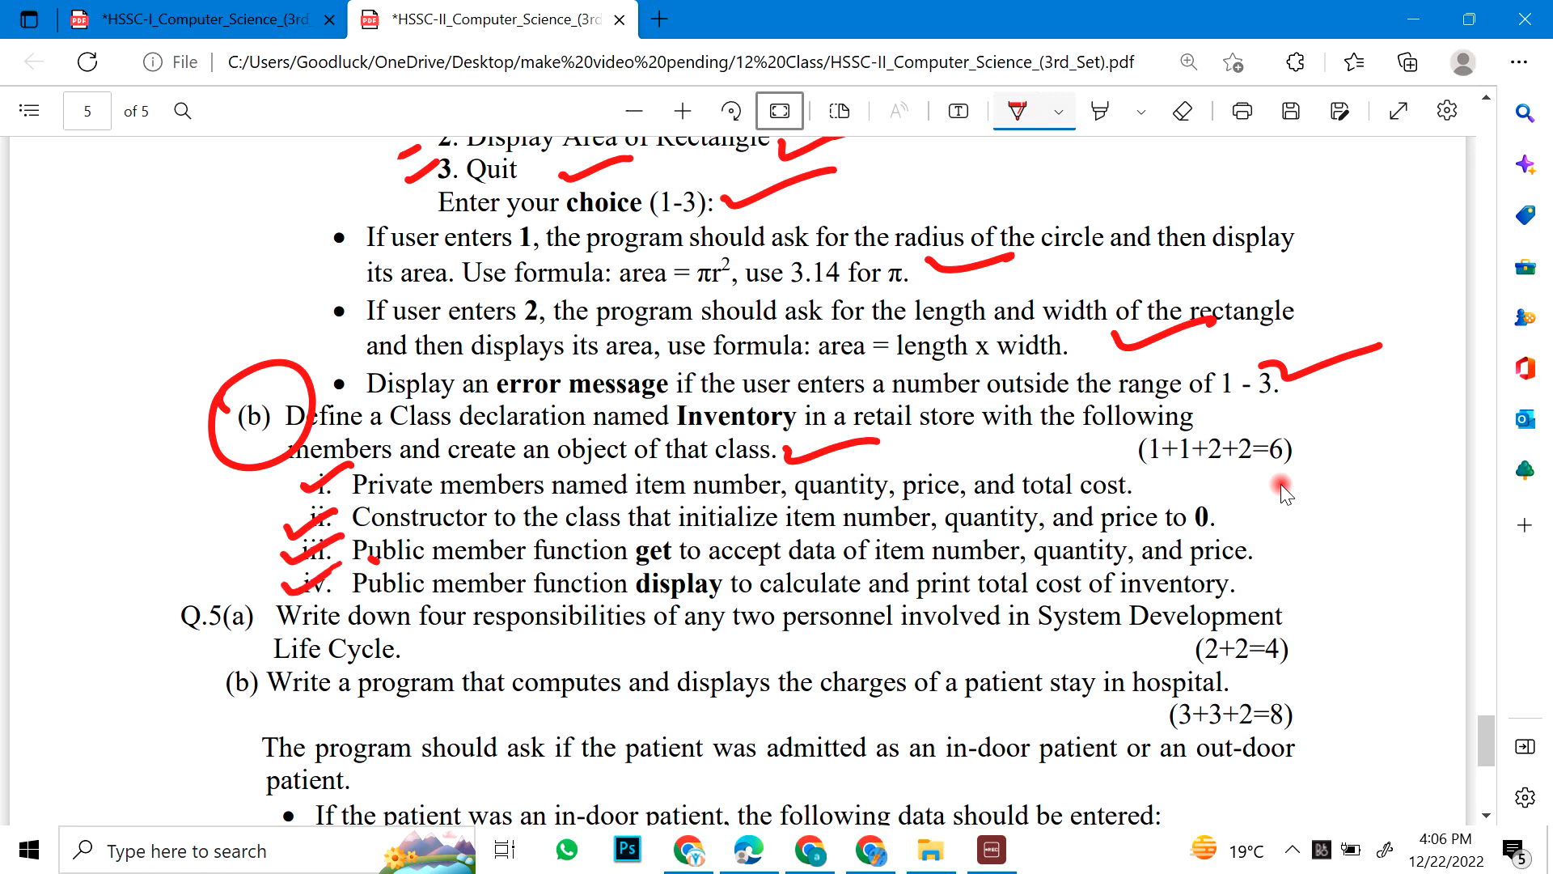
pyautogui.scroll(-3)
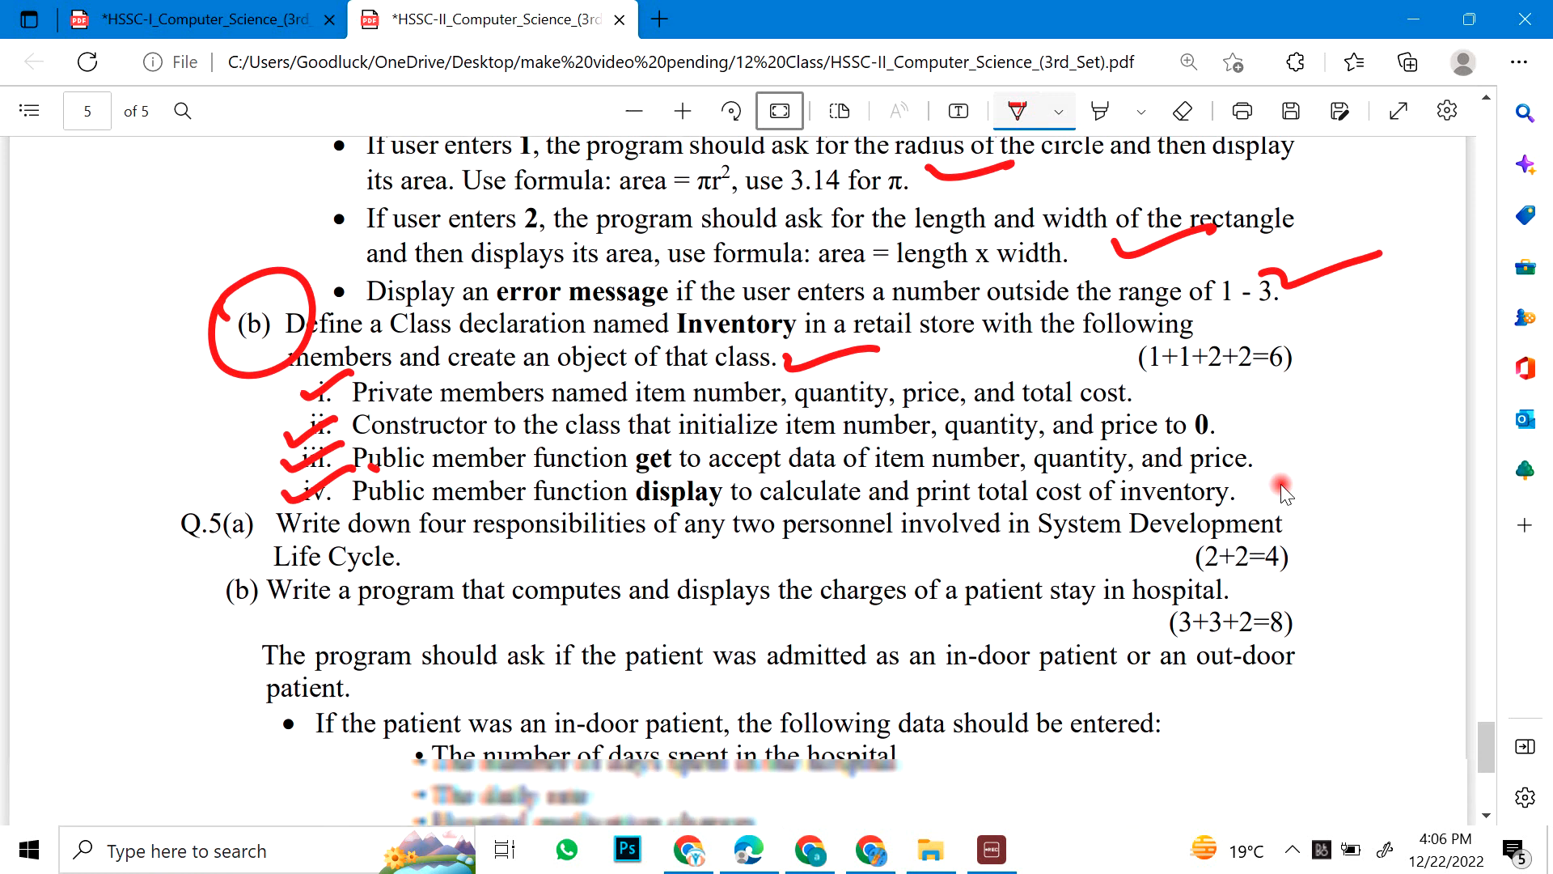
pyautogui.scroll(-3)
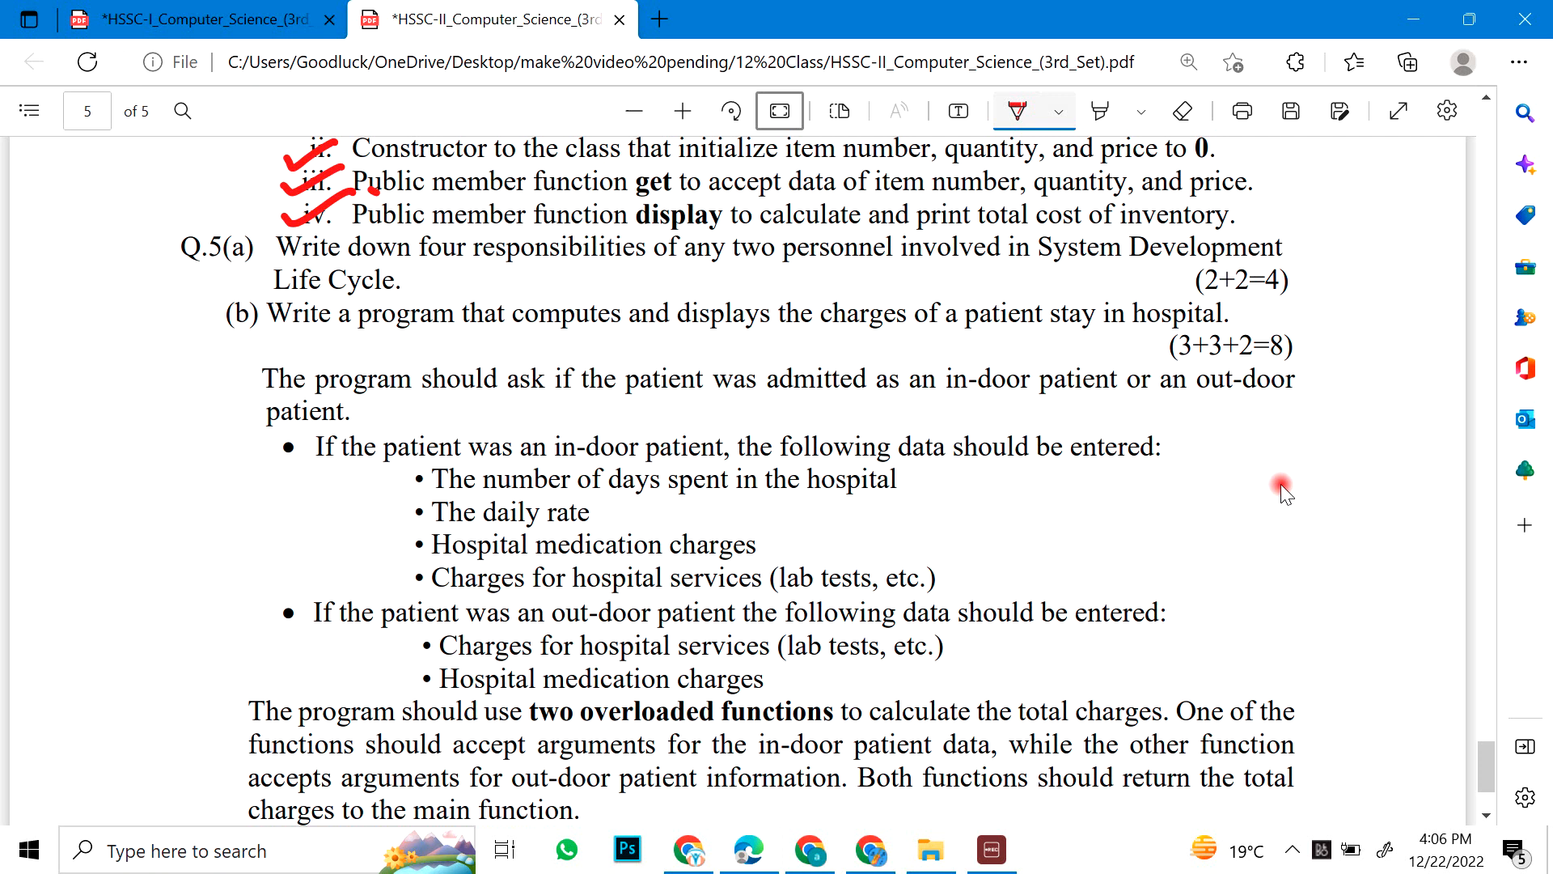
# Step: Underline Q.5(a) and Q.5(b) wording and tick the in-door and out-door patient data items
pyautogui.moveTo(463, 285); pyautogui.dragTo(544, 272)
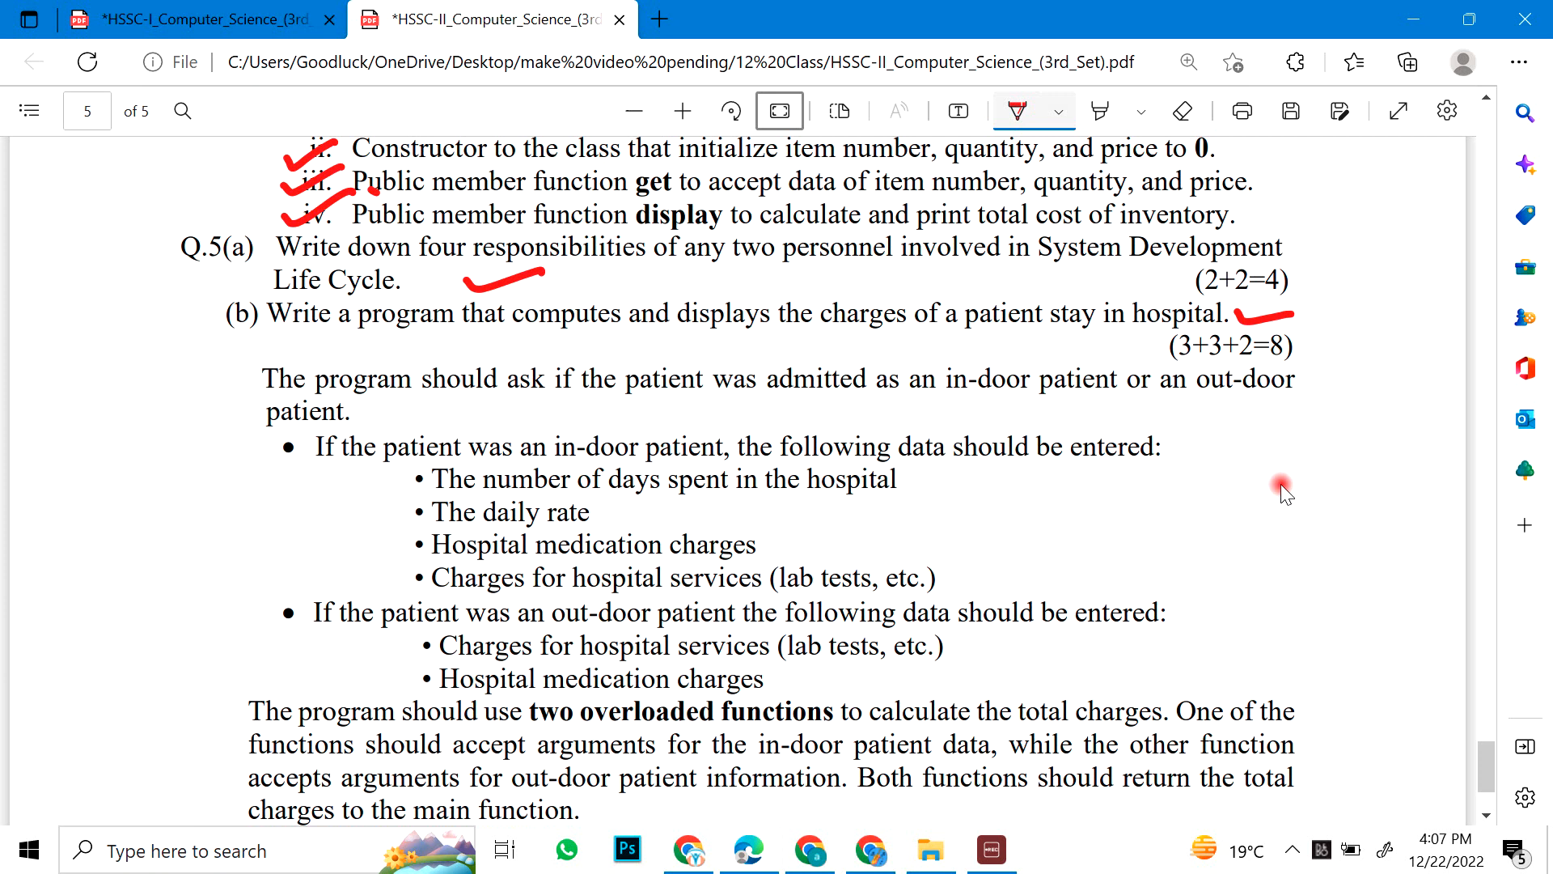
pyautogui.moveTo(396, 406); pyautogui.dragTo(485, 396)
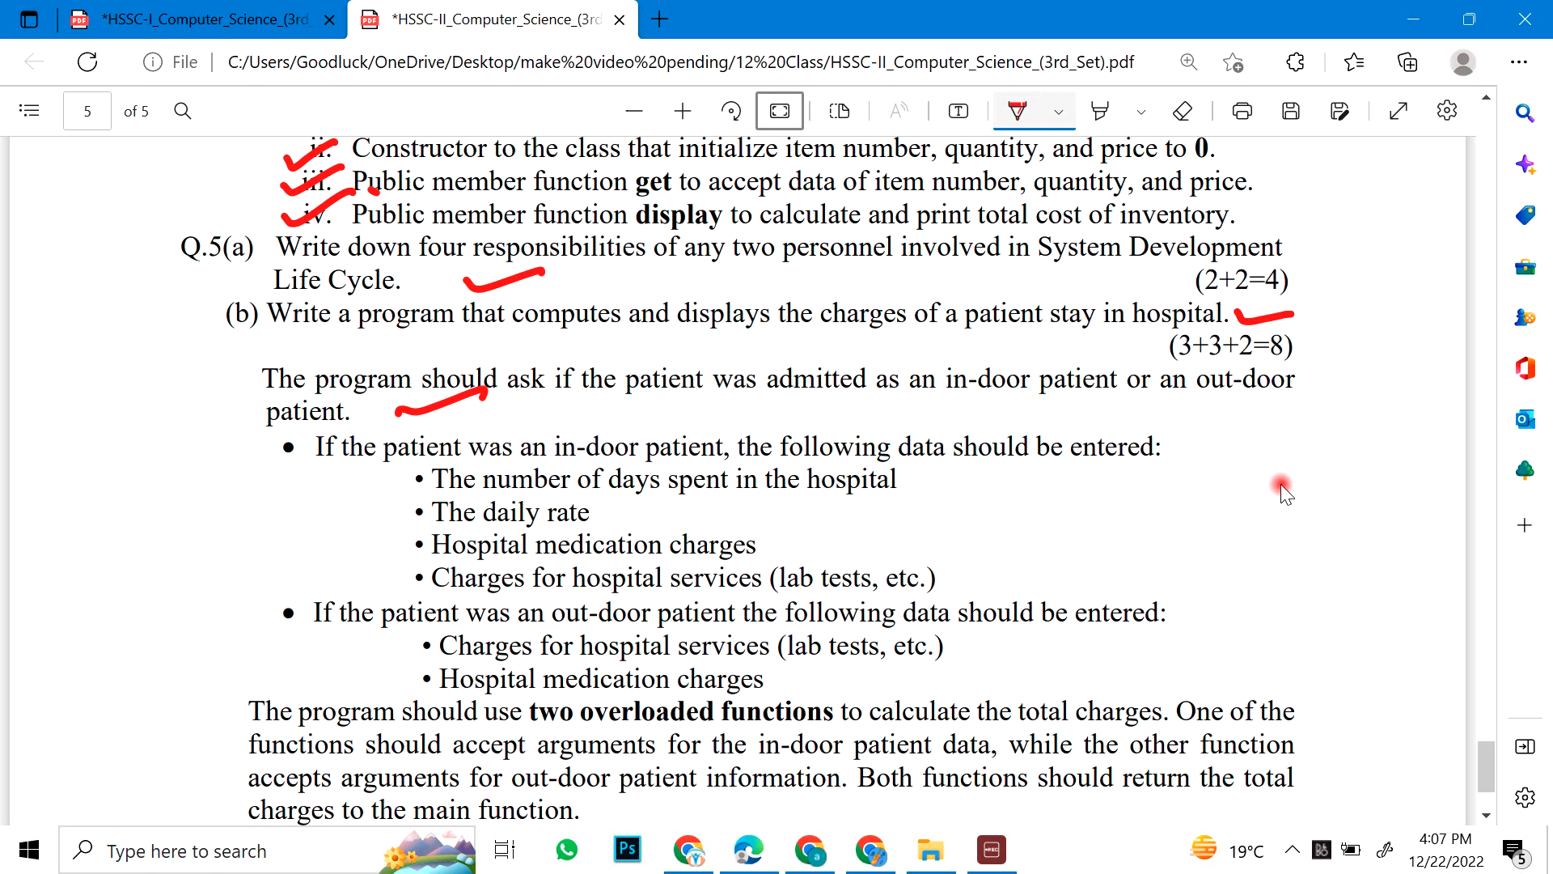
pyautogui.scroll(-3)
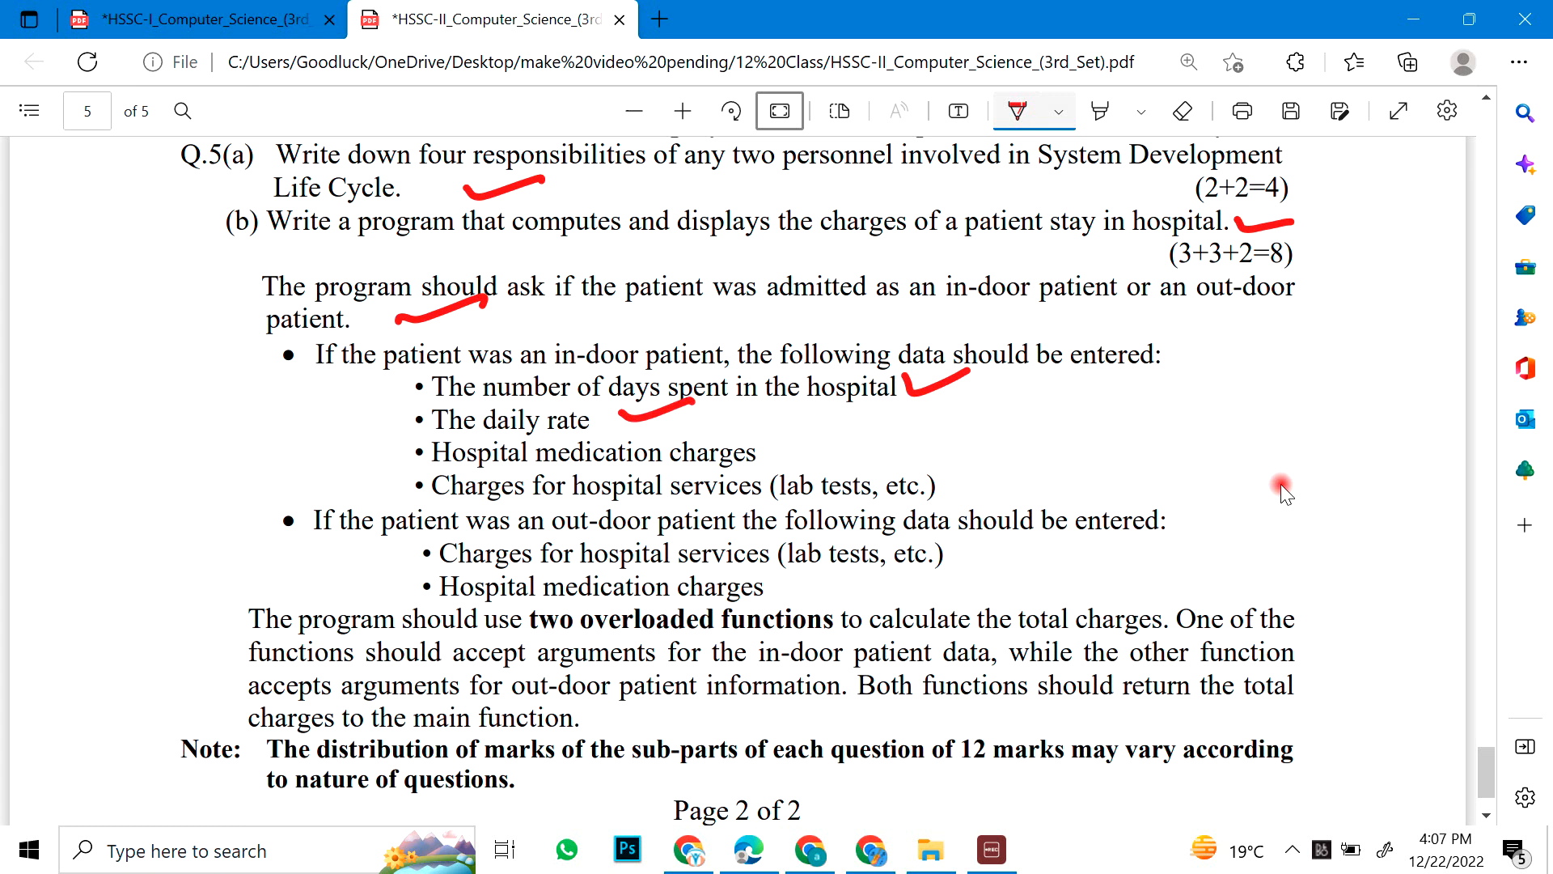
pyautogui.moveTo(783, 447); pyautogui.dragTo(872, 421)
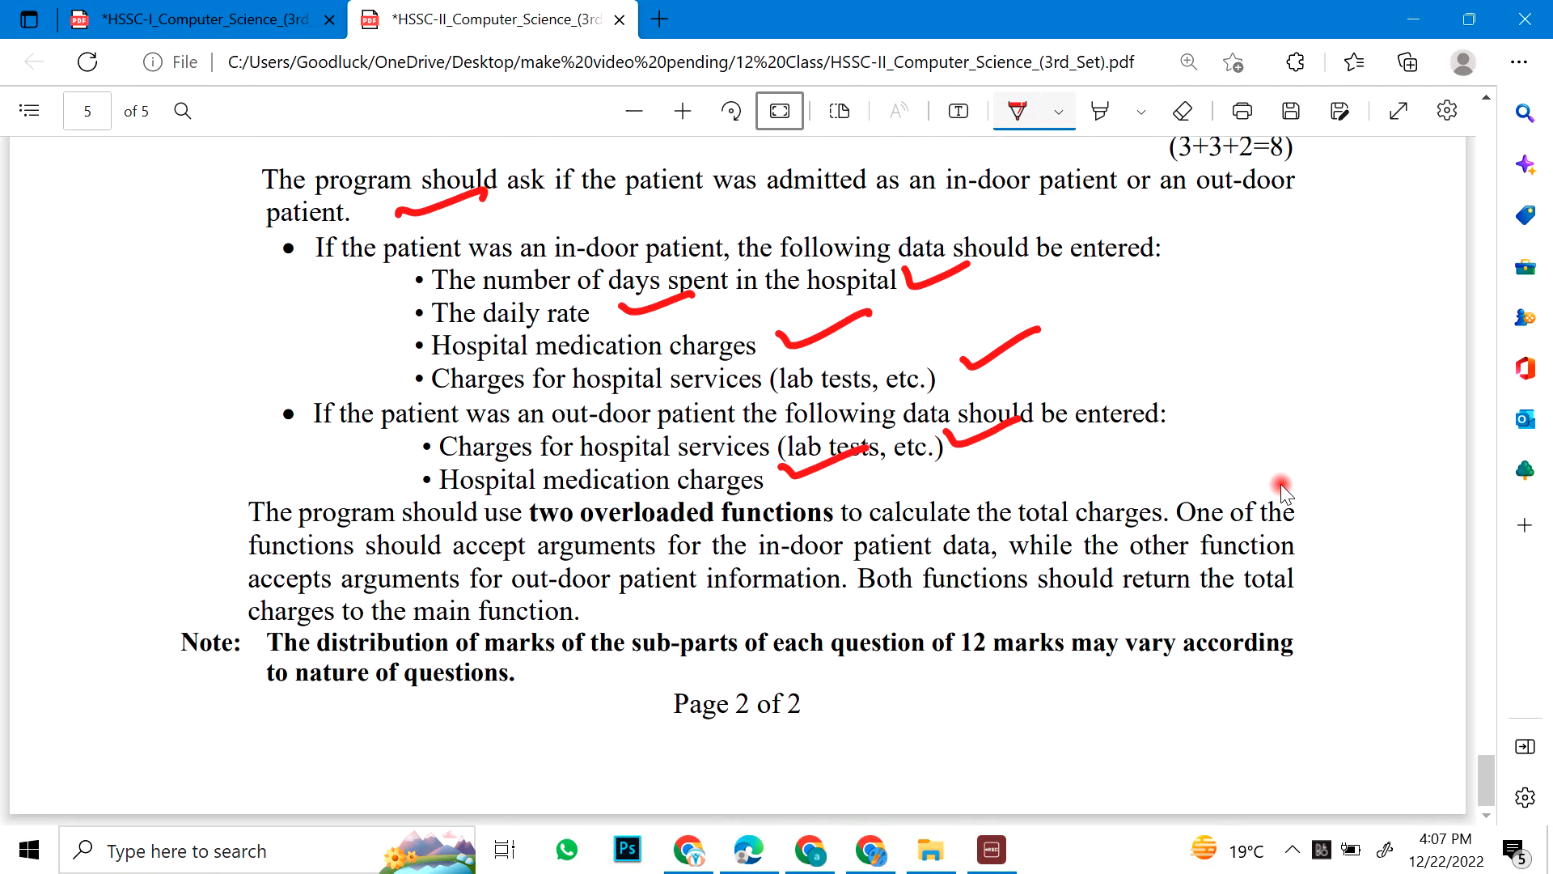
pyautogui.moveTo(259, 474); pyautogui.dragTo(221, 624)
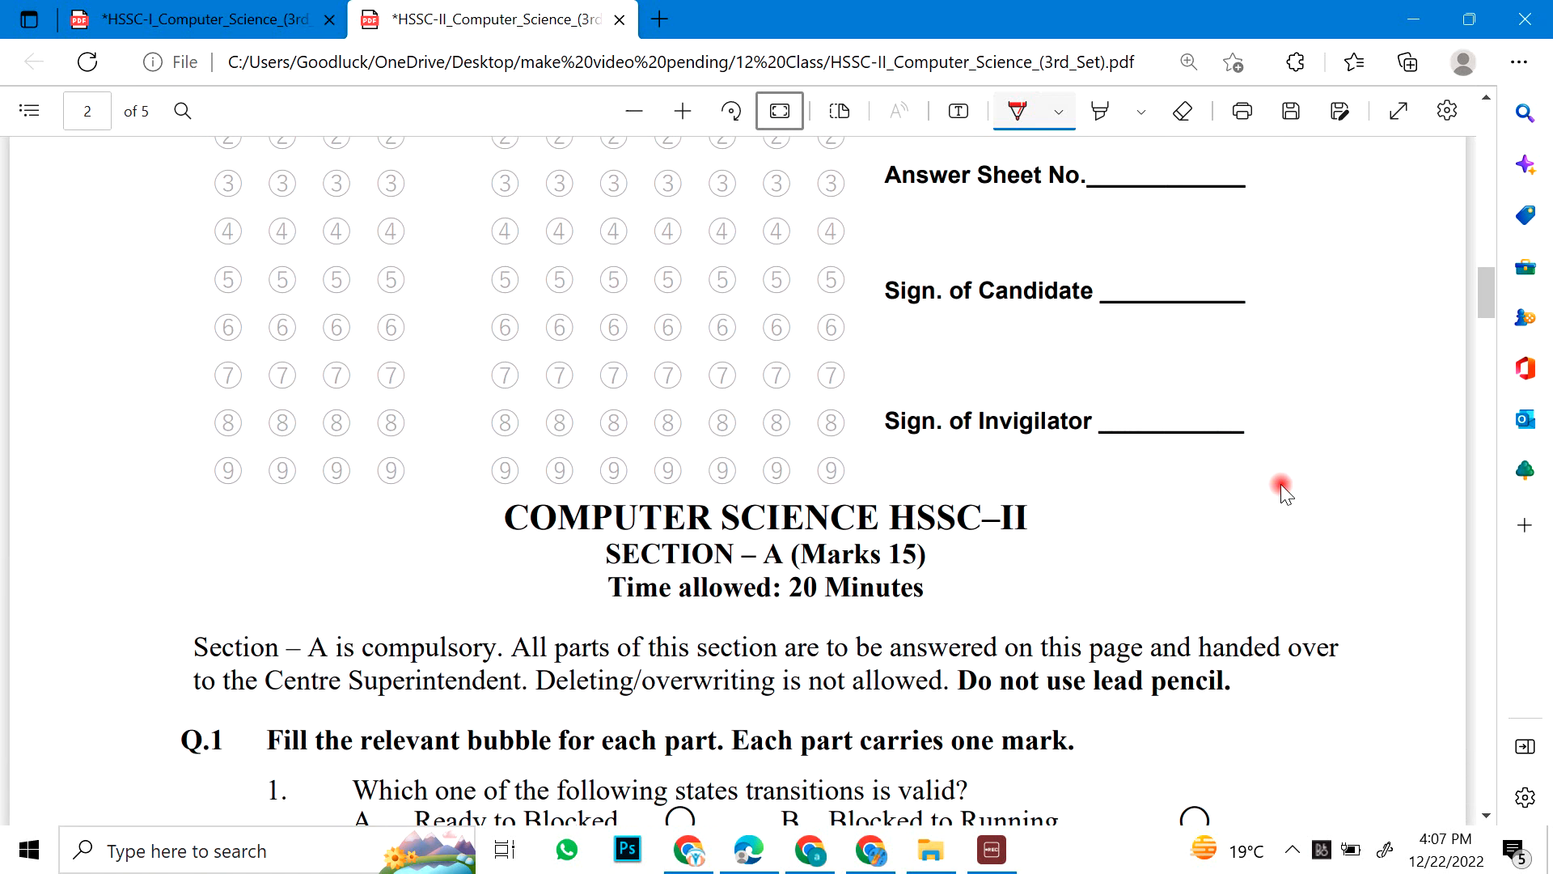
# Step: Scroll to the Section A MCQ page and underline the word 'directly' in MCQ 4
pyautogui.scroll(-3)
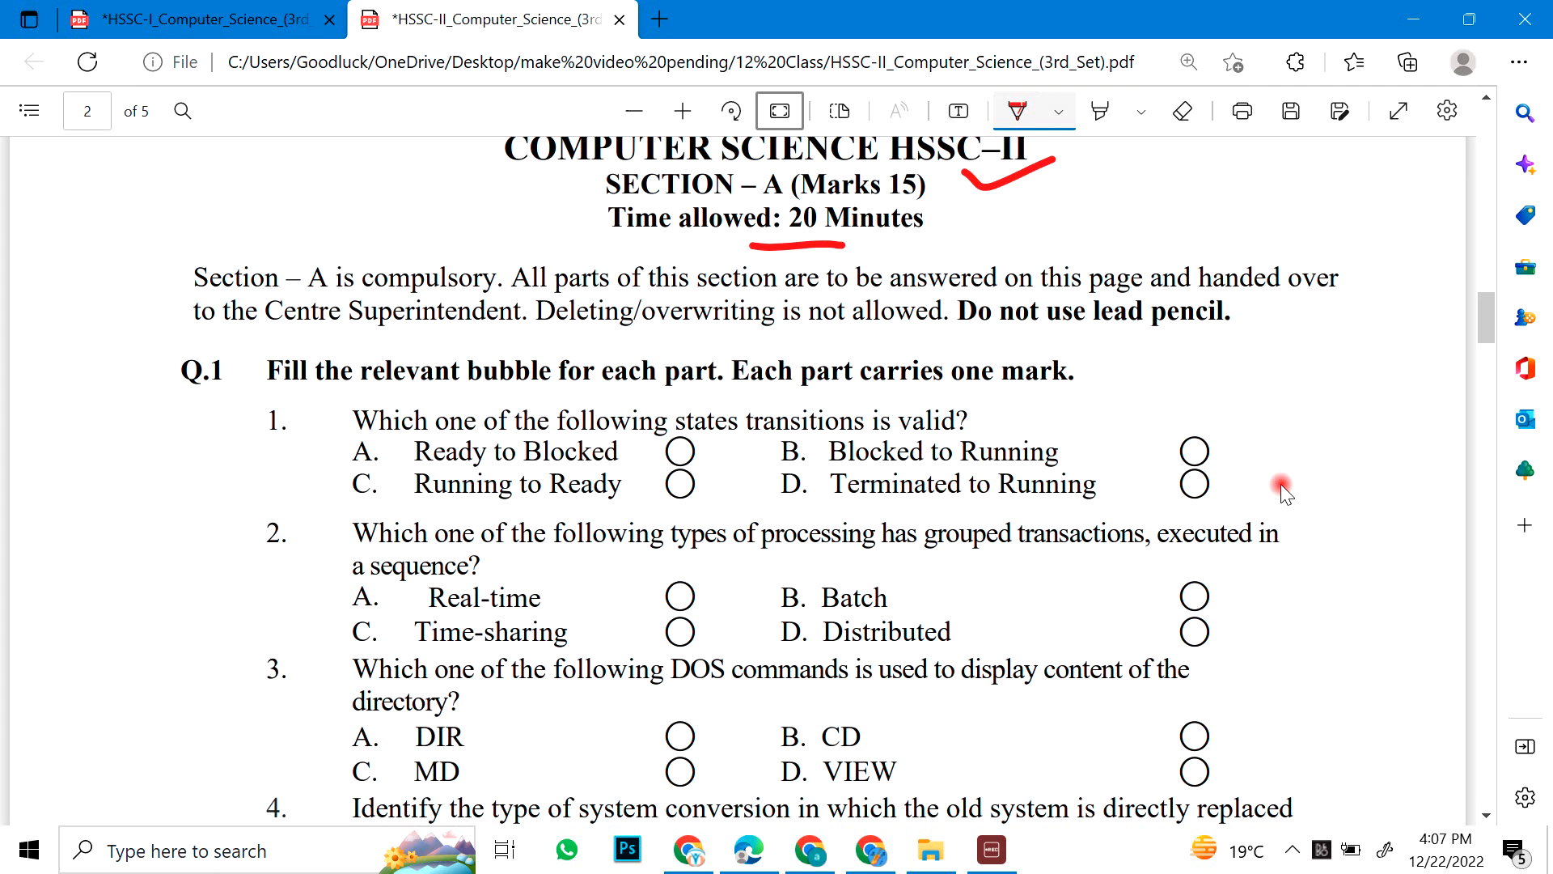
pyautogui.scroll(-3)
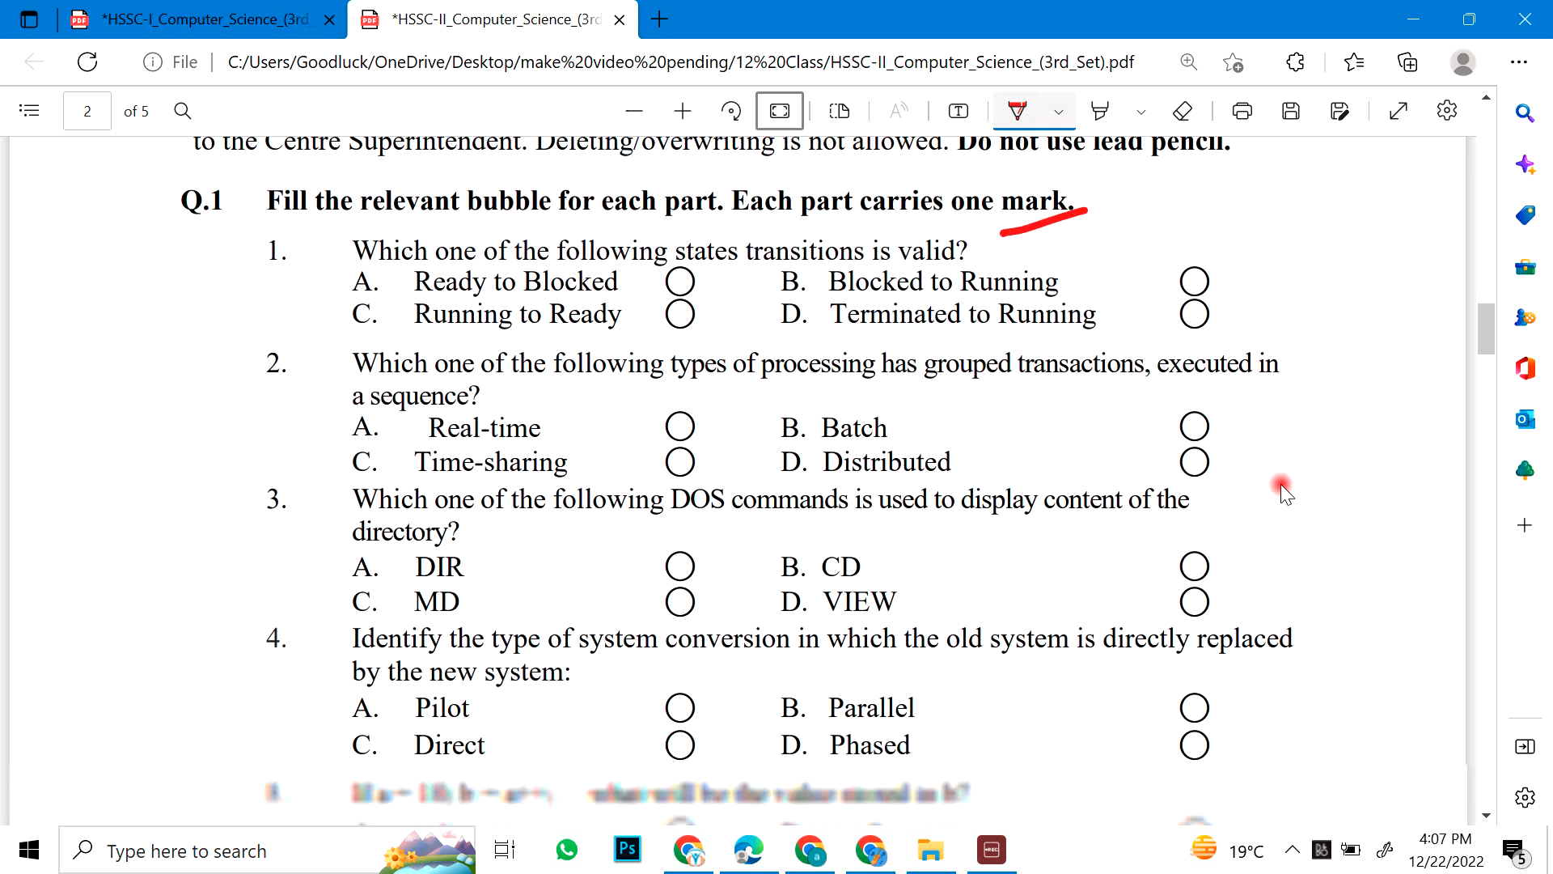
pyautogui.scroll(-3)
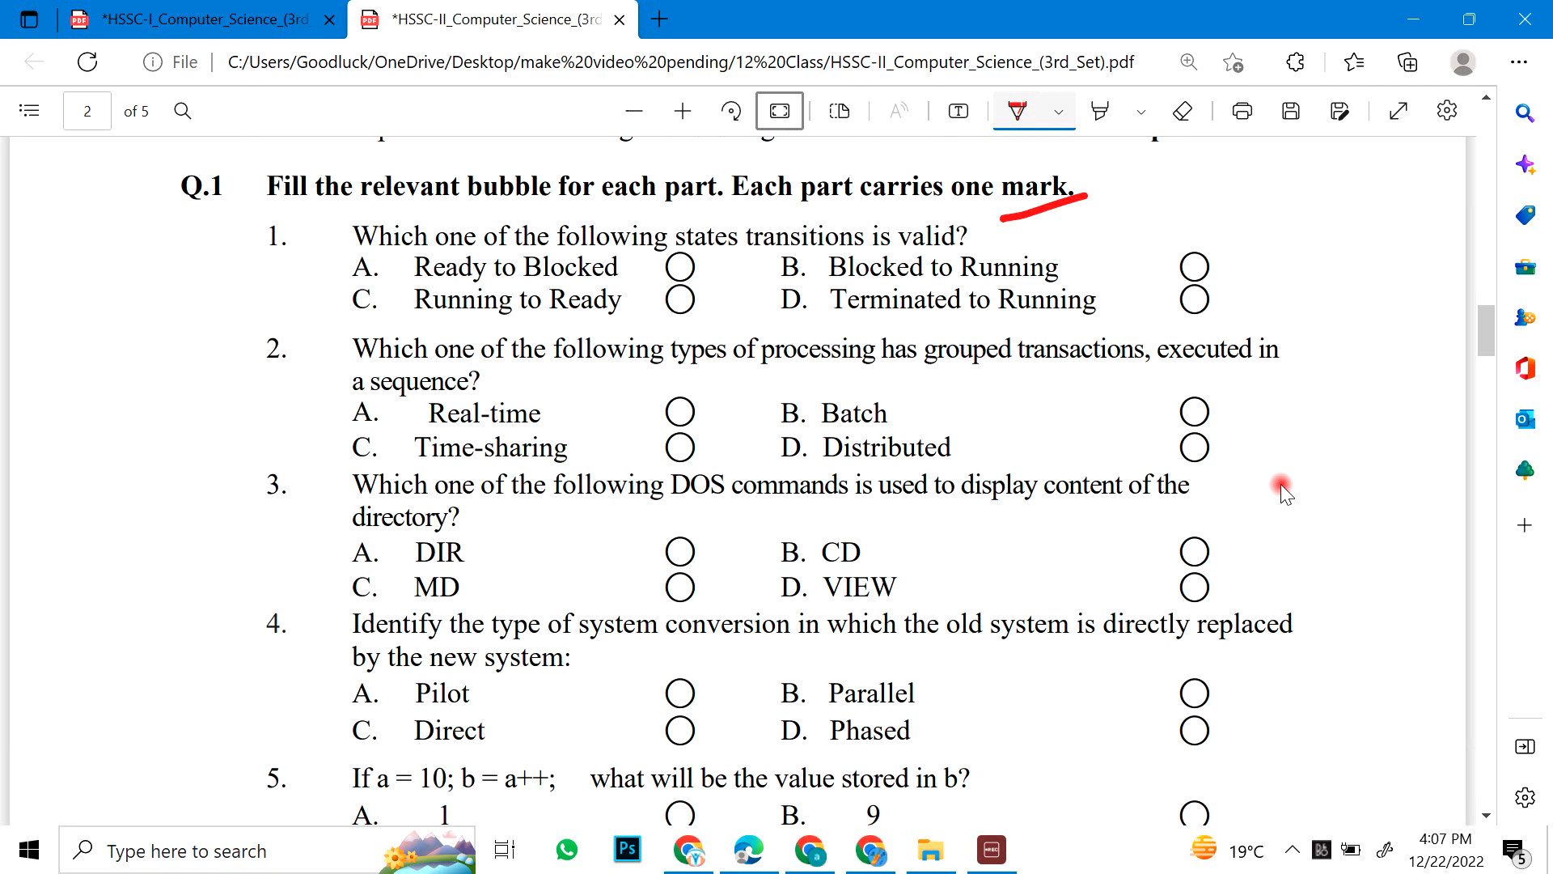
pyautogui.scroll(-3)
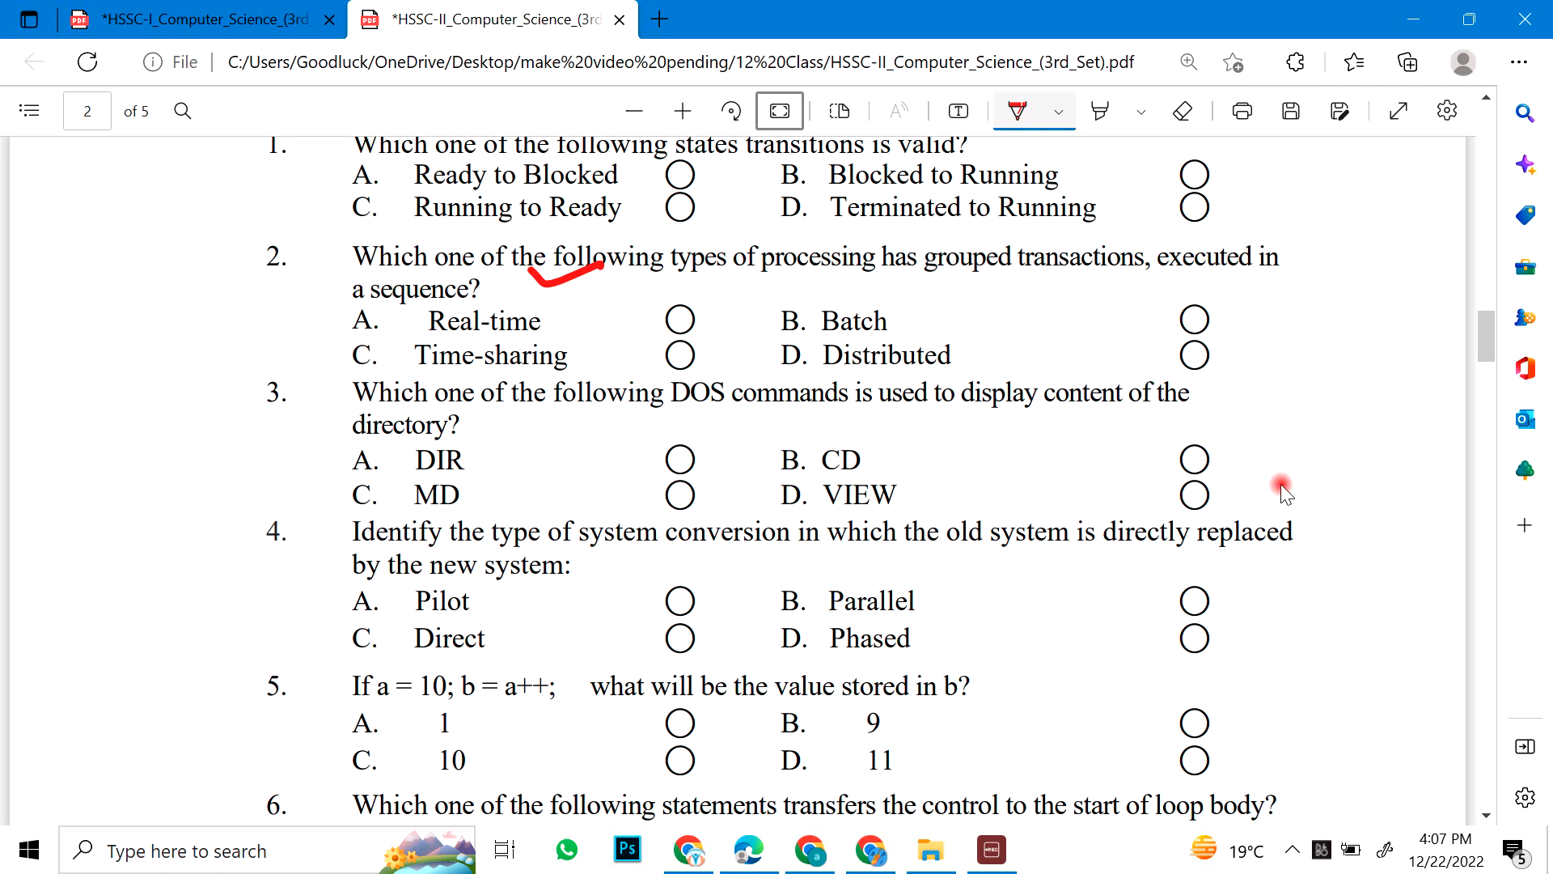
pyautogui.scroll(-3)
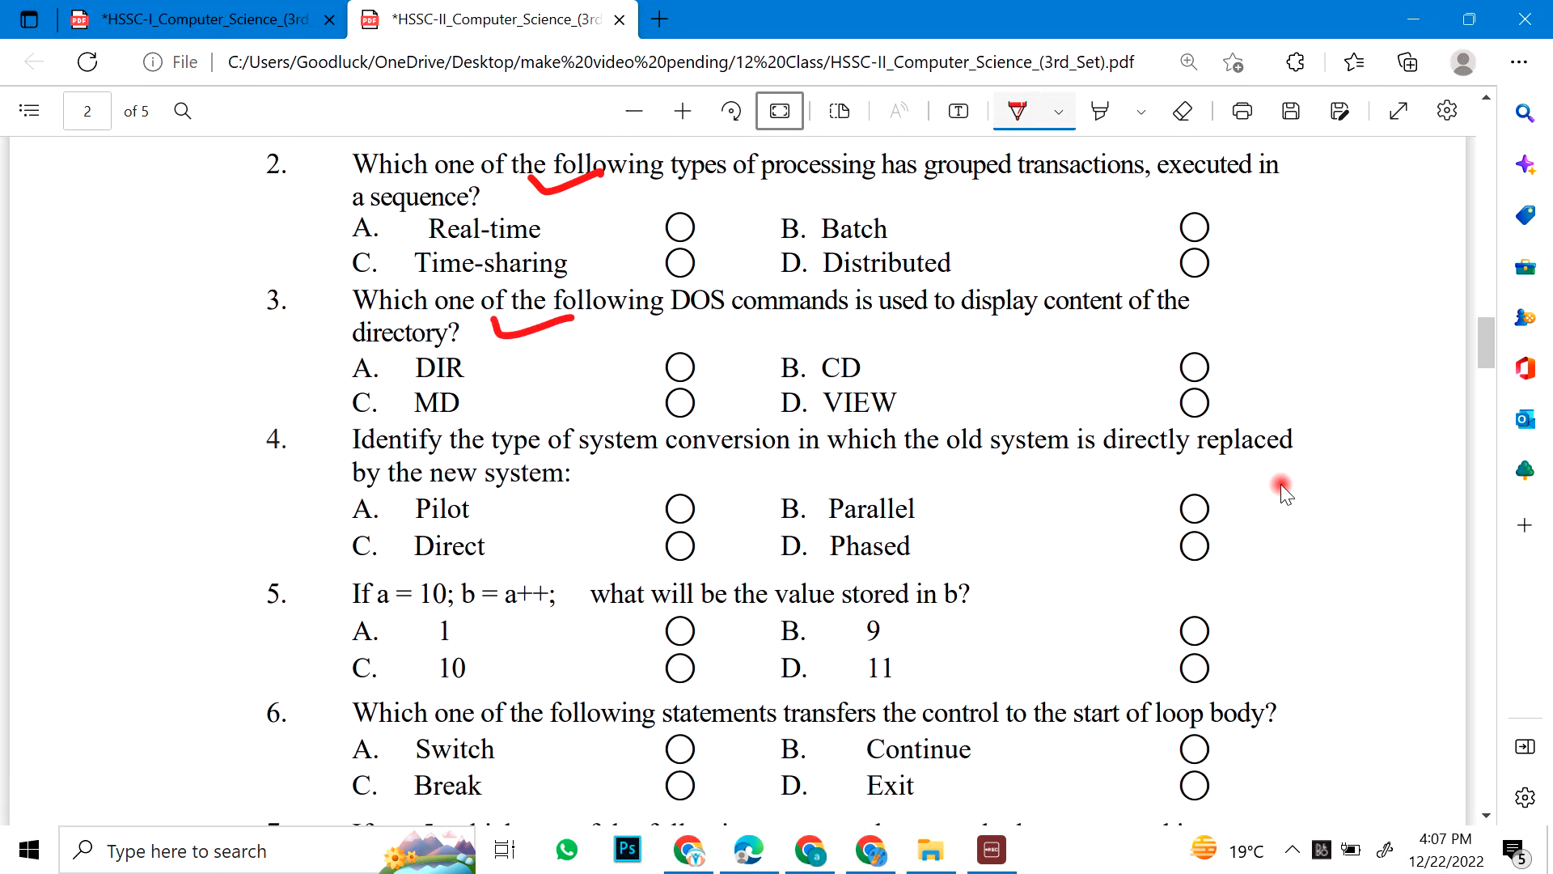
pyautogui.moveTo(1101, 471); pyautogui.dragTo(1184, 451)
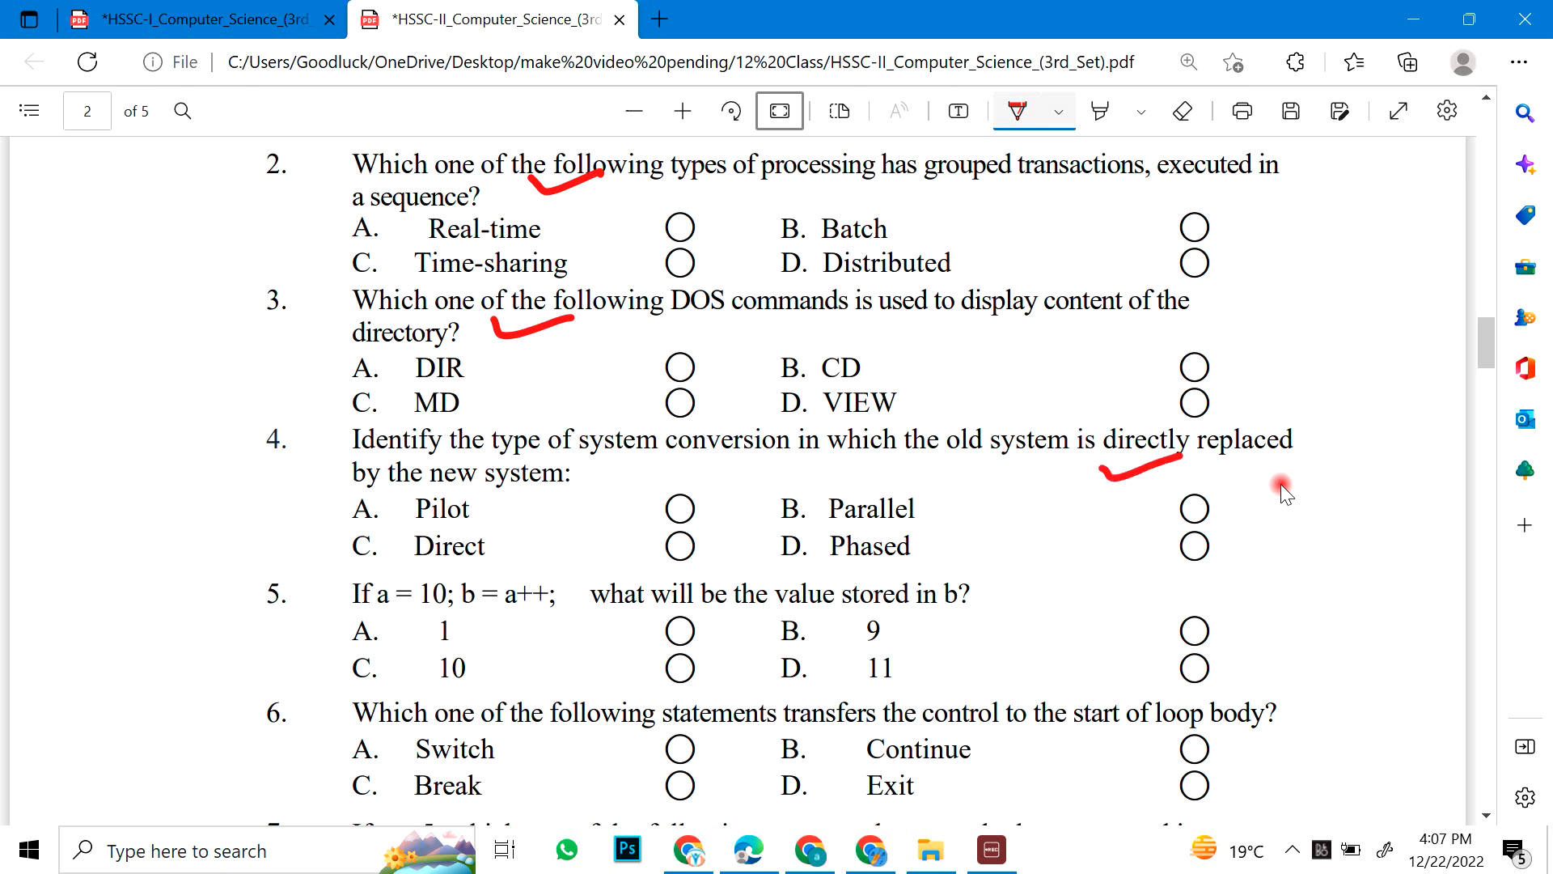
pyautogui.scroll(-3)
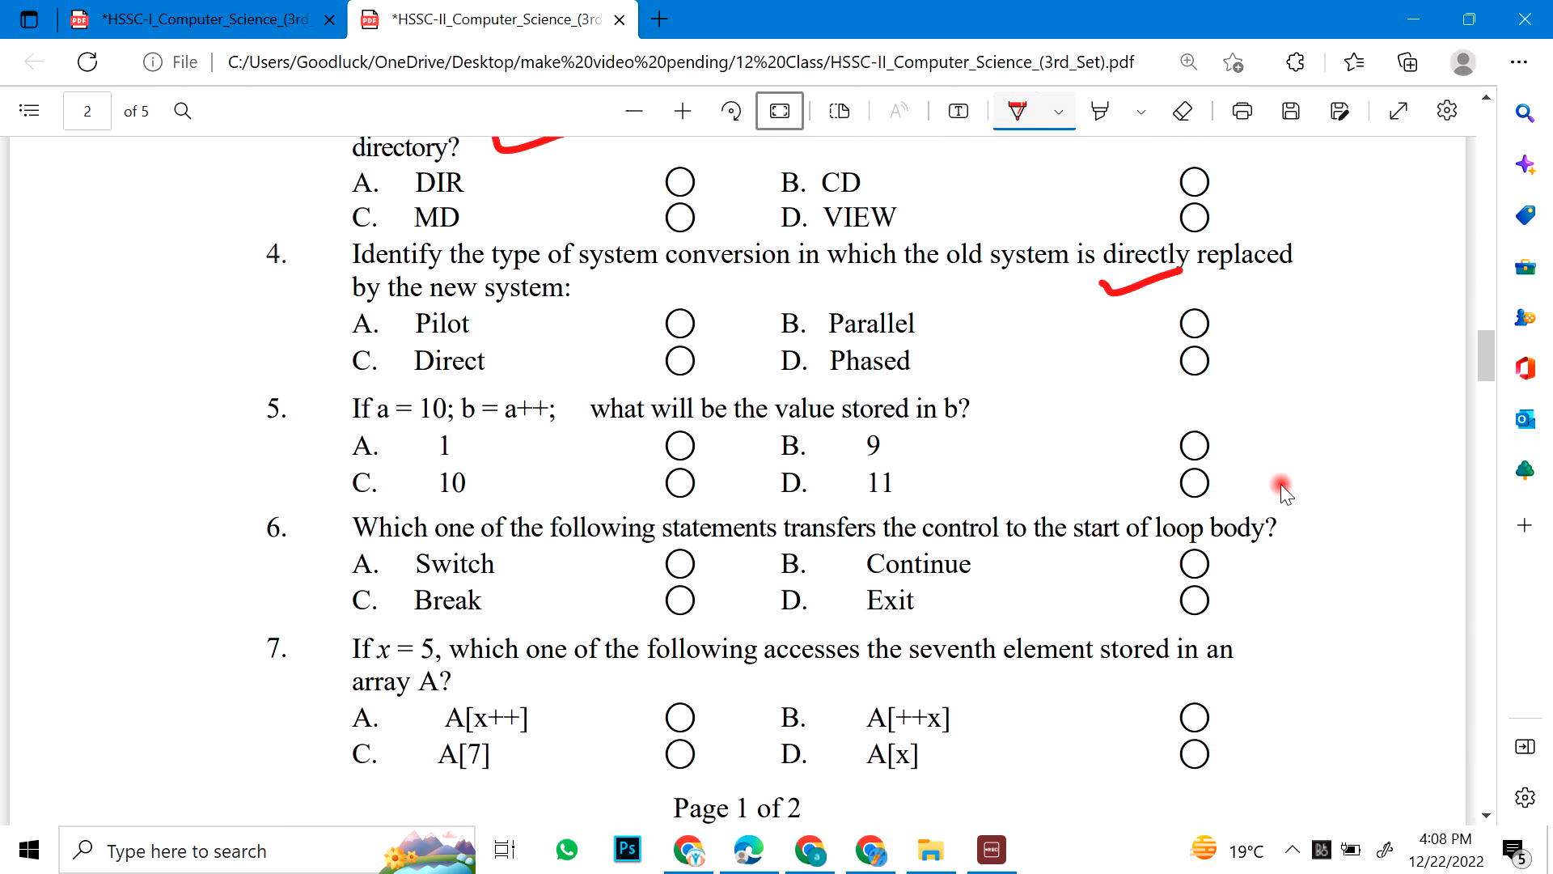
pyautogui.scroll(-3)
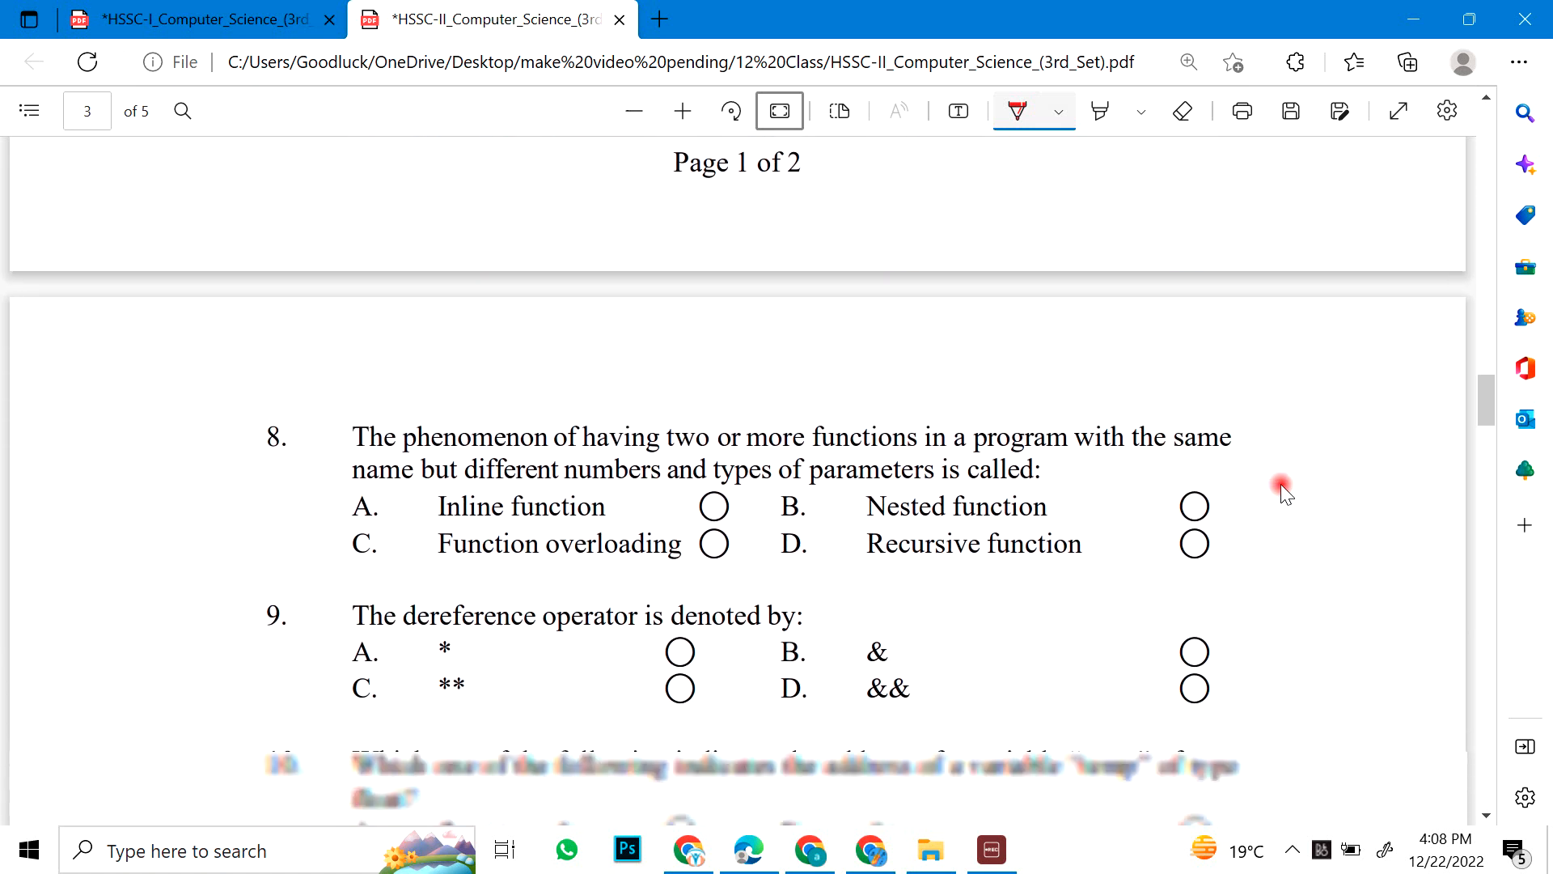
# Step: Scroll to the next MCQ page and underline the wording of MCQ 12 in red
pyautogui.scroll(-3)
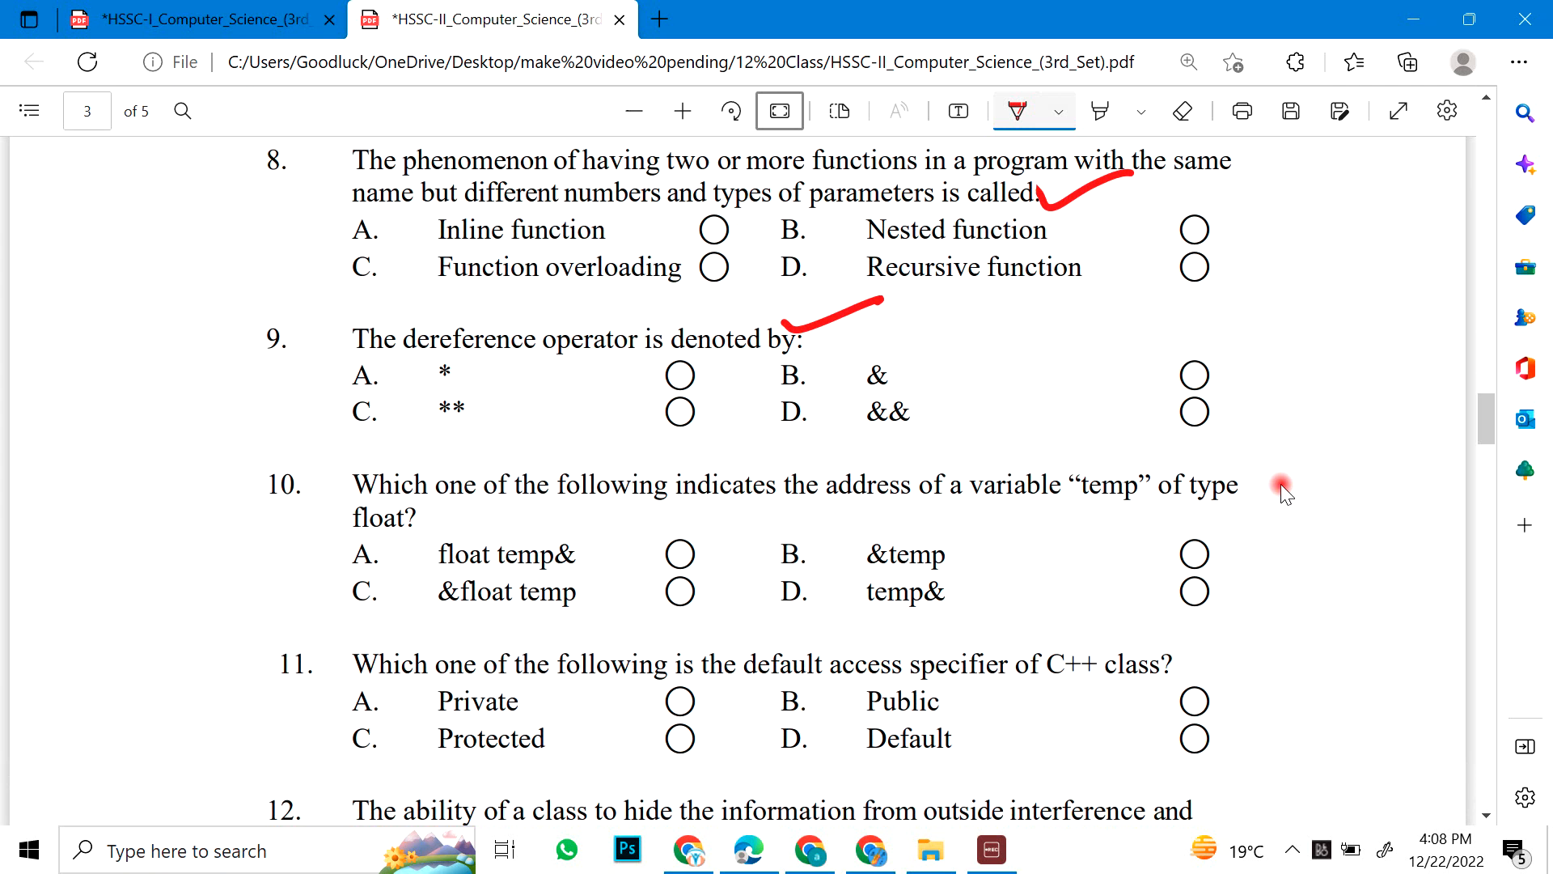
pyautogui.scroll(-3)
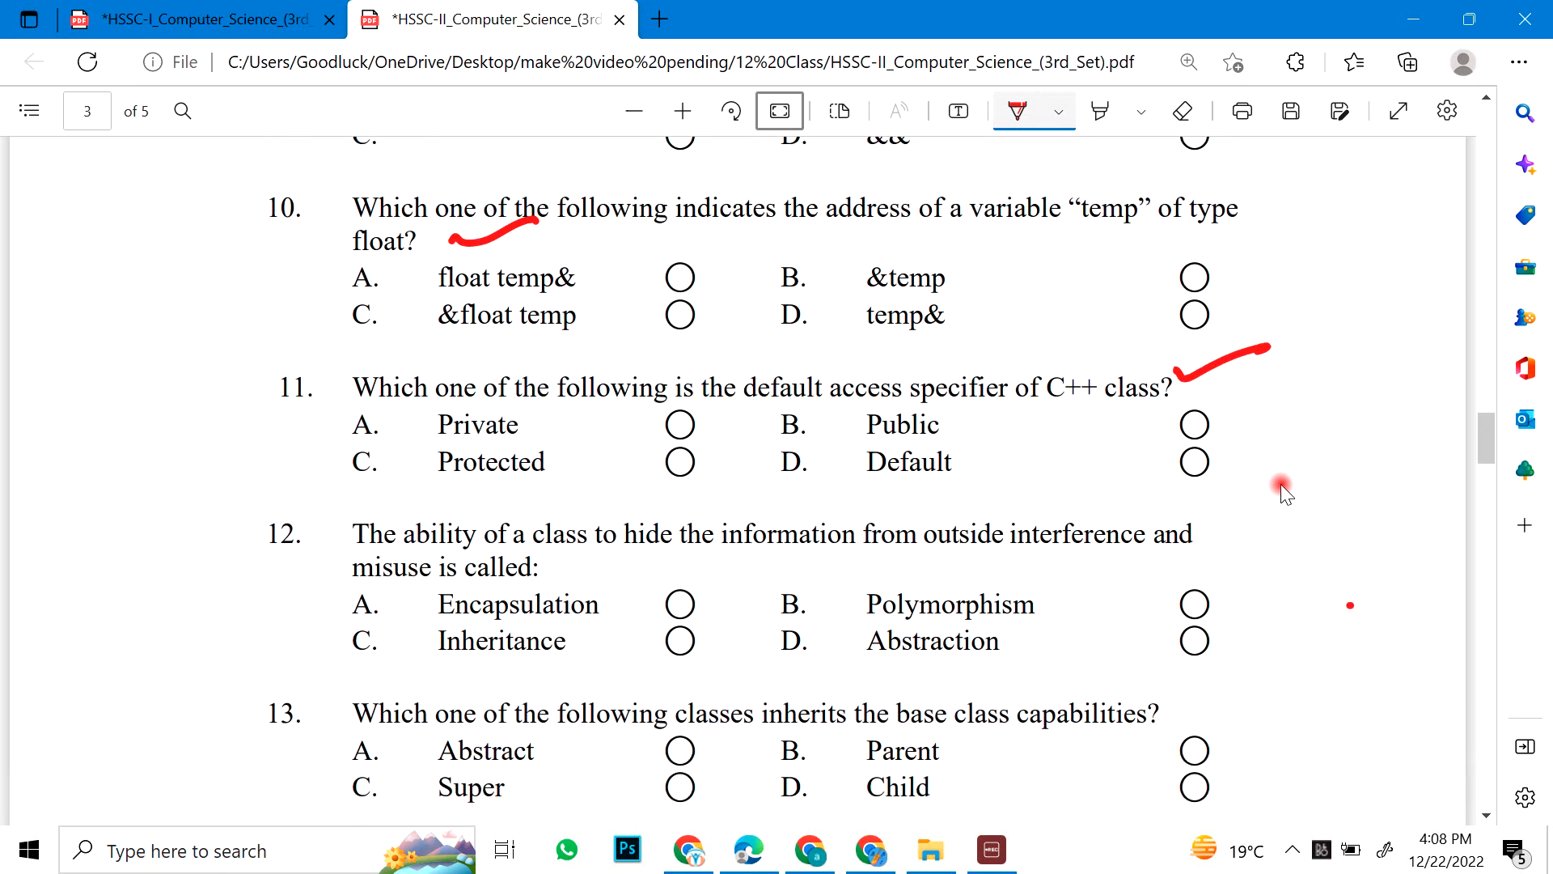
pyautogui.scroll(-3)
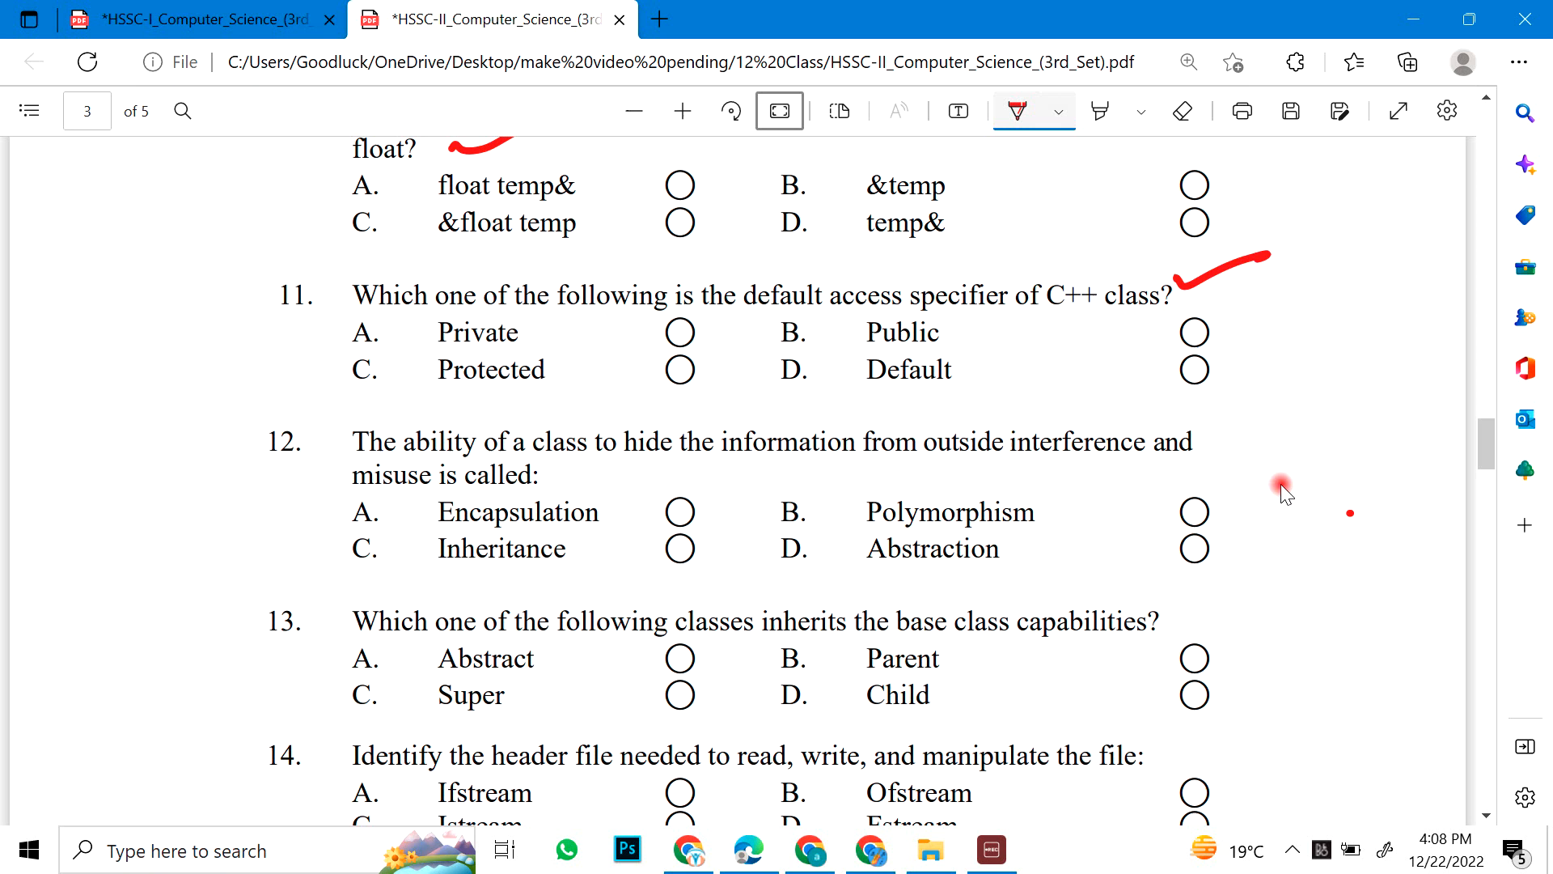
pyautogui.moveTo(544, 480); pyautogui.dragTo(642, 453)
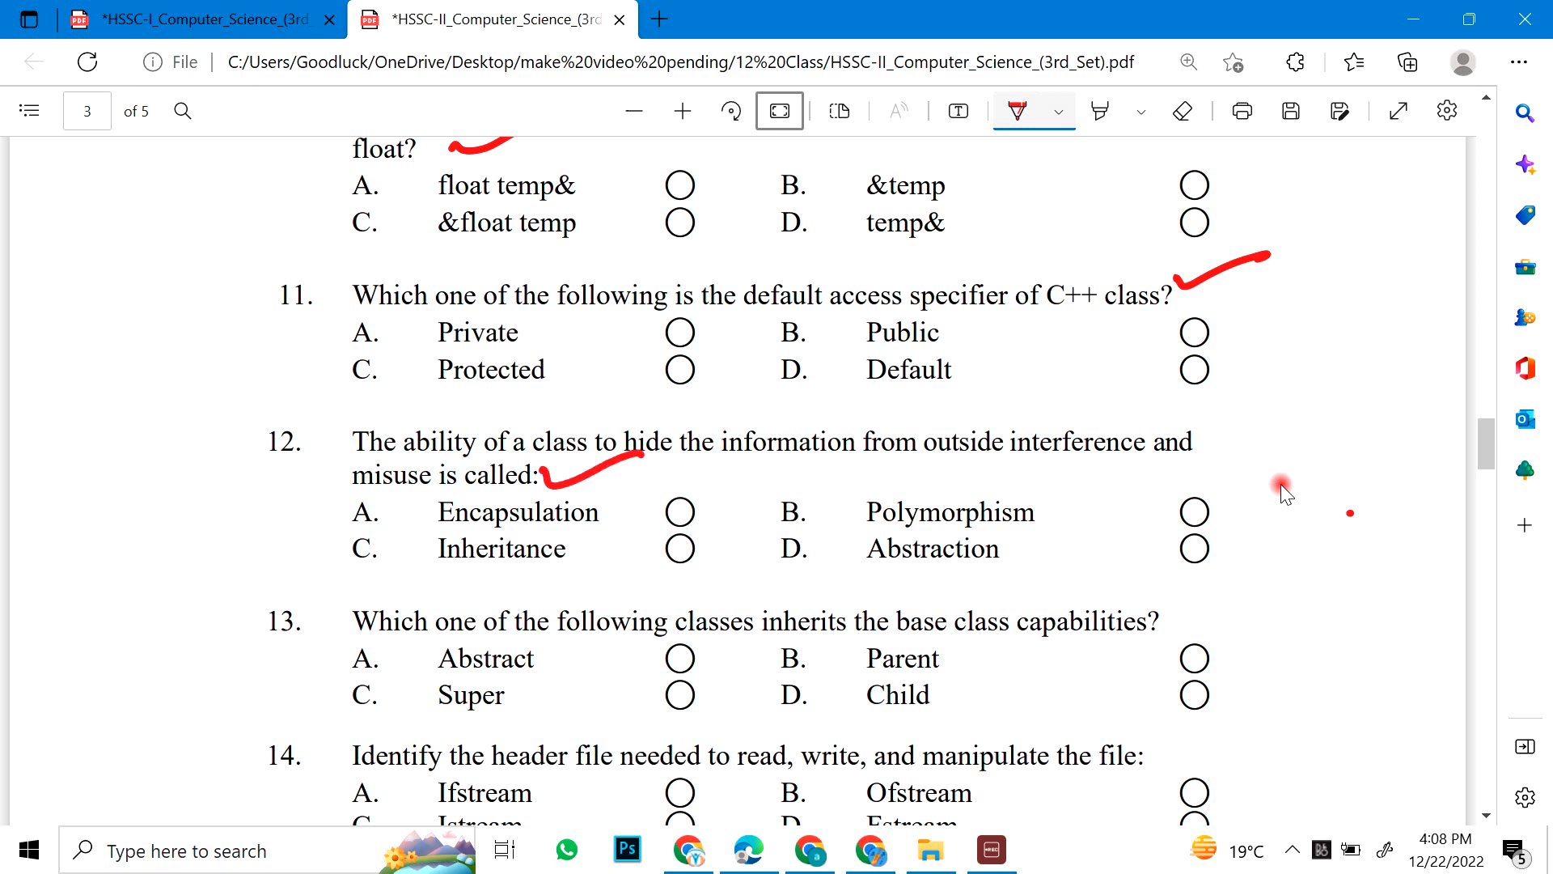
# Step: Scroll on past MCQ 14 and underline the next exam's HSSC-II Examination heading
pyautogui.scroll(-3)
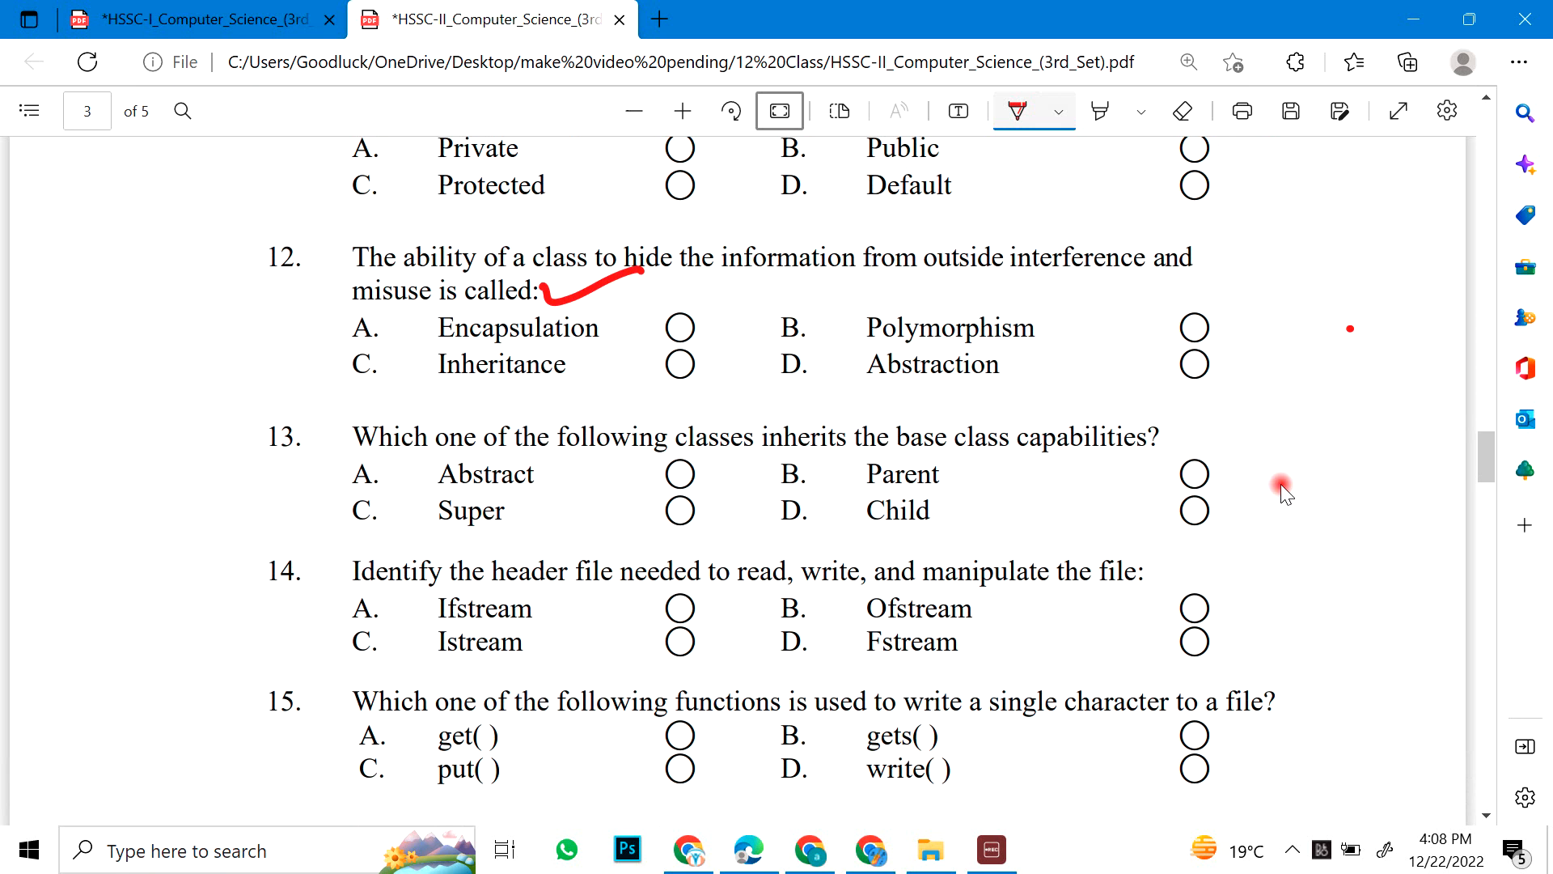
pyautogui.scroll(-3)
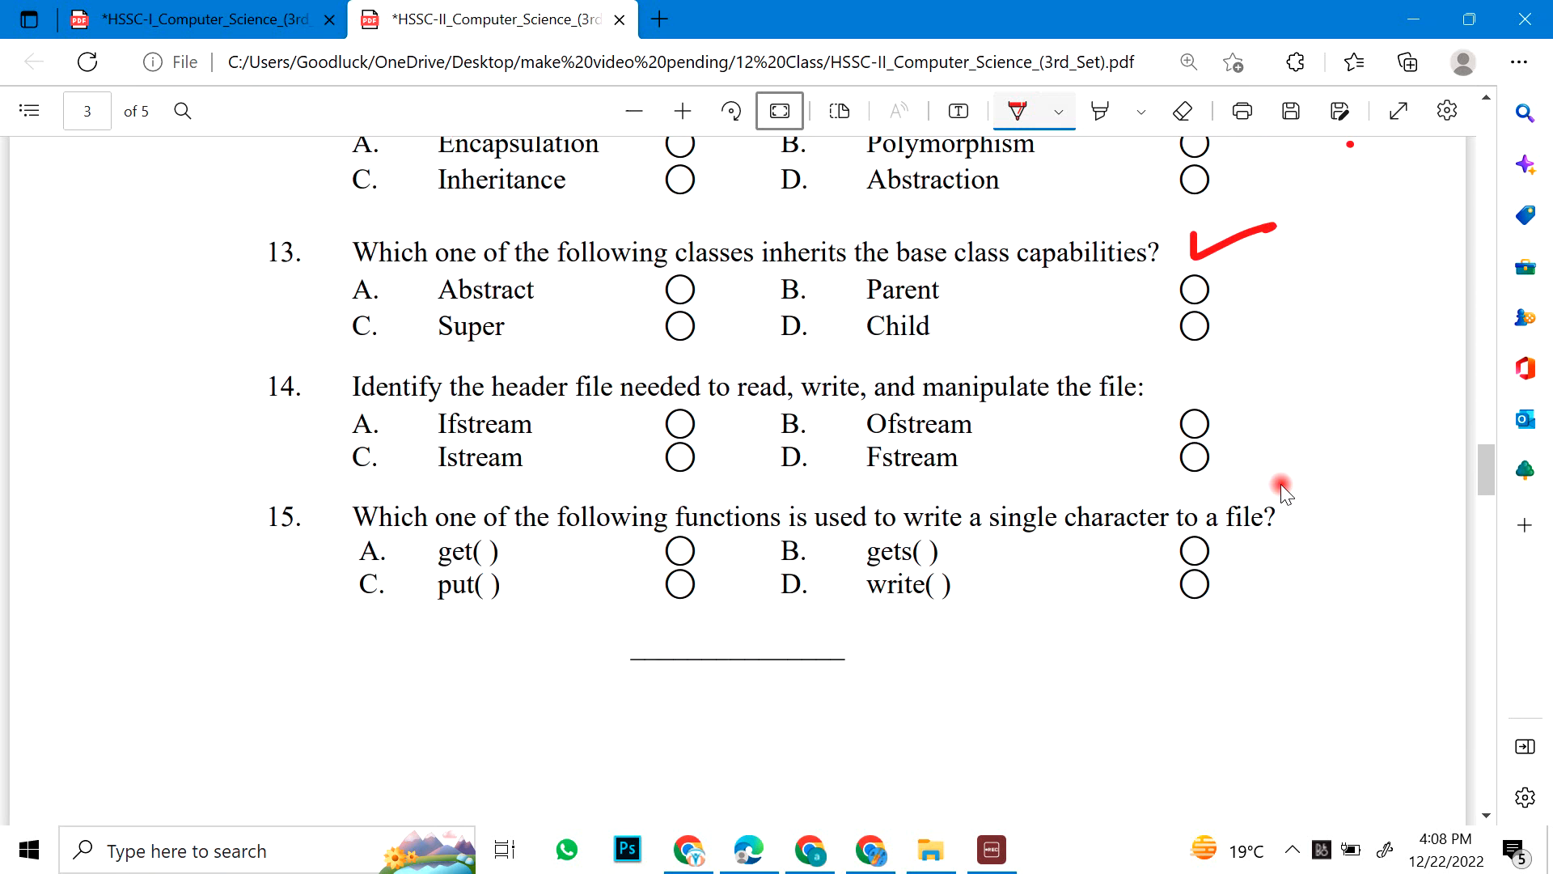
pyautogui.scroll(-3)
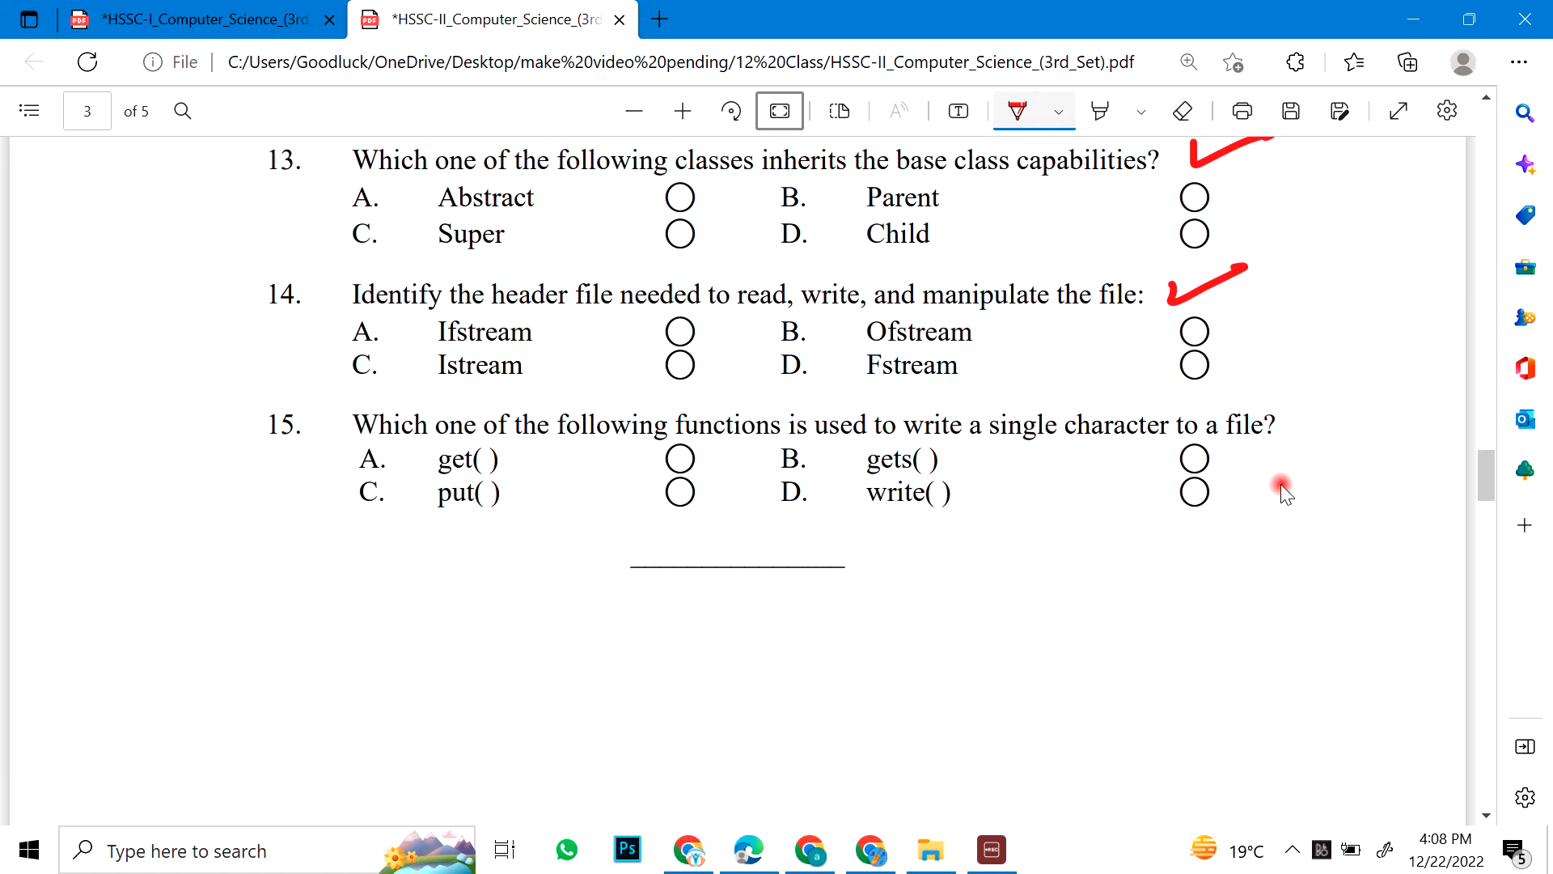
pyautogui.moveTo(1105, 458); pyautogui.dragTo(1353, 443)
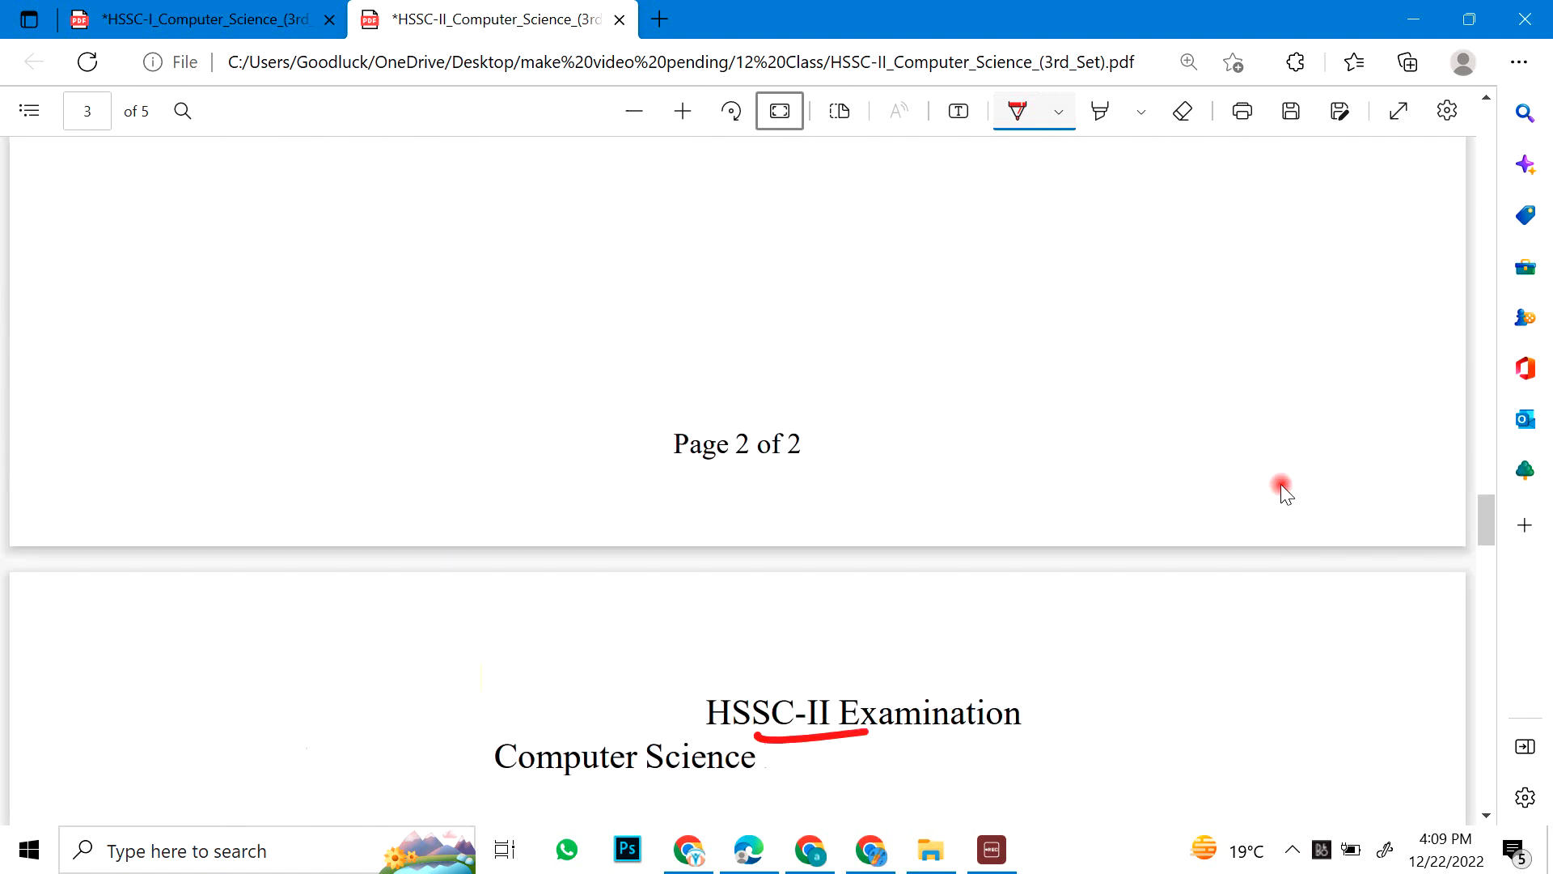
# Step: Scroll back toward page 2 to review MCQs 2 through 5
pyautogui.scroll(-3)
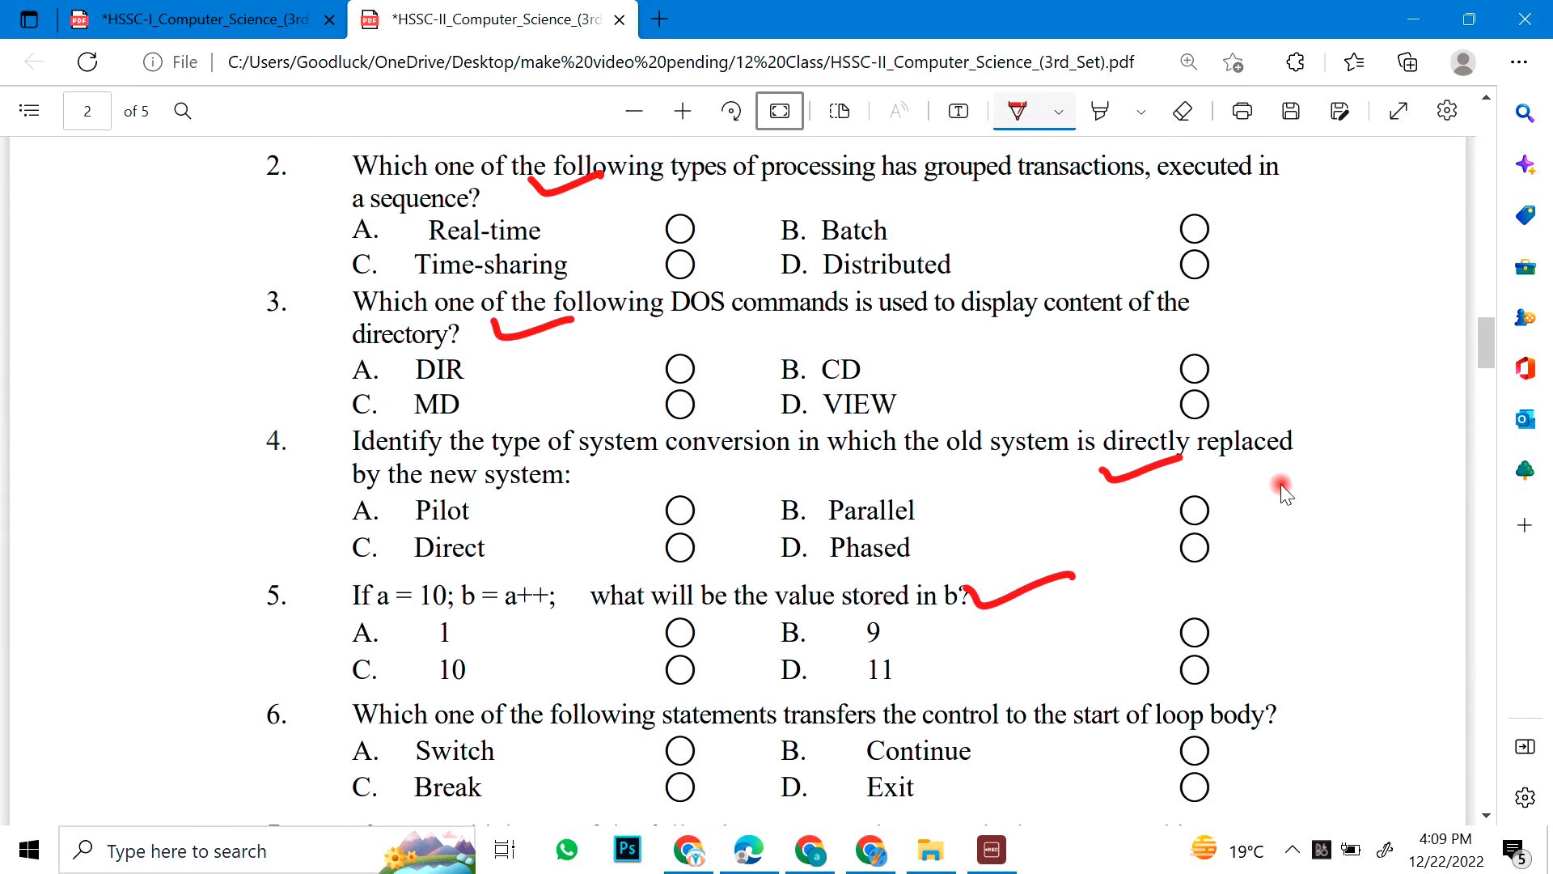
pyautogui.moveTo(704, 846)
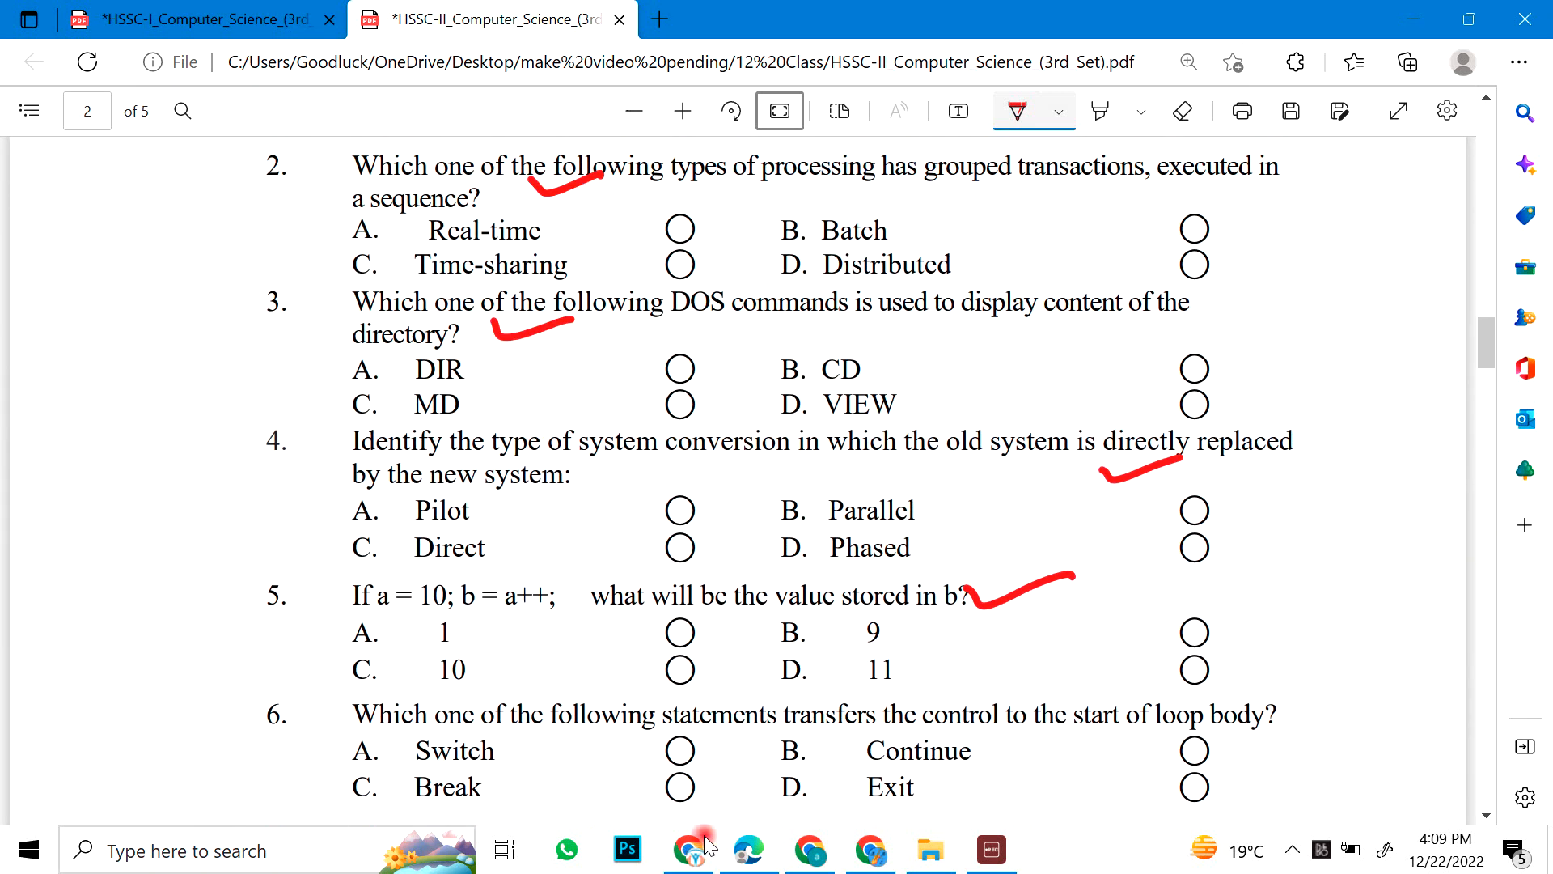